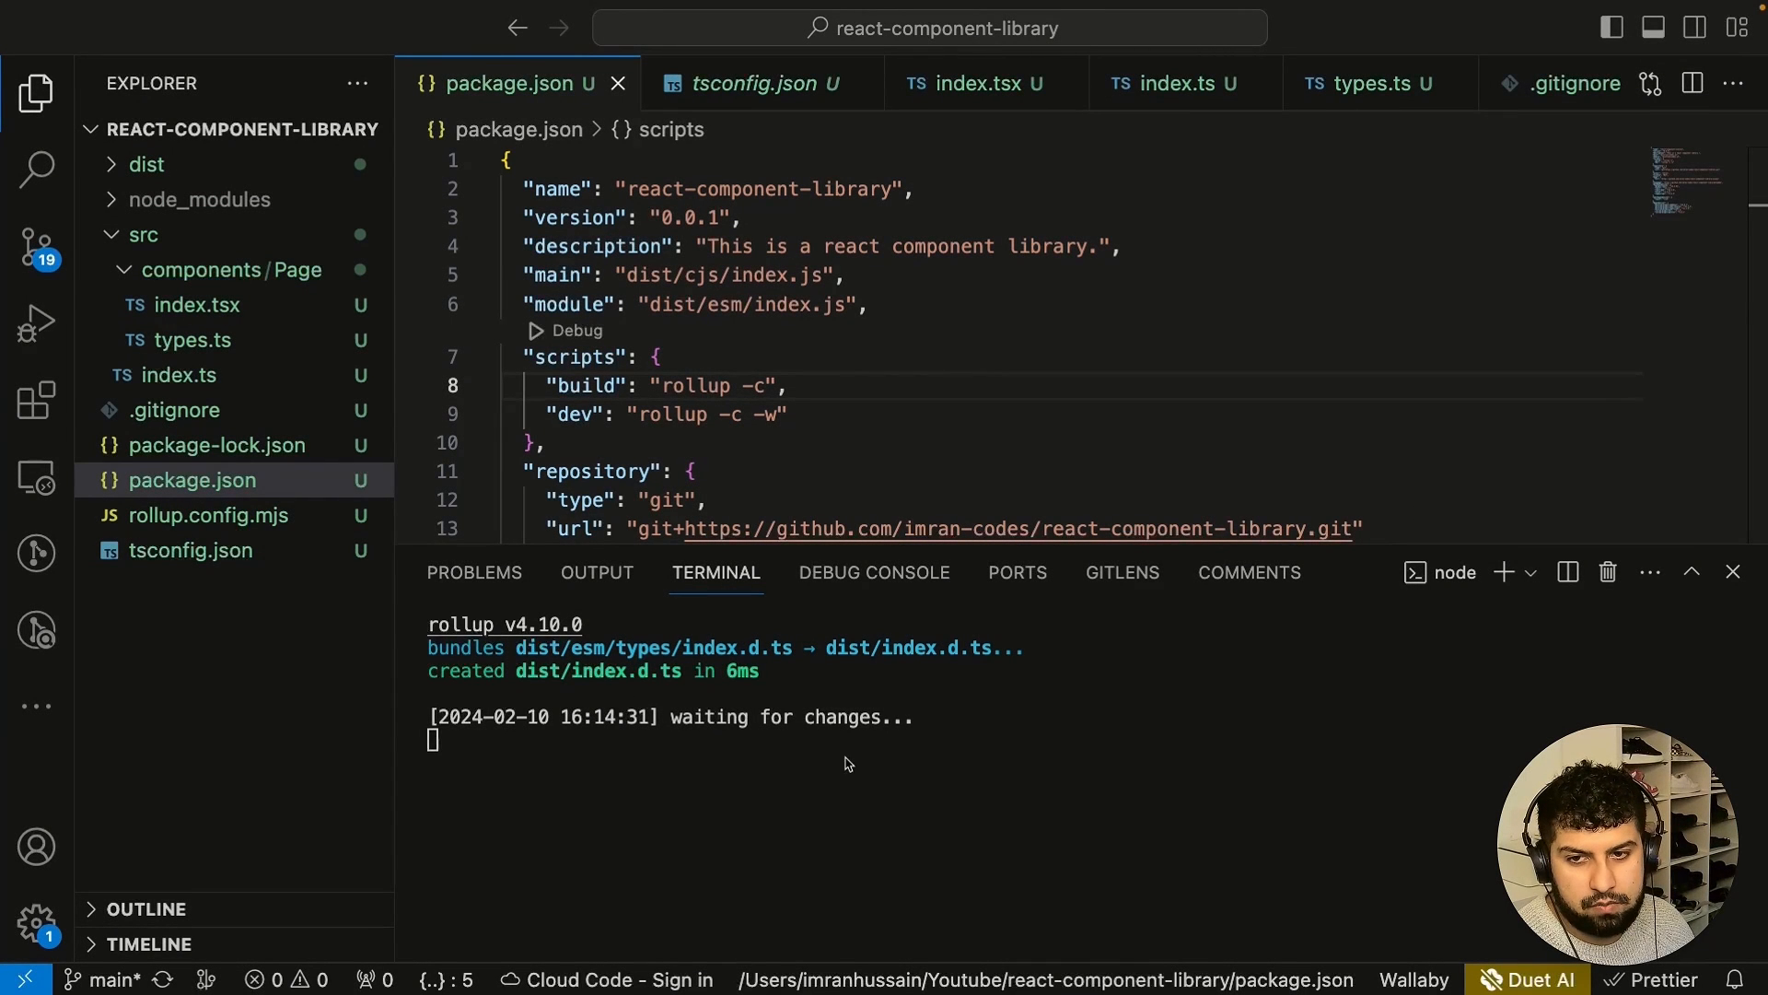
mouse_move(1144, 497)
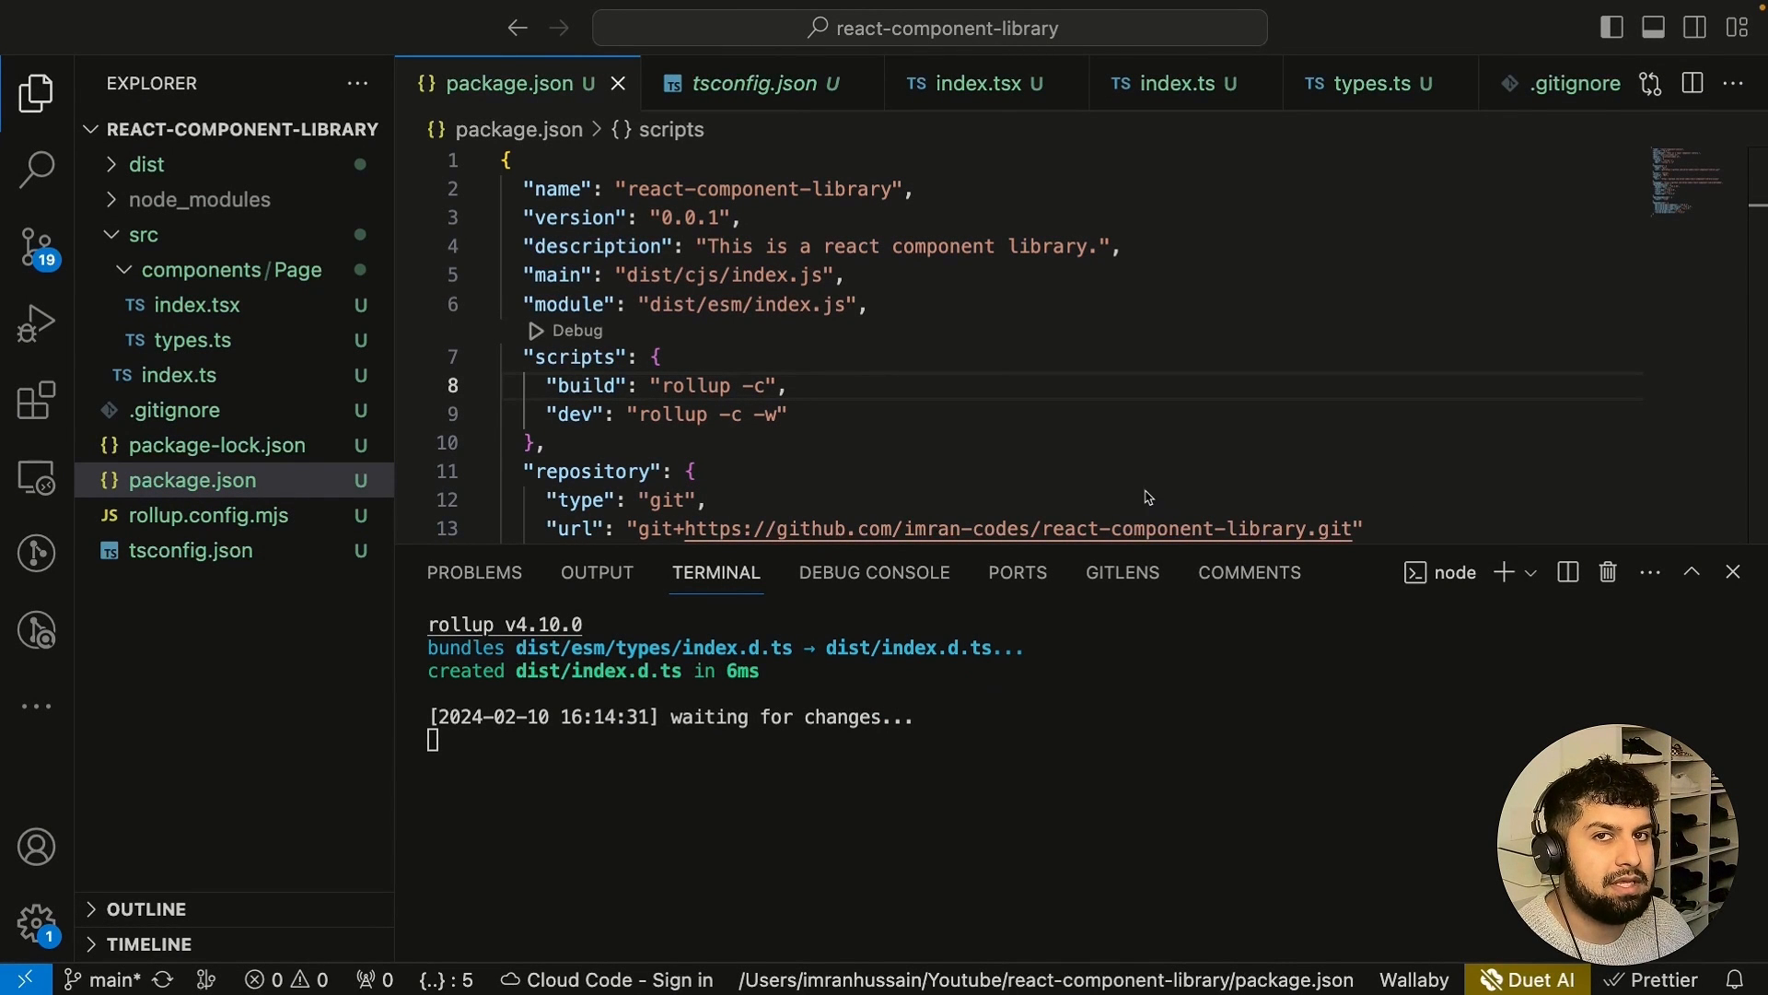
mouse_move(823, 426)
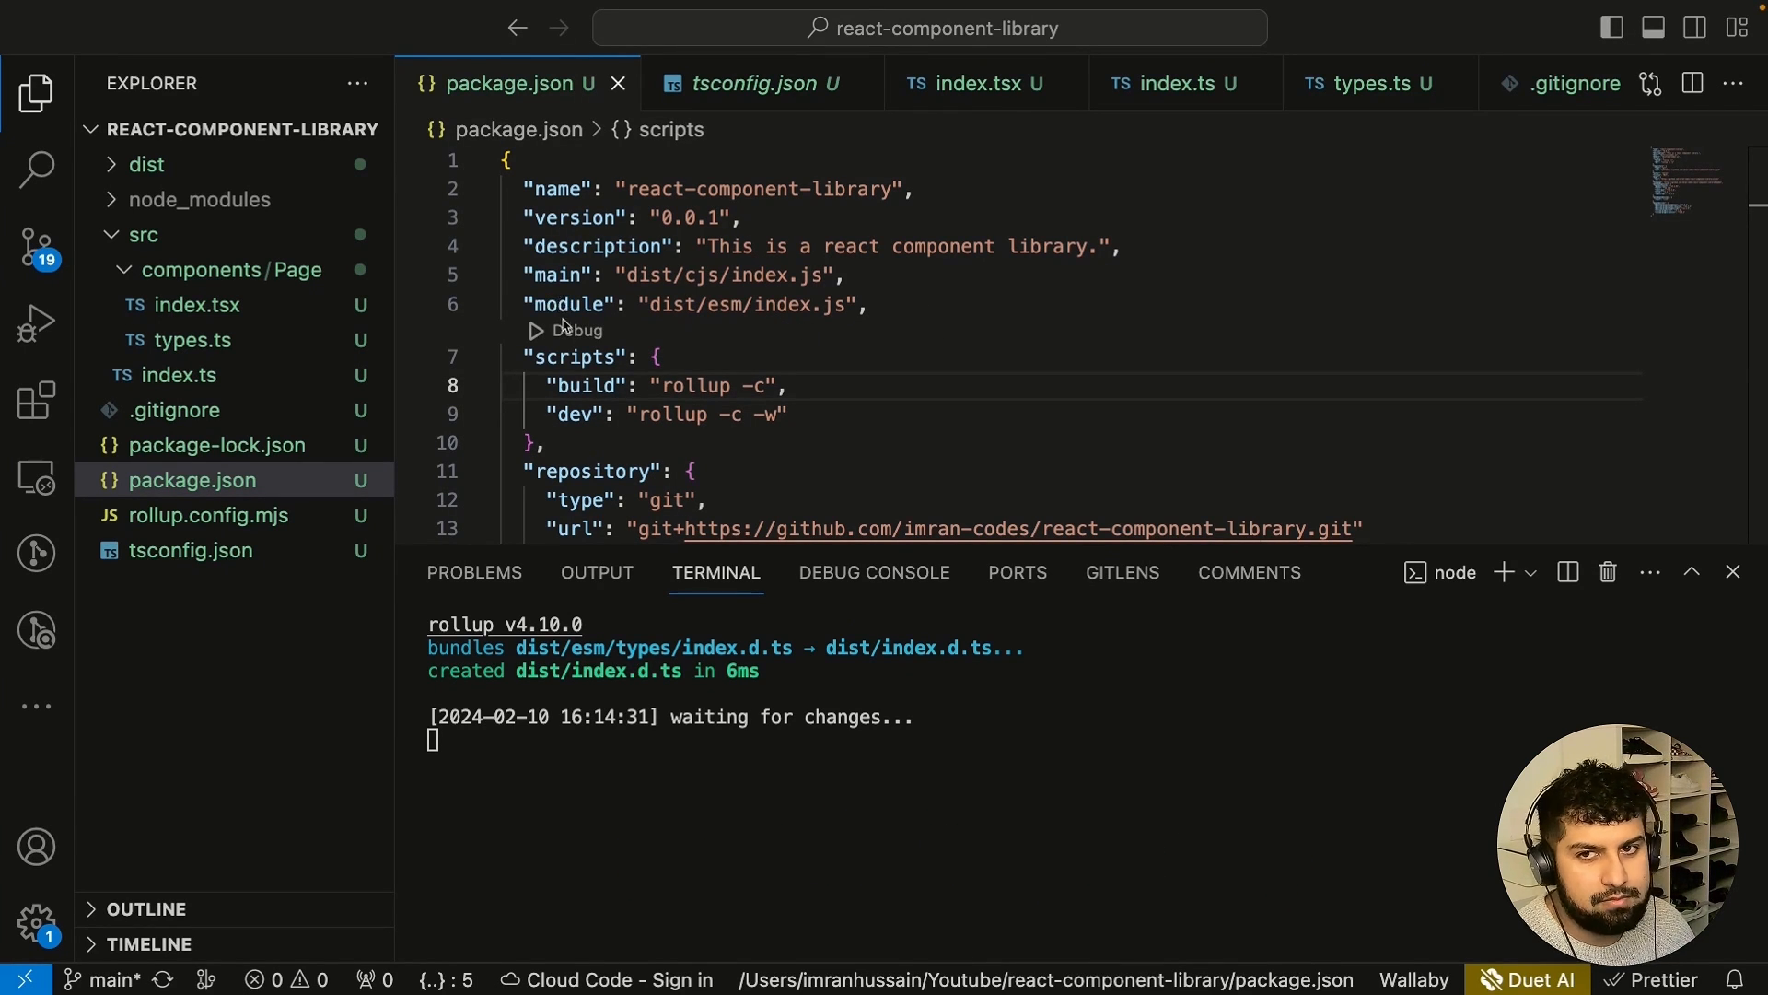
Add a types entry to package.json and correct its path to dist/index.d.ts.
click(207, 514)
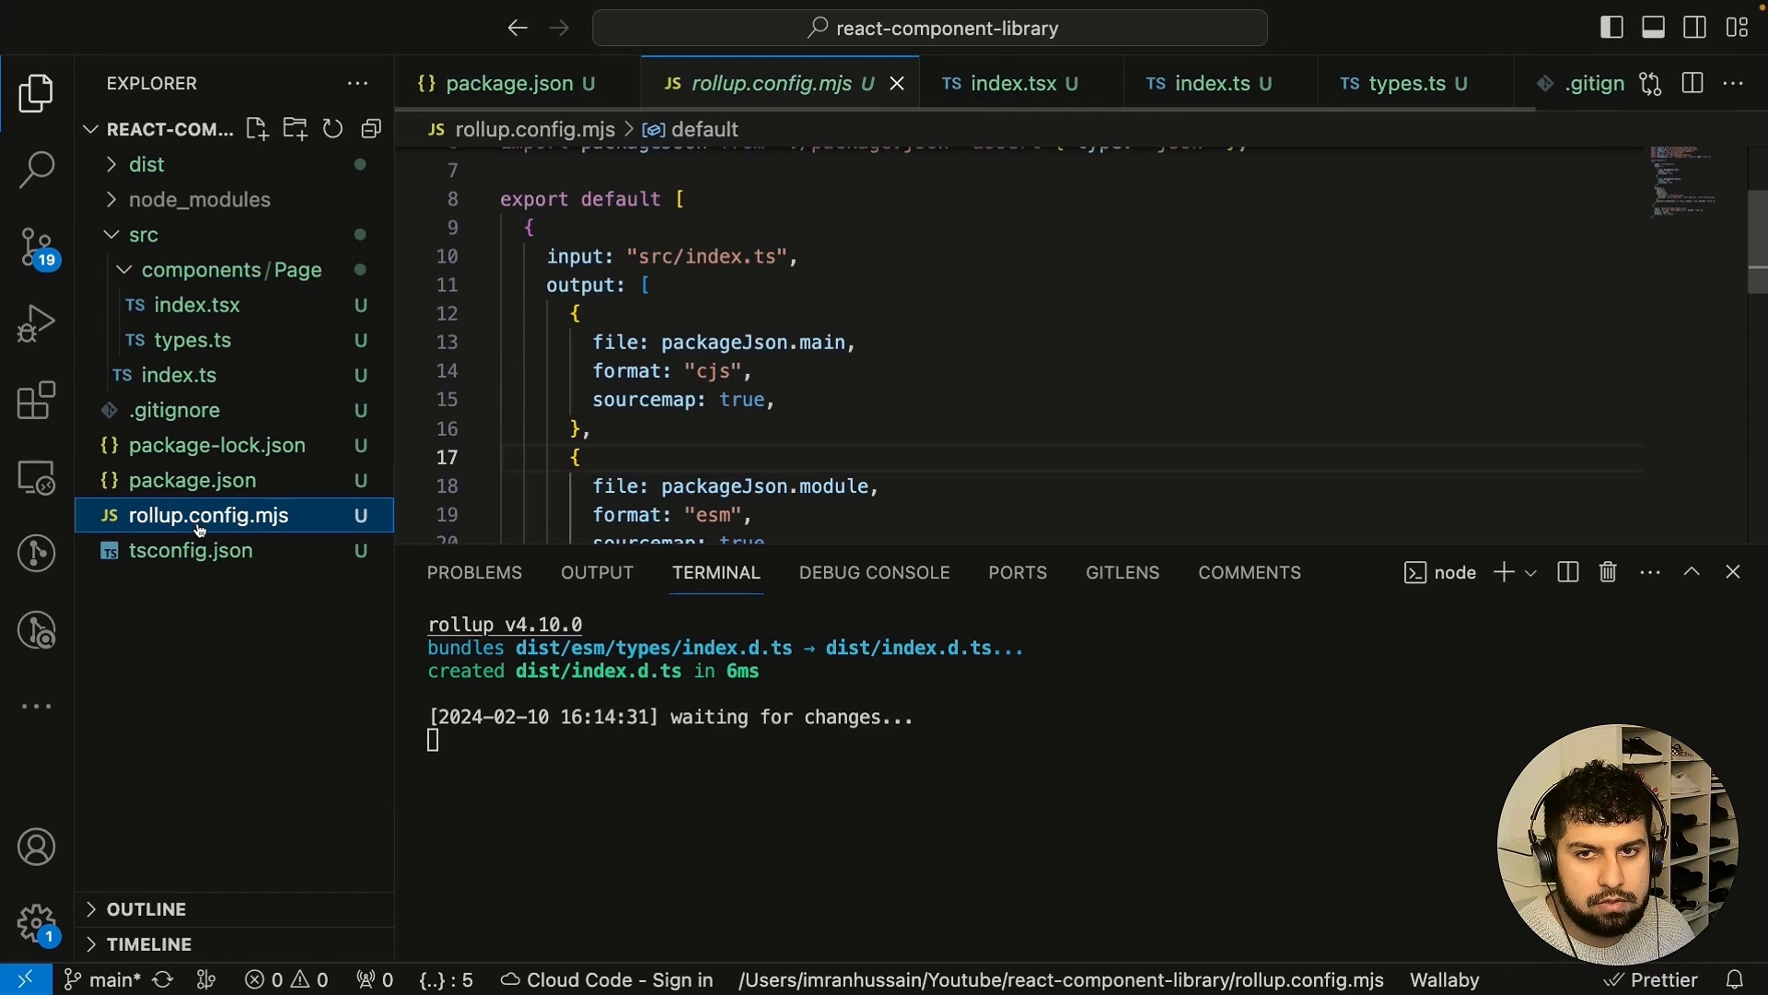
scroll(down, 3)
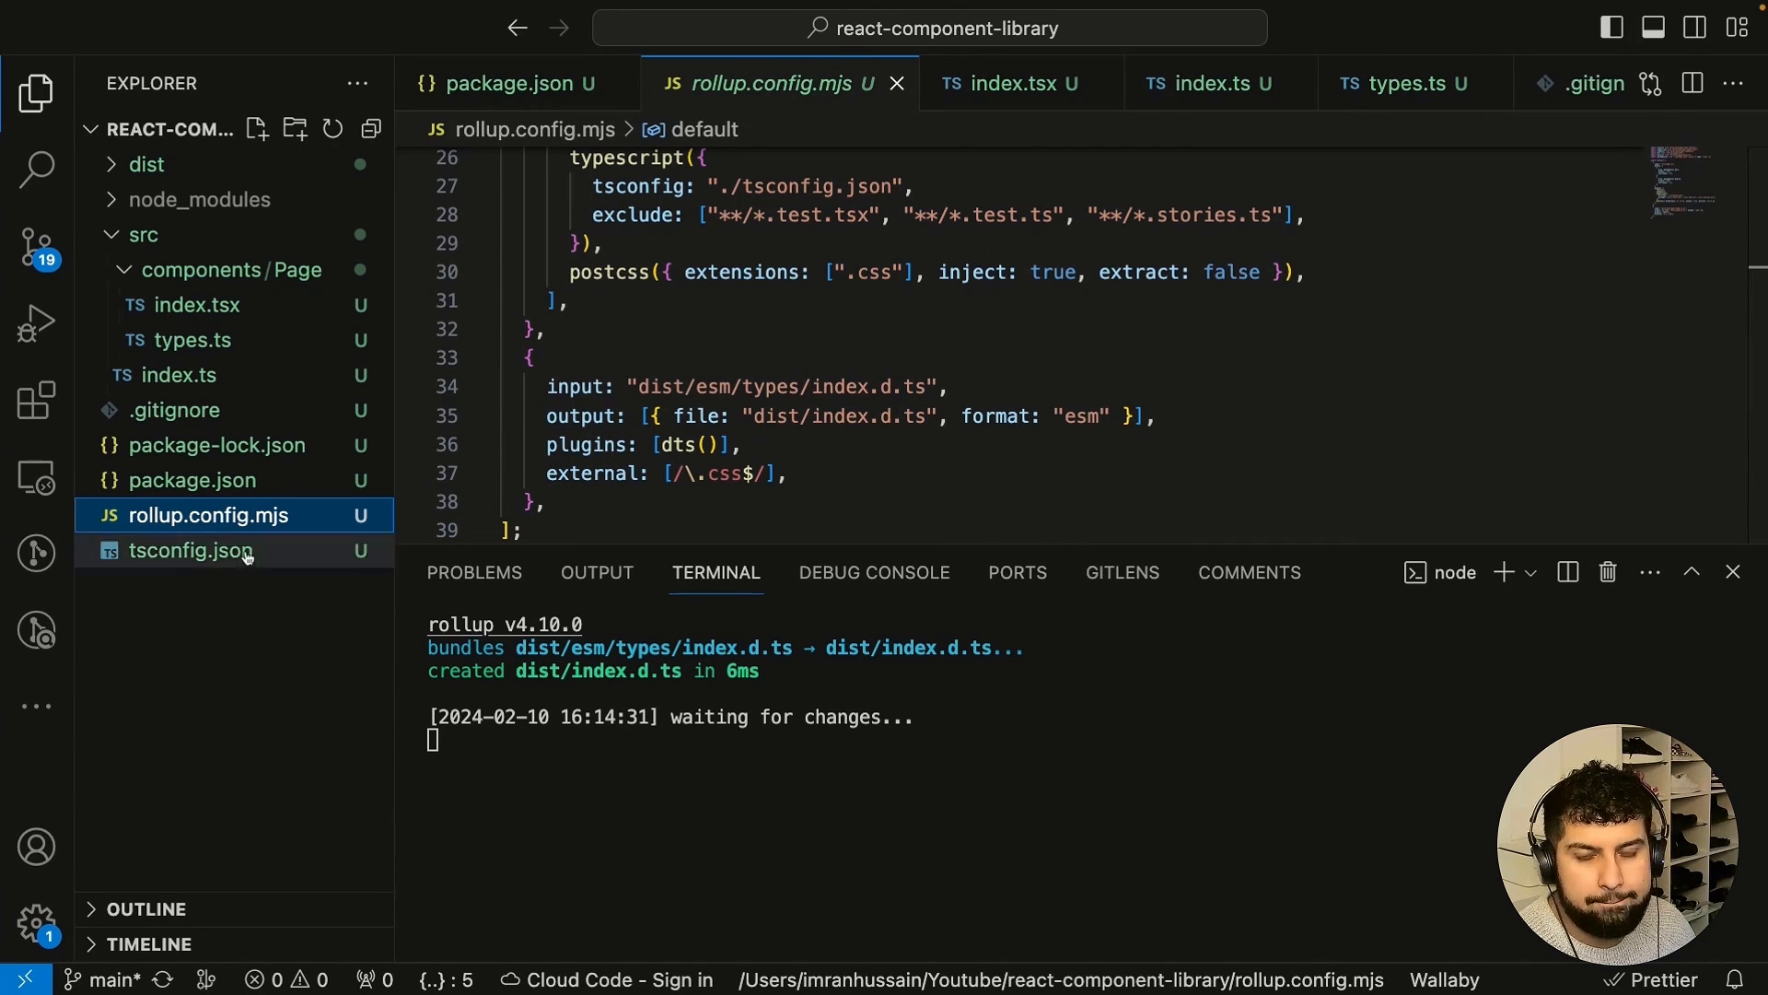
mouse_move(191, 479)
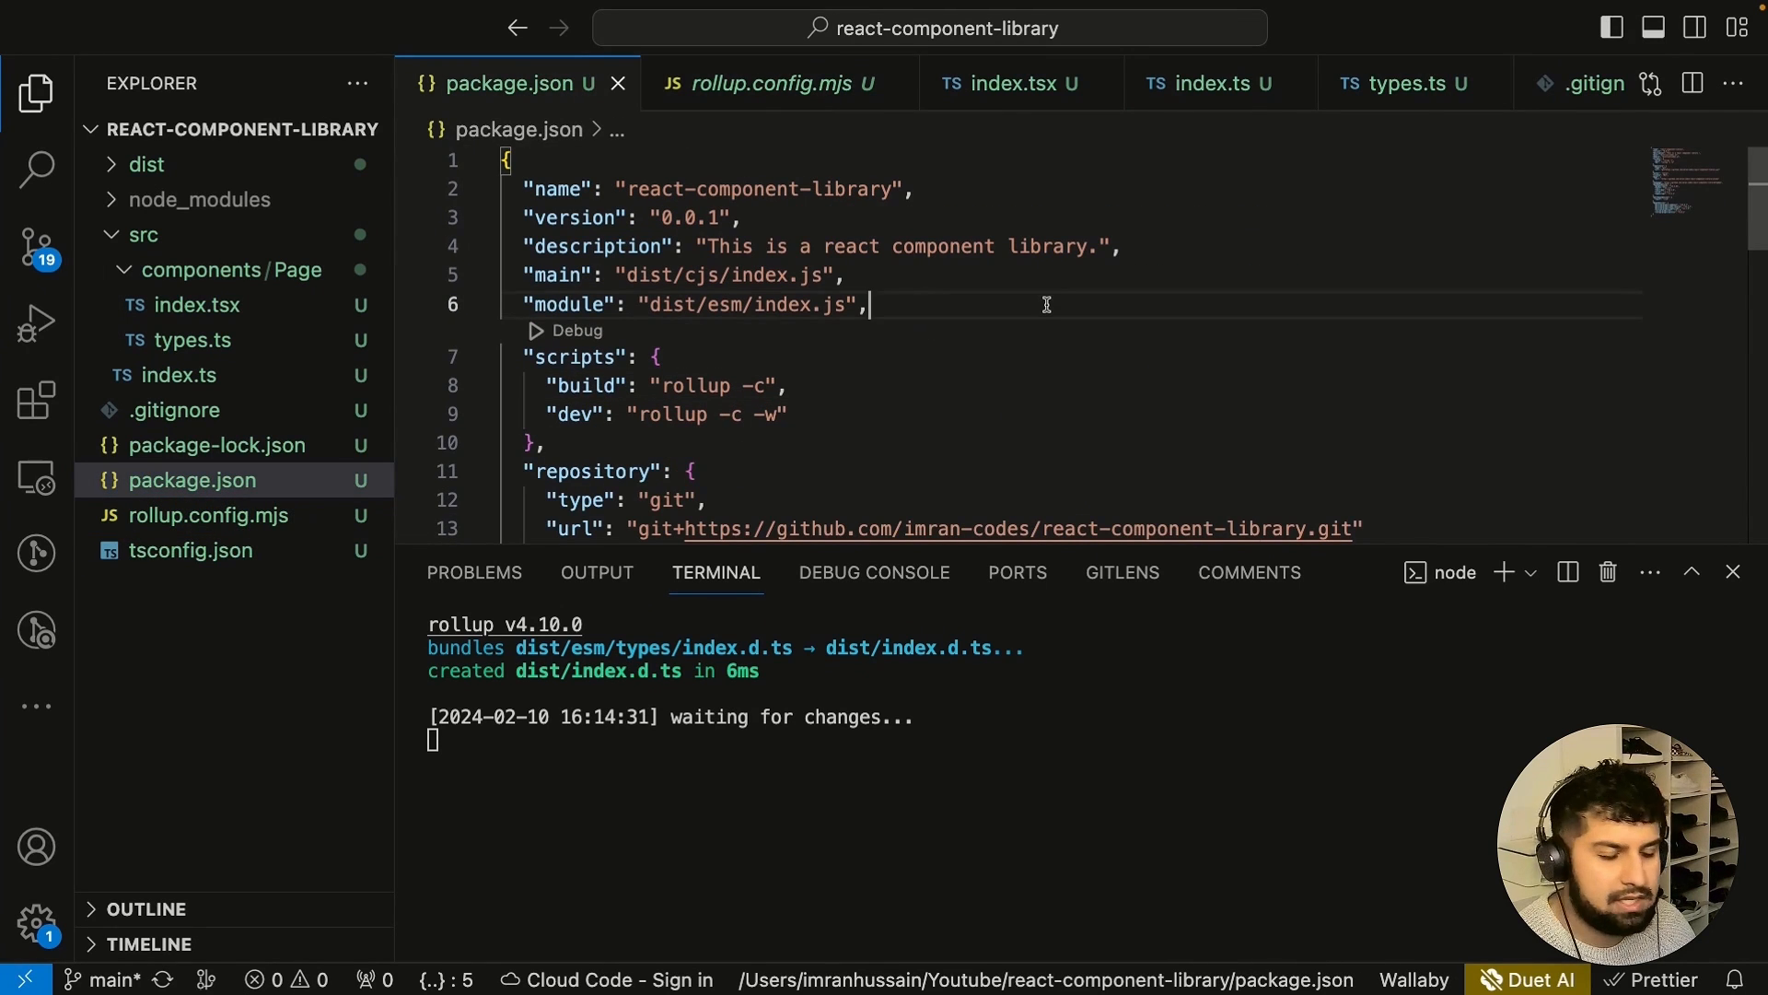
text("types": "dist/types/index.d.ts",)
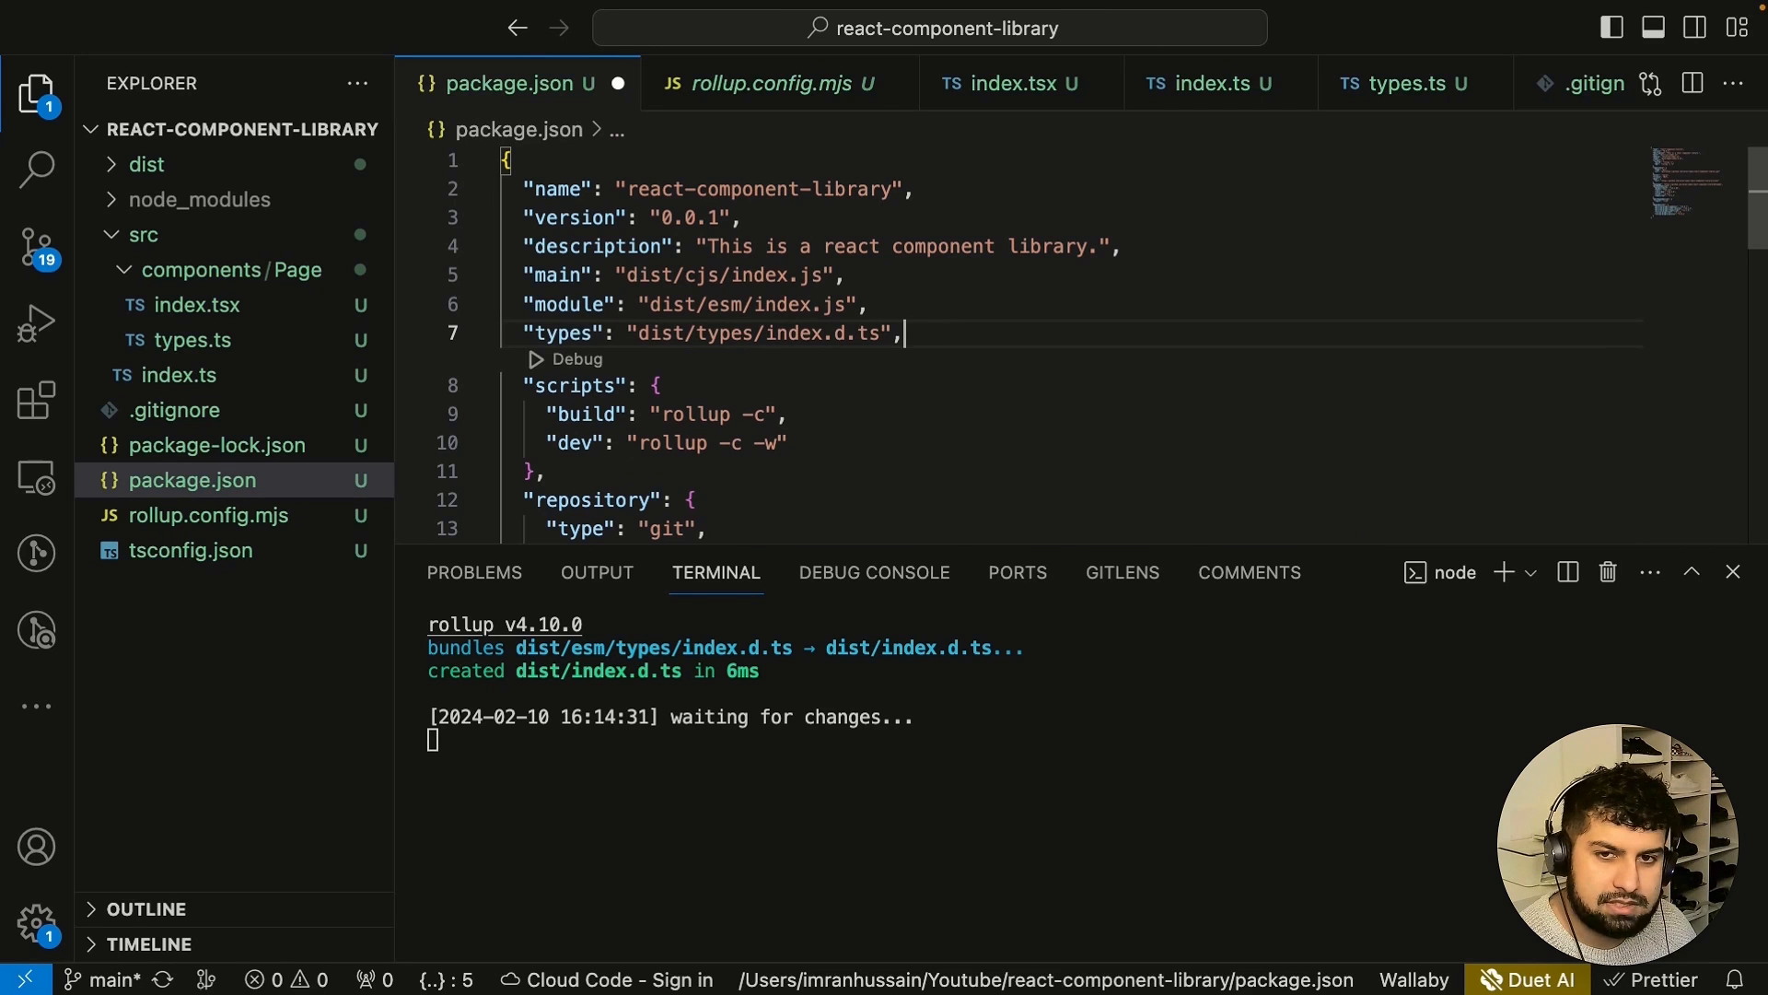
mouse_move(735, 339)
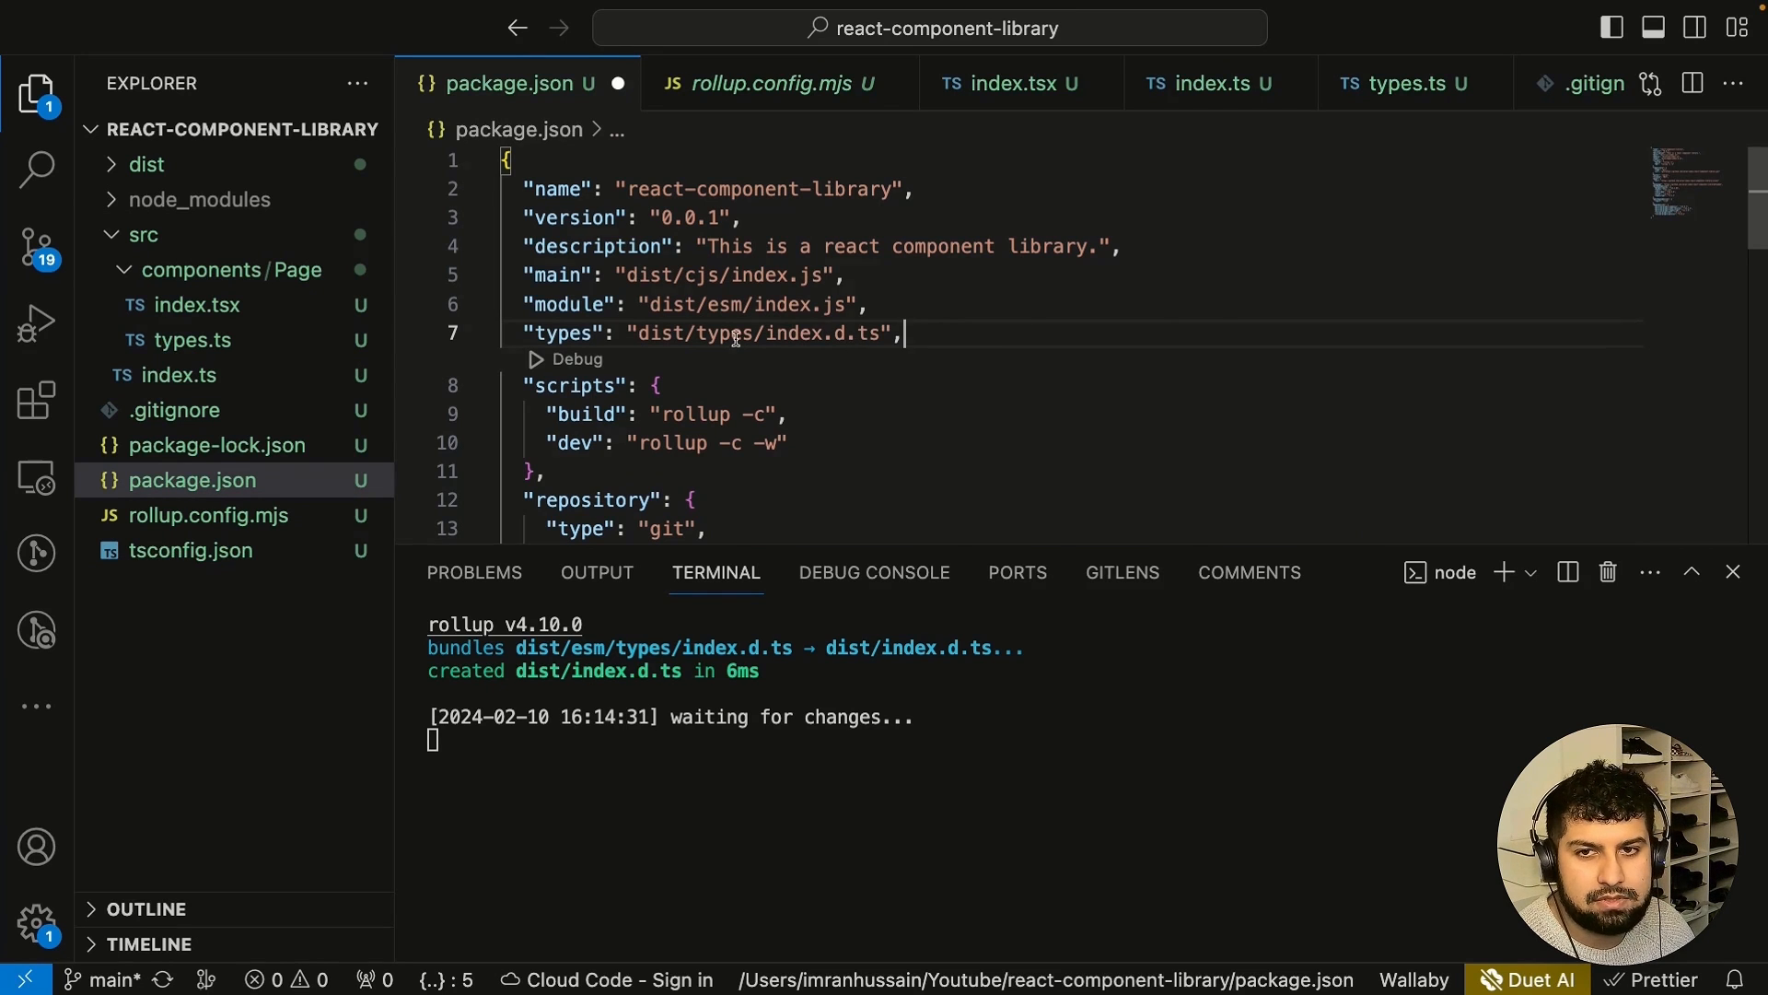
double_click(720, 334)
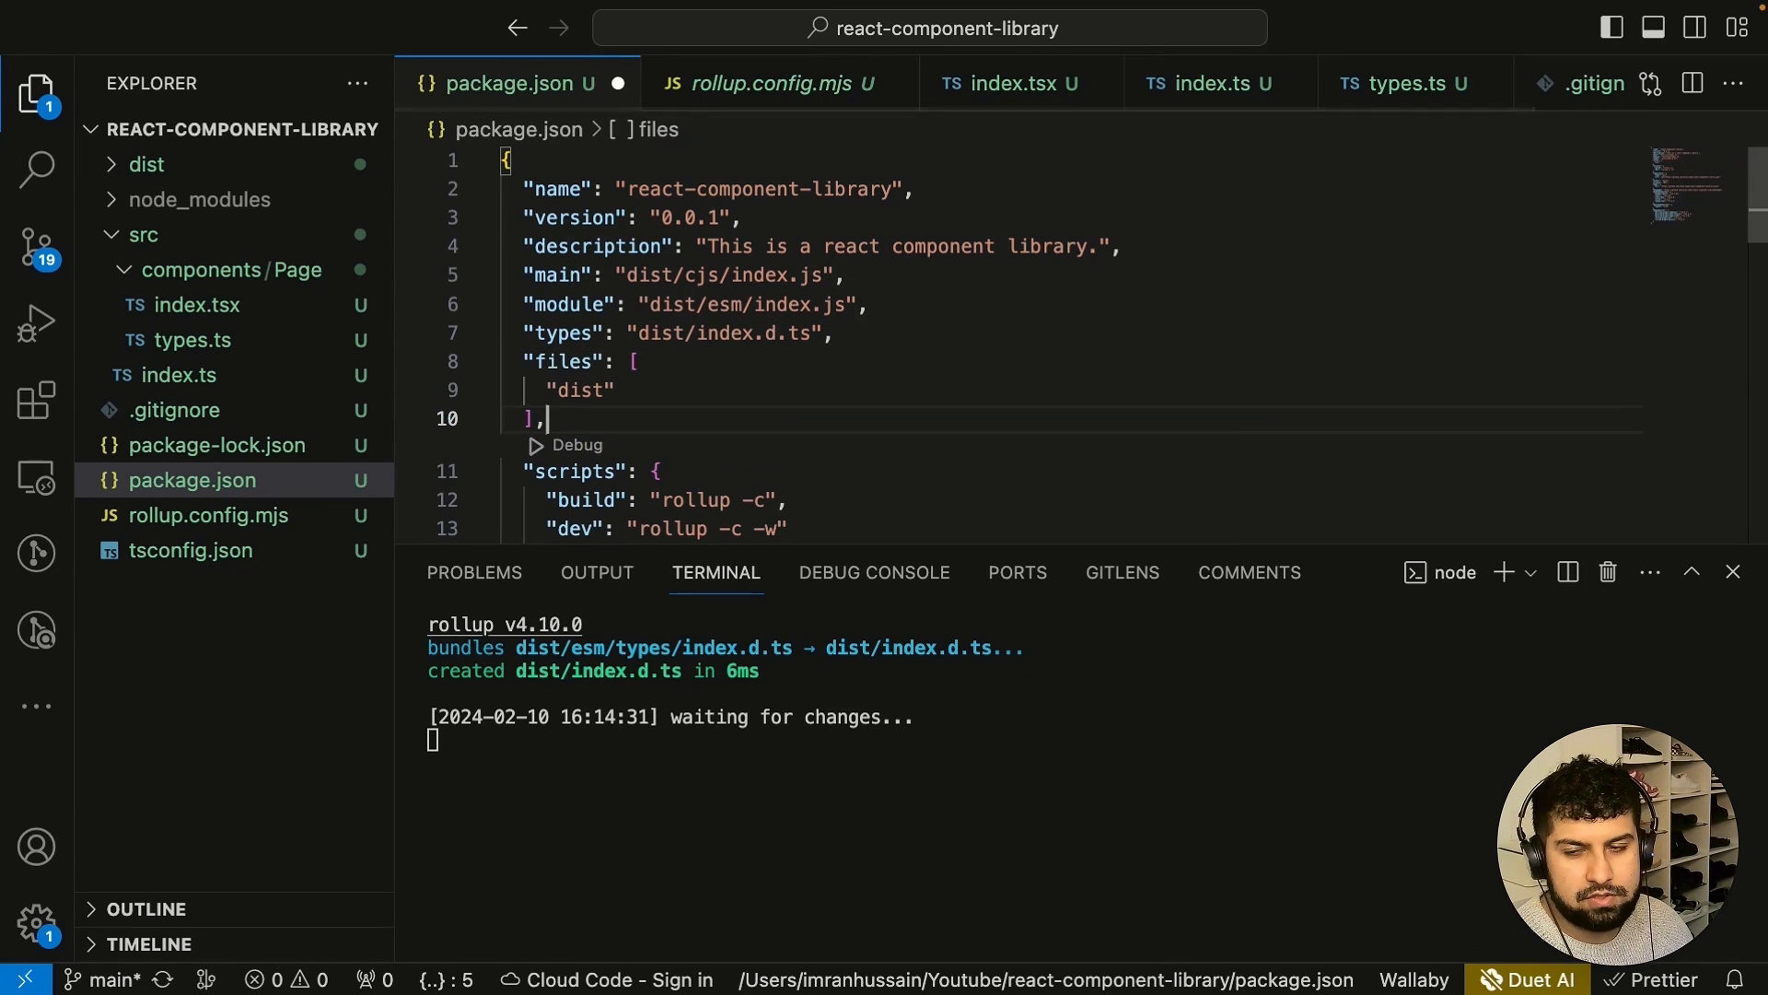
mouse_move(564, 361)
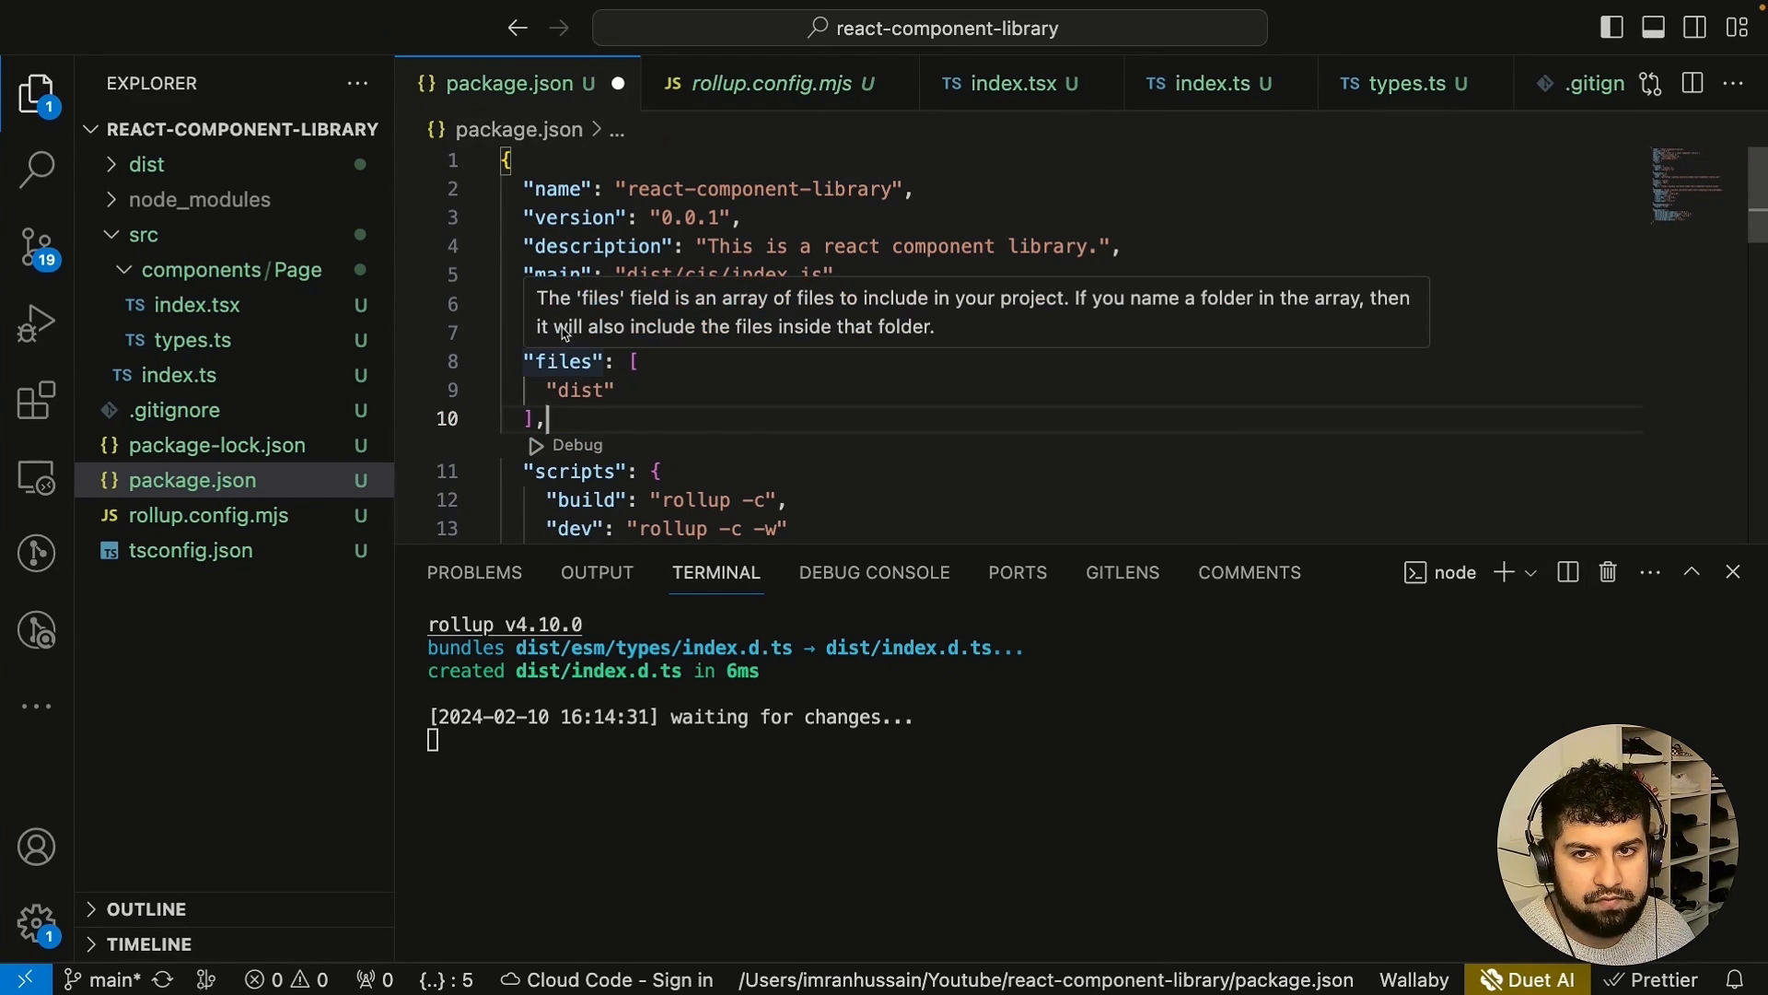
mouse_move(845, 307)
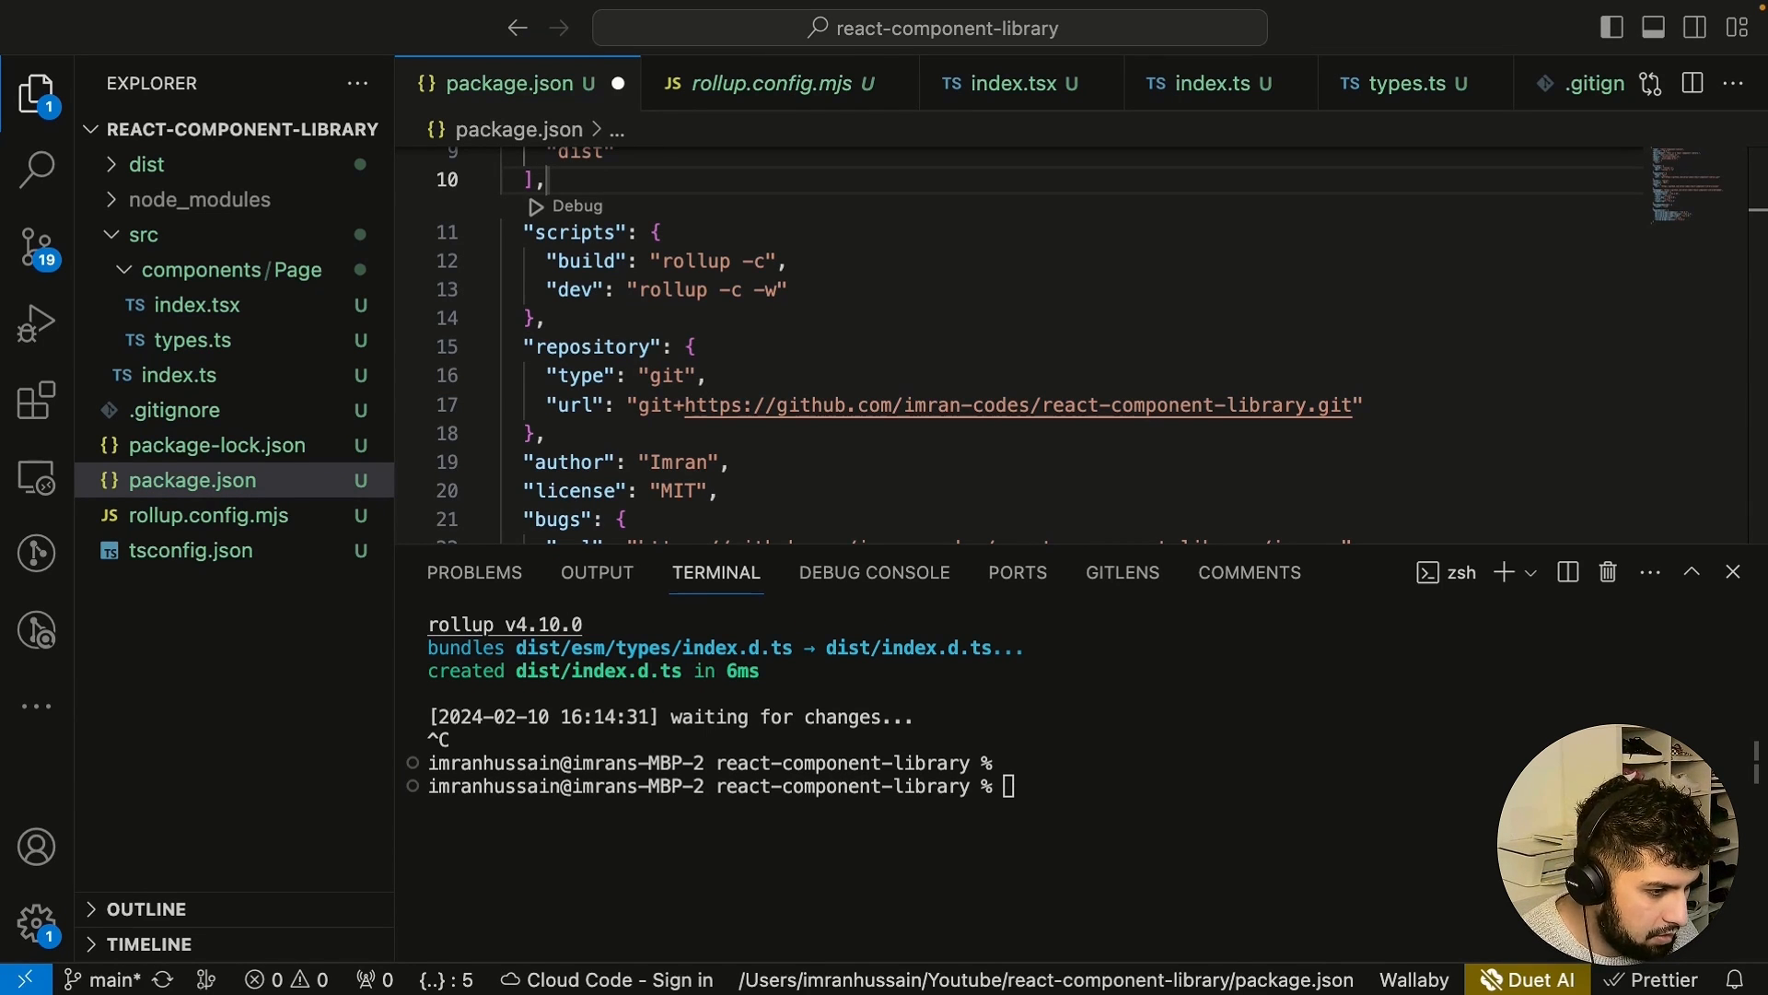
text(npm i --save-dev jest @testing-library/jest-dom @testing-library/react @types/jest jest-environment-jsdom)
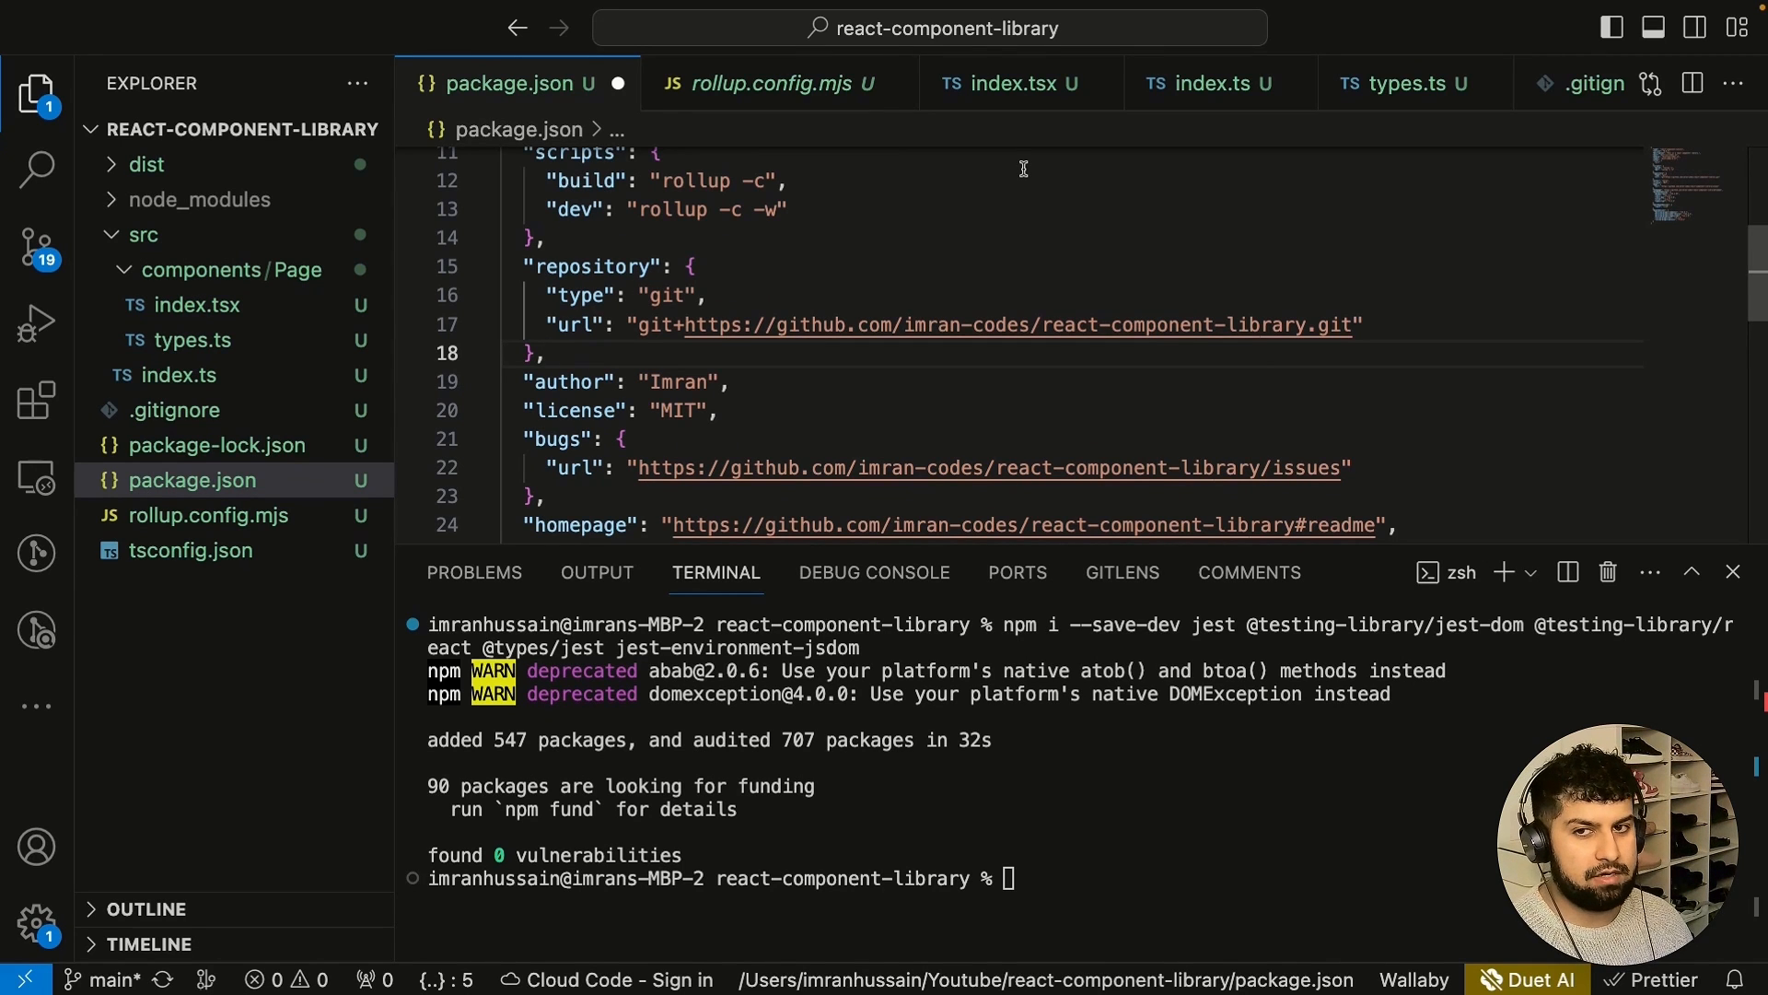
Begin a jest block in package.json setting testEnvironment to jsdom.
key(Enter)
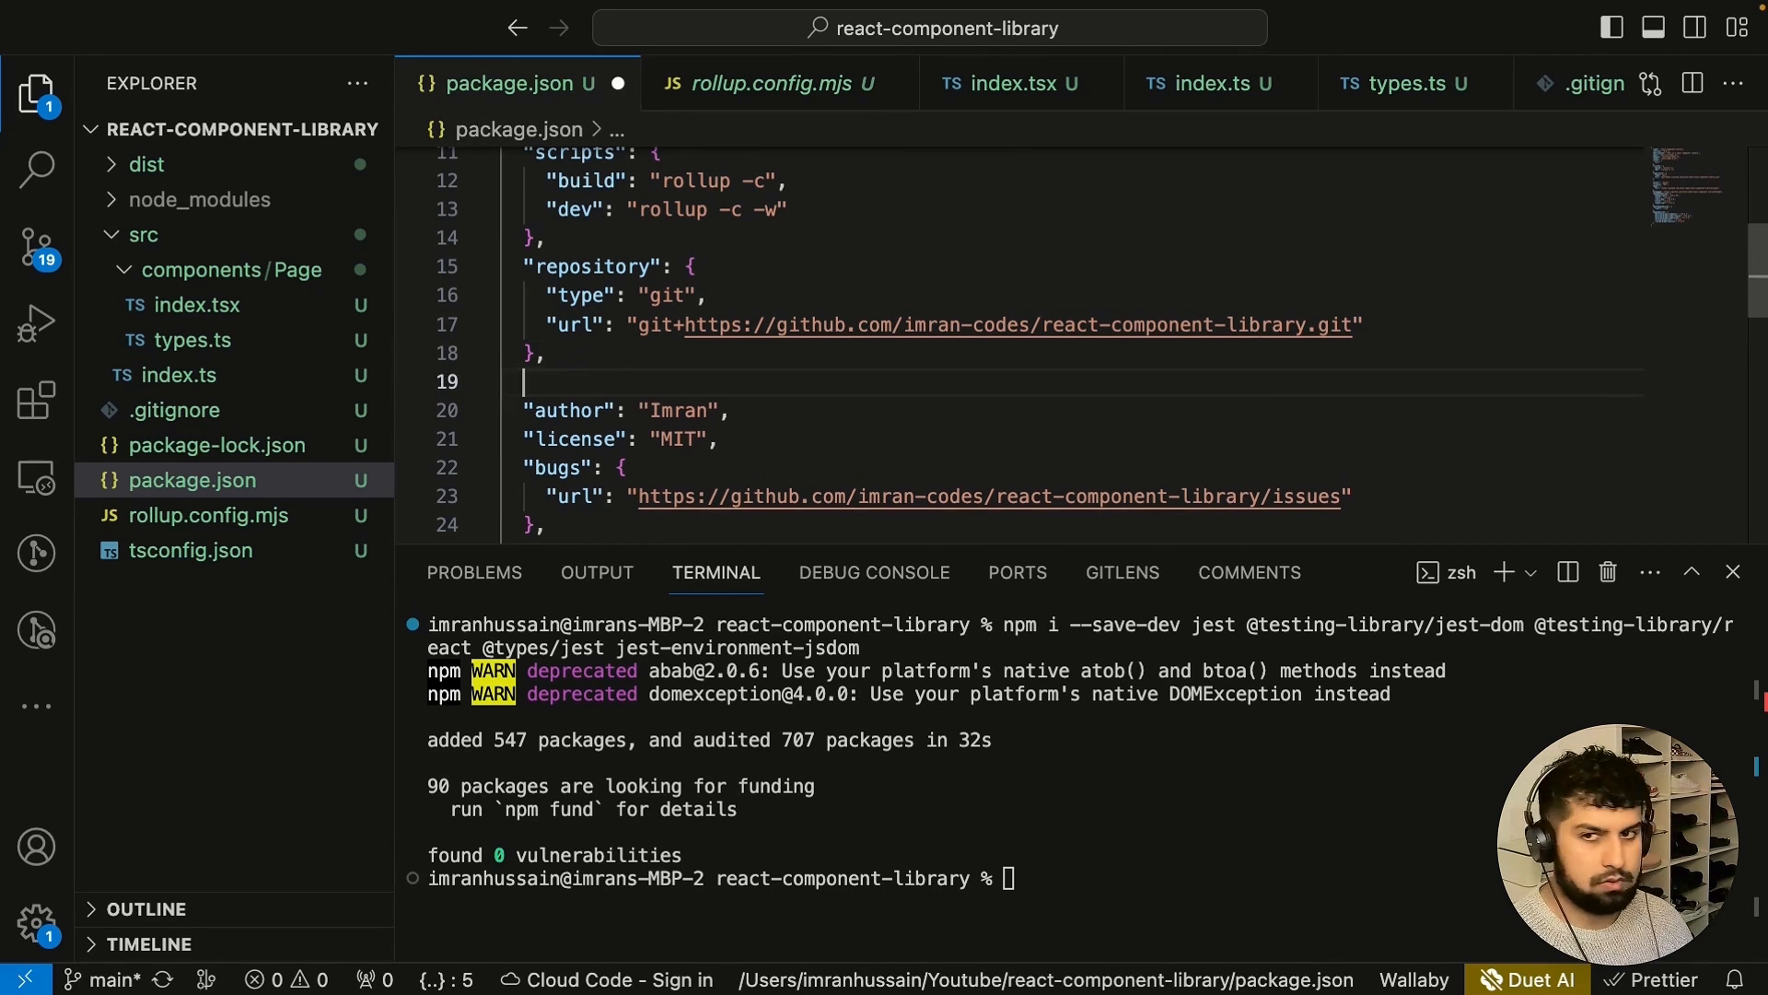
text({)
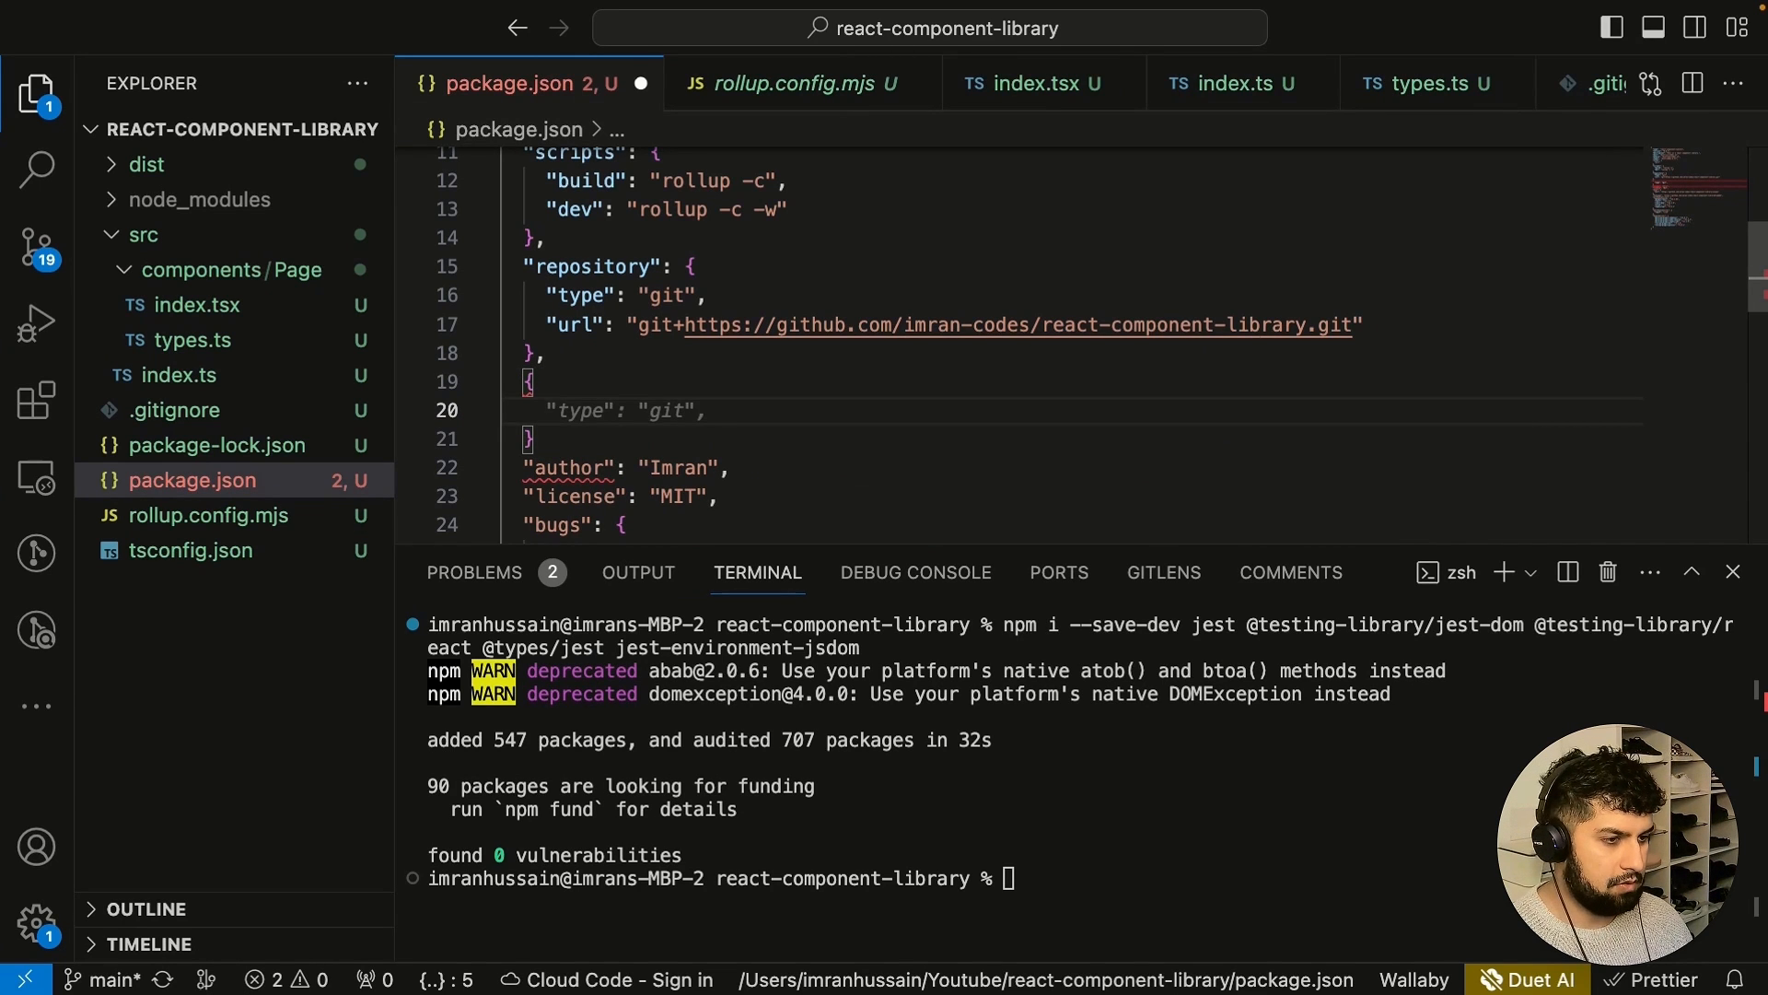
text("")
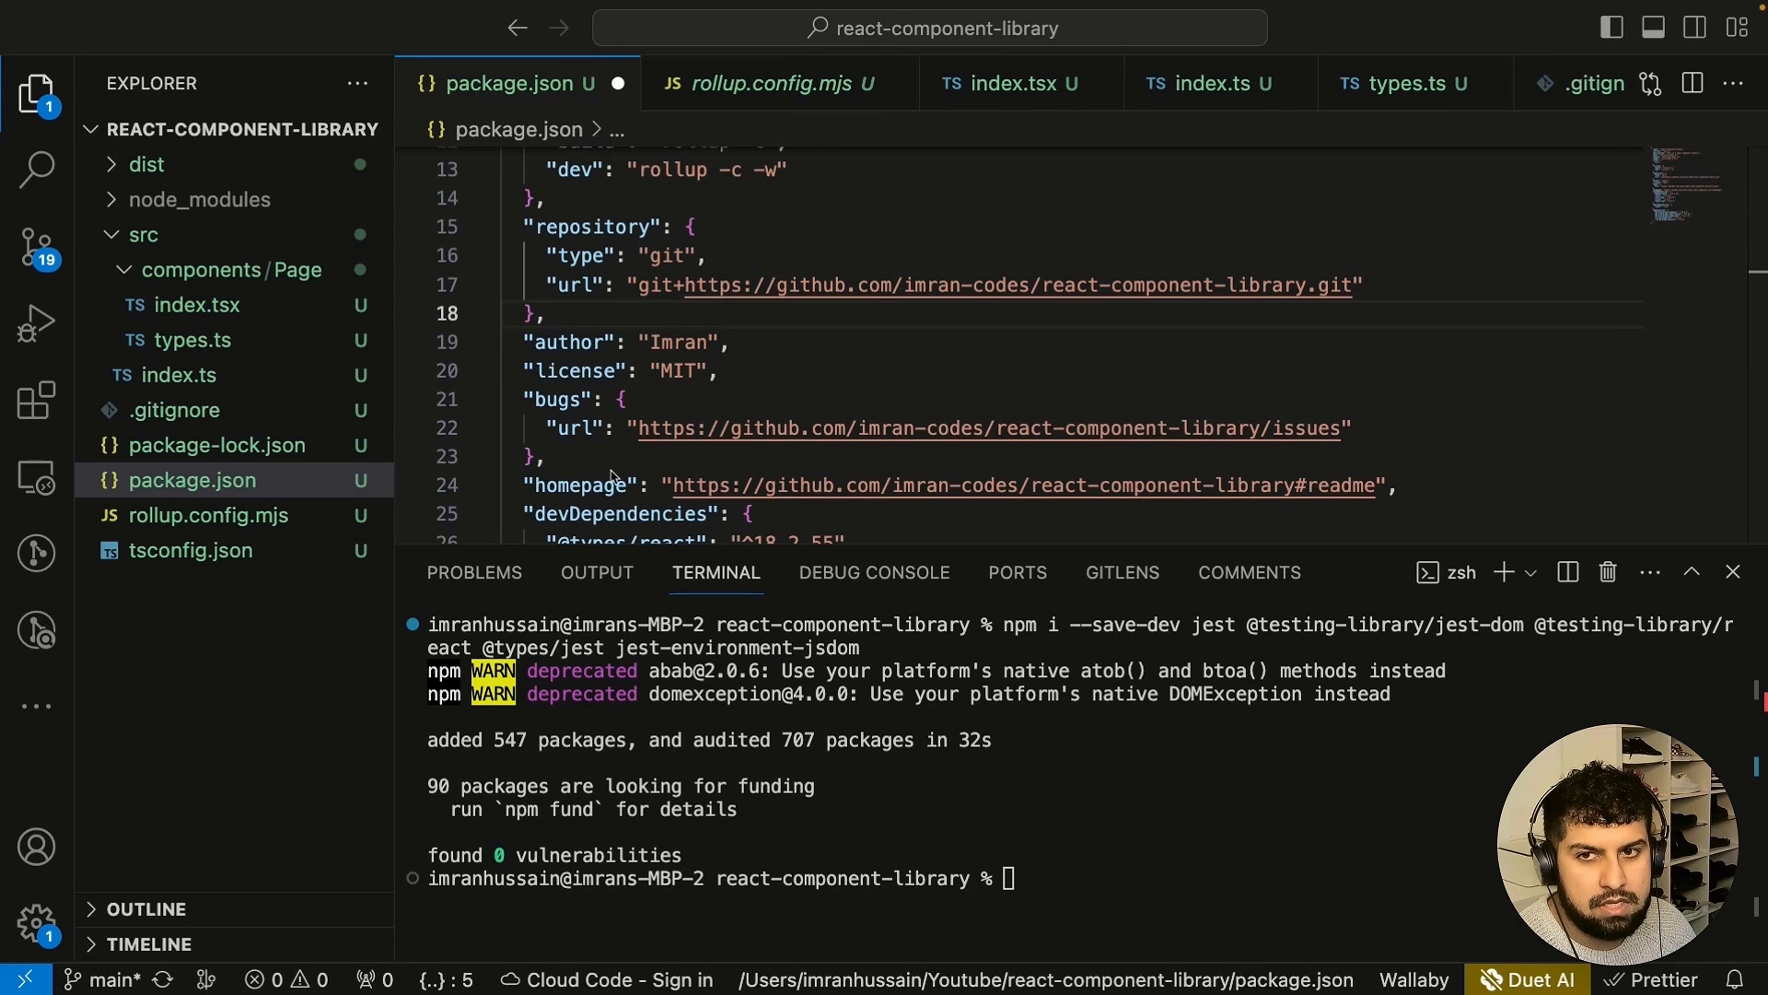
mouse_move(881, 444)
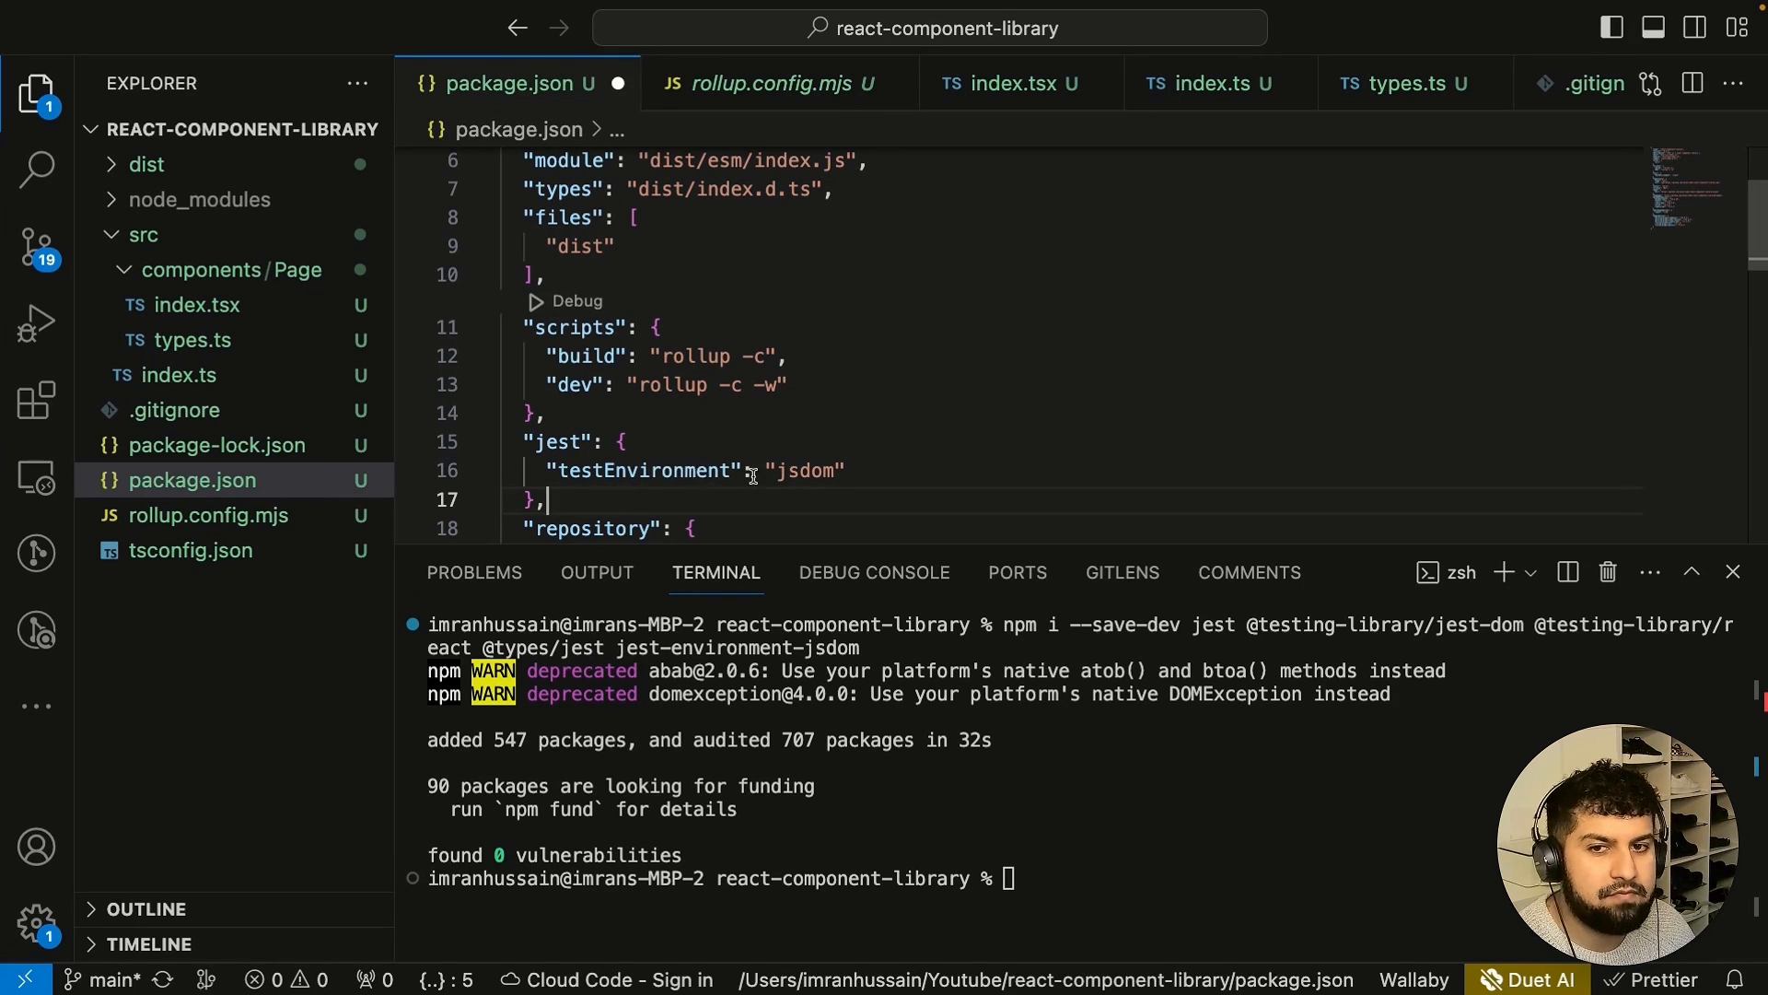
mouse_move(936, 429)
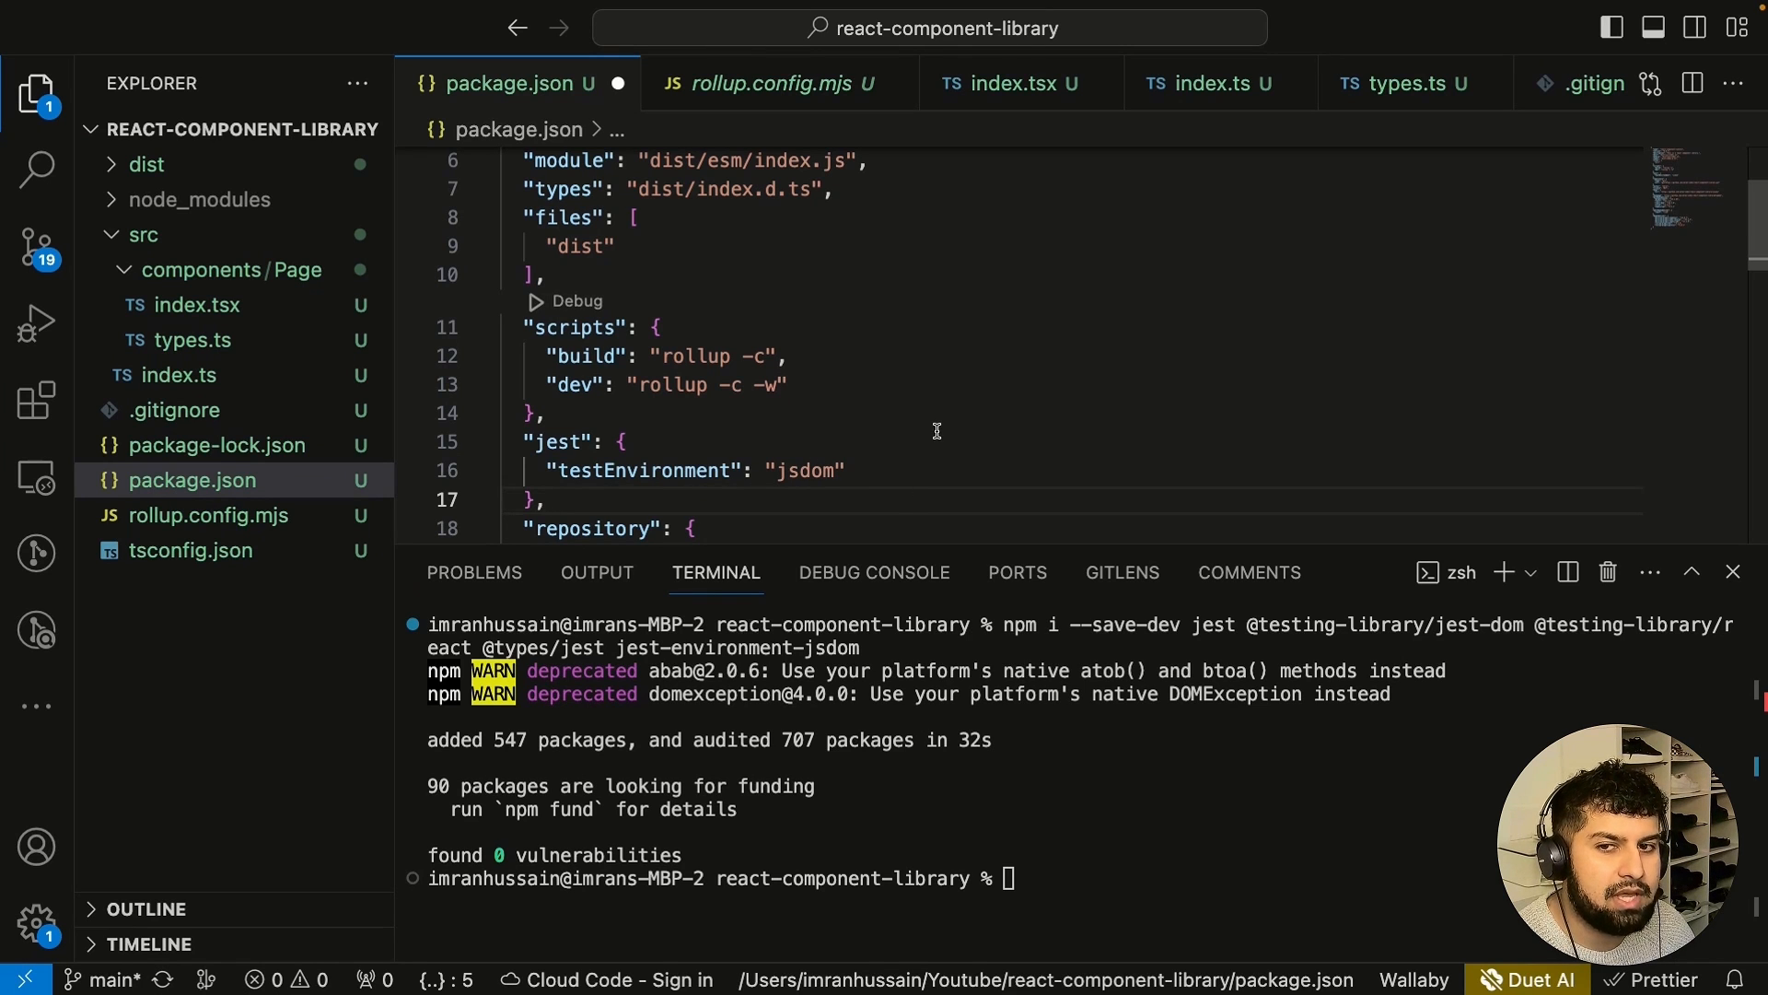
Save all files, then add a "test": "jest --watchAll --verbose" script to package.json.
click(105, 12)
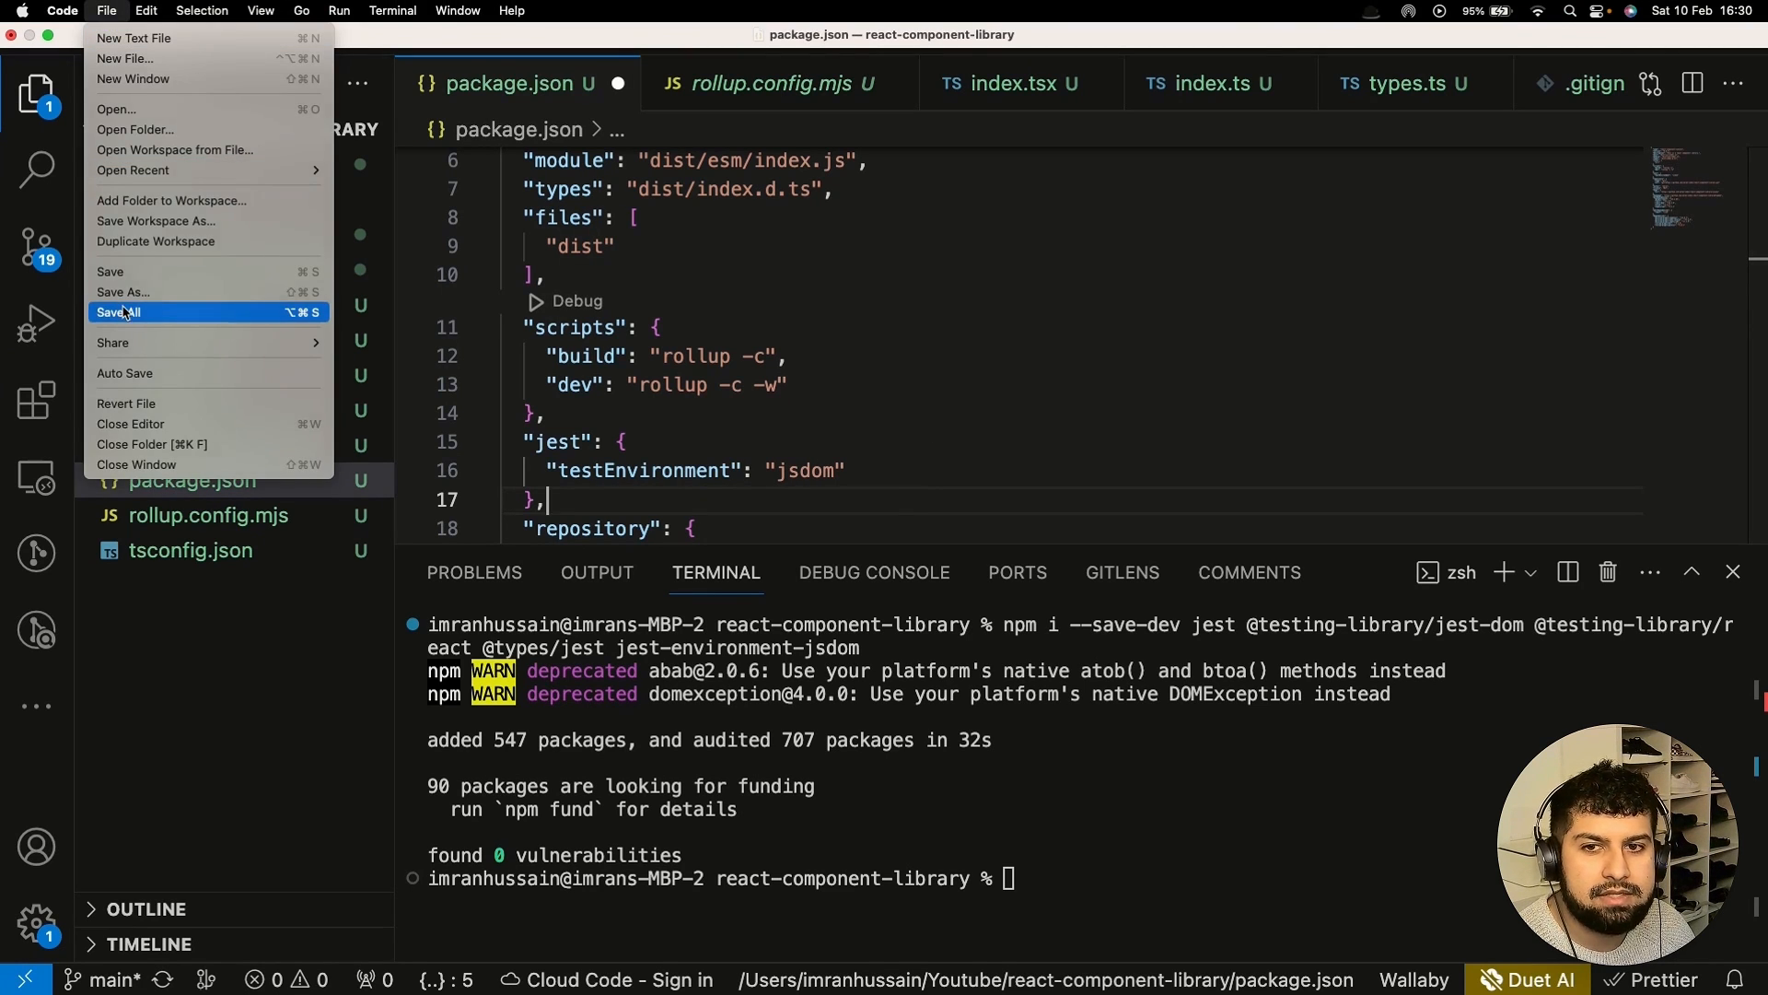
click(122, 313)
text(,)
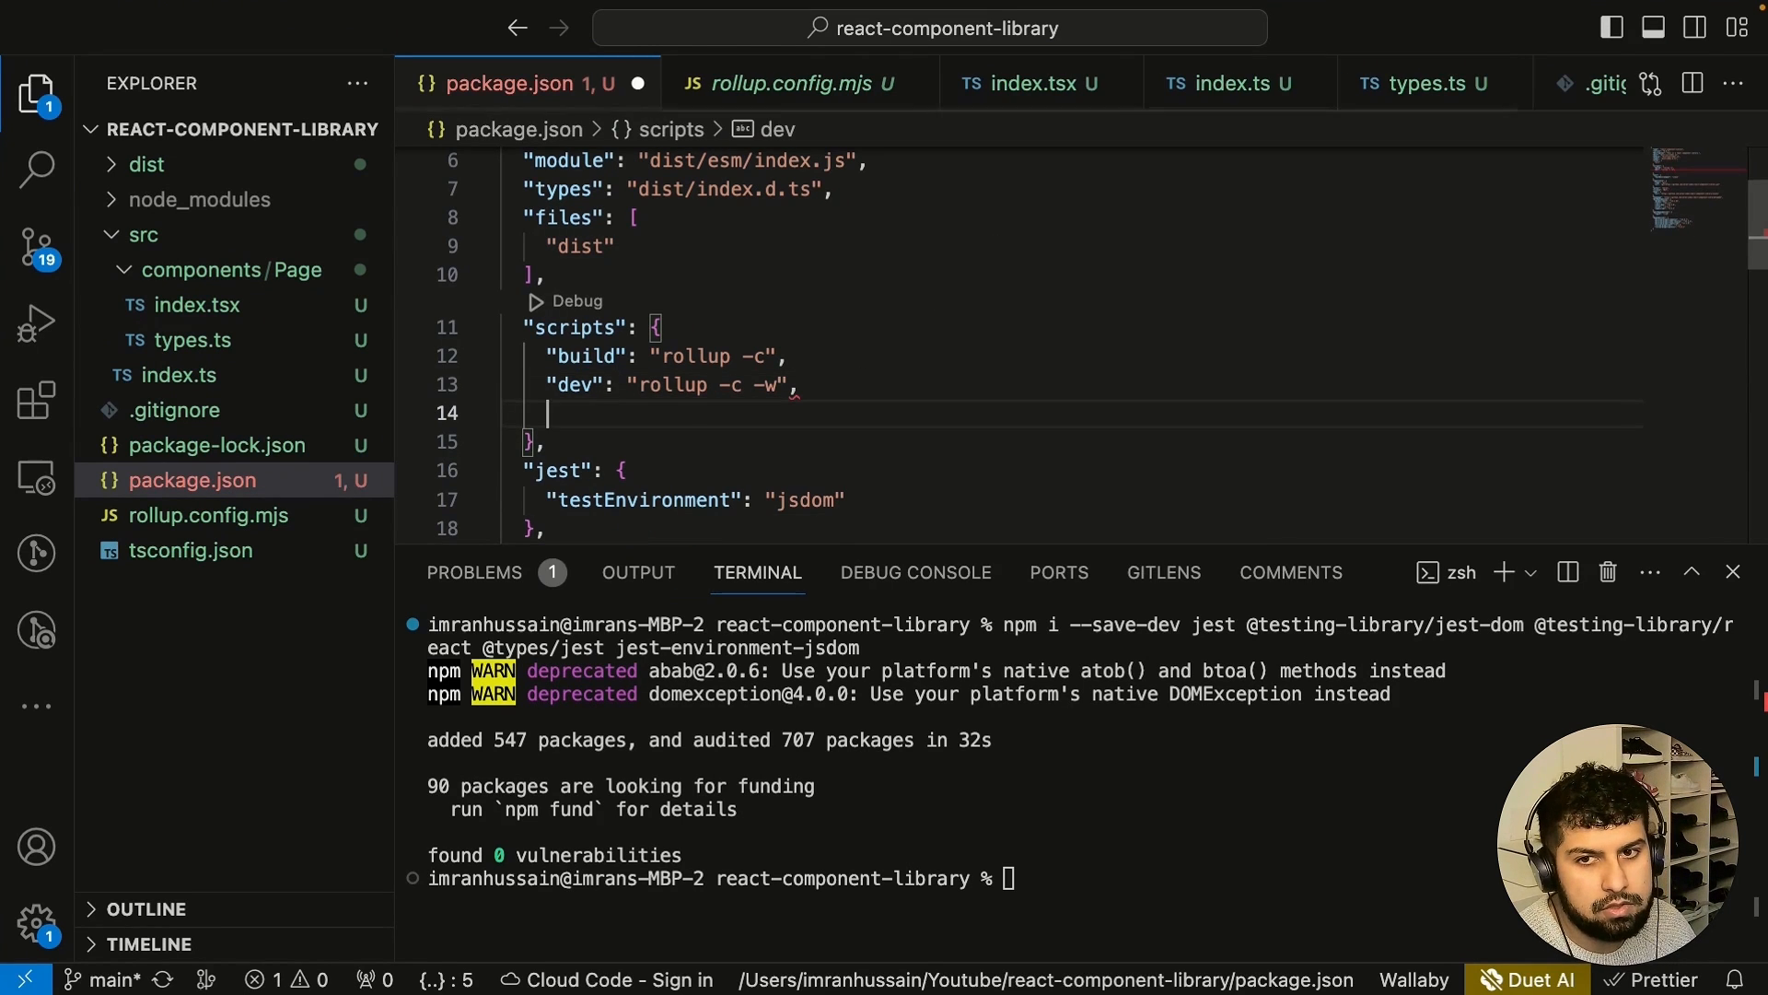
text("test": "jest")
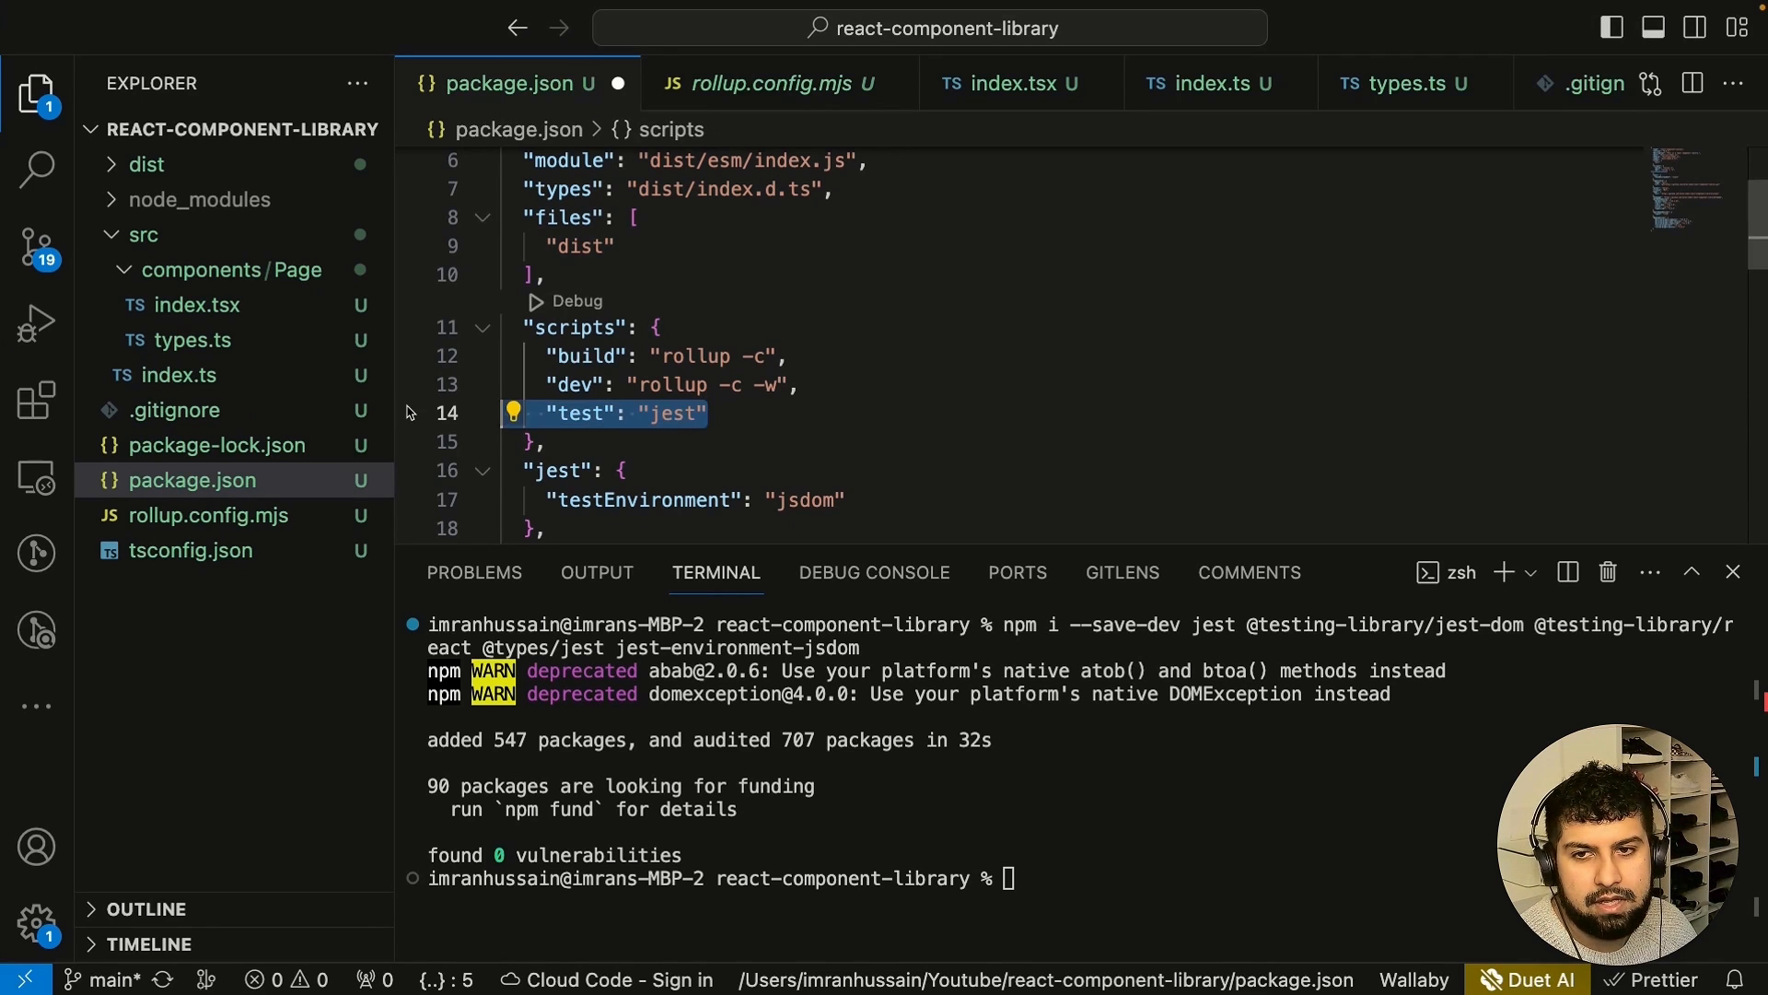
text(--watchAll --verbose)
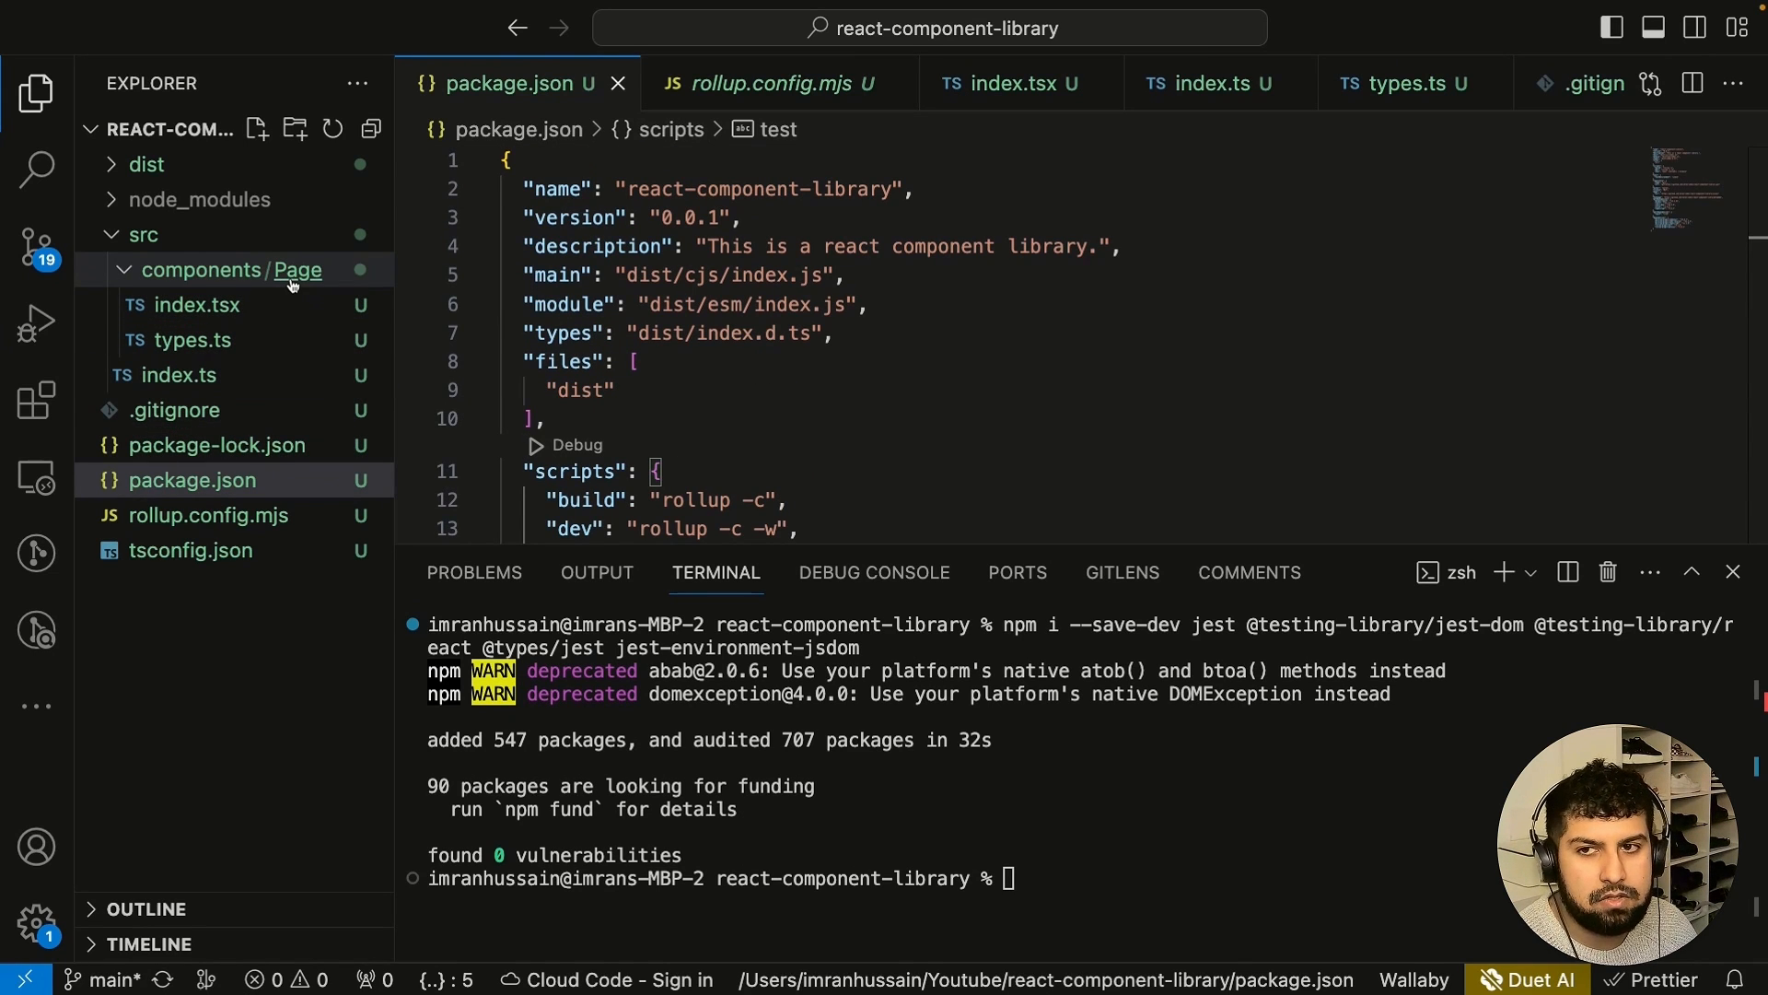
Create a new Page.test.tsx file inside the src/components/Page folder.
right_click(288, 269)
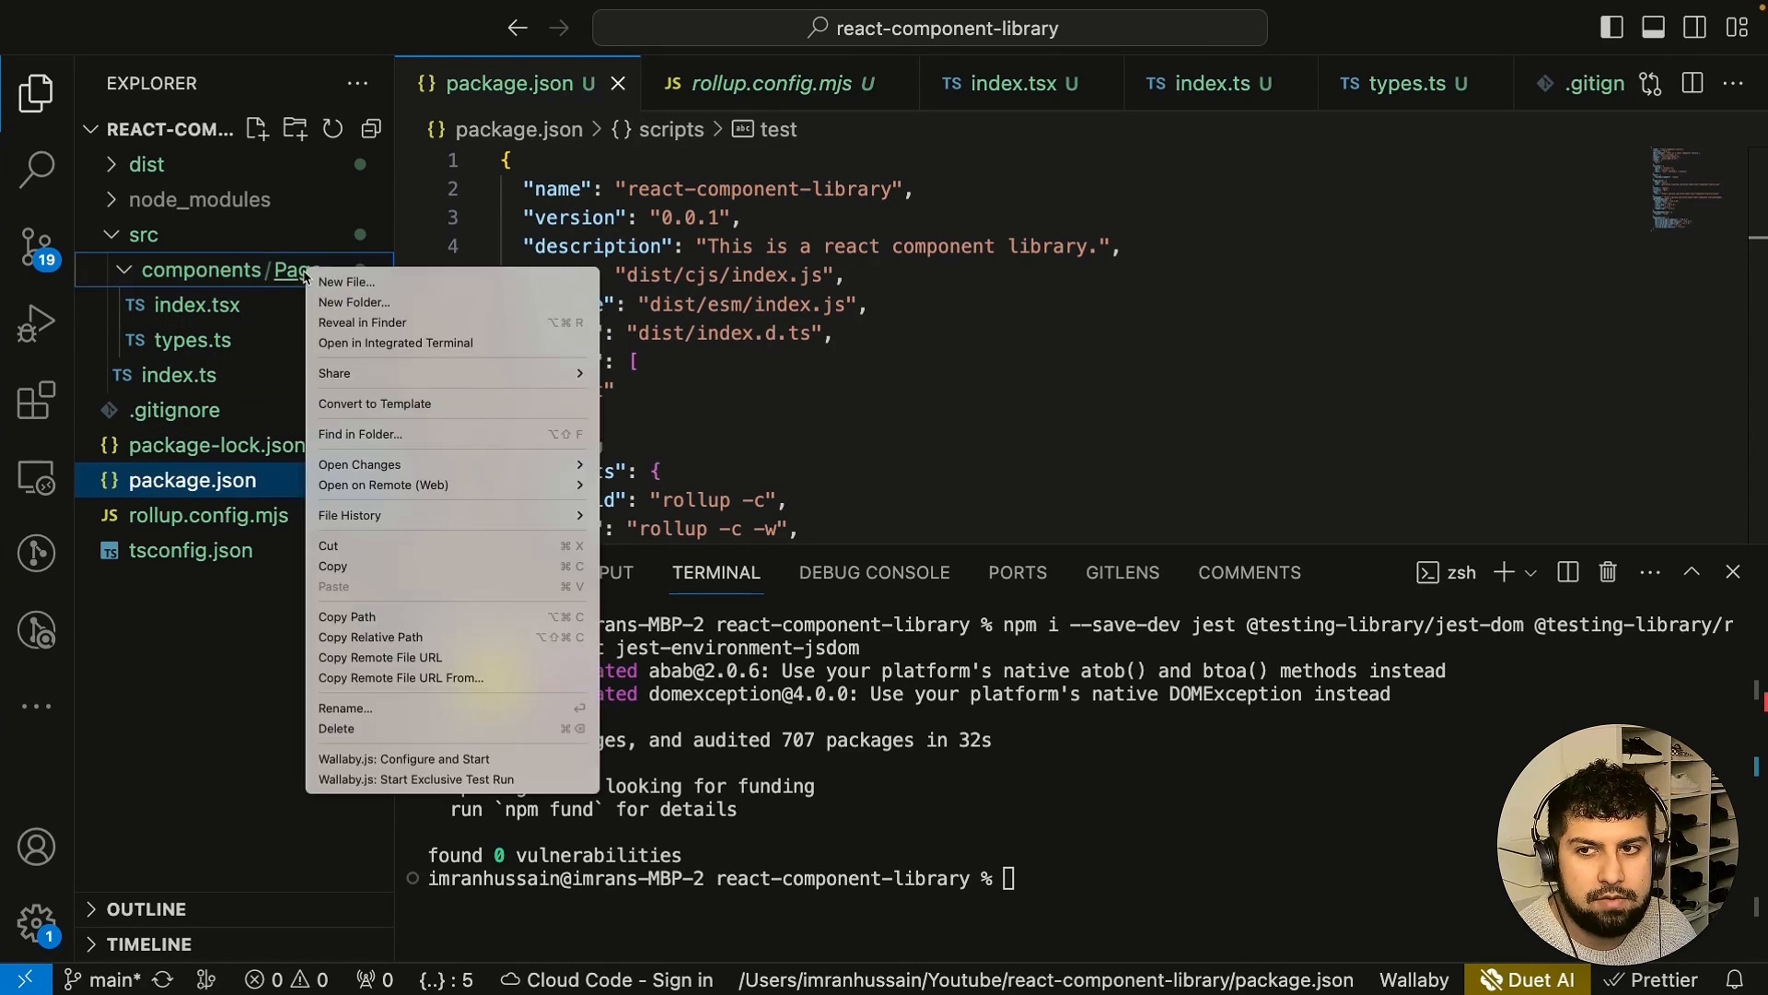
click(345, 280)
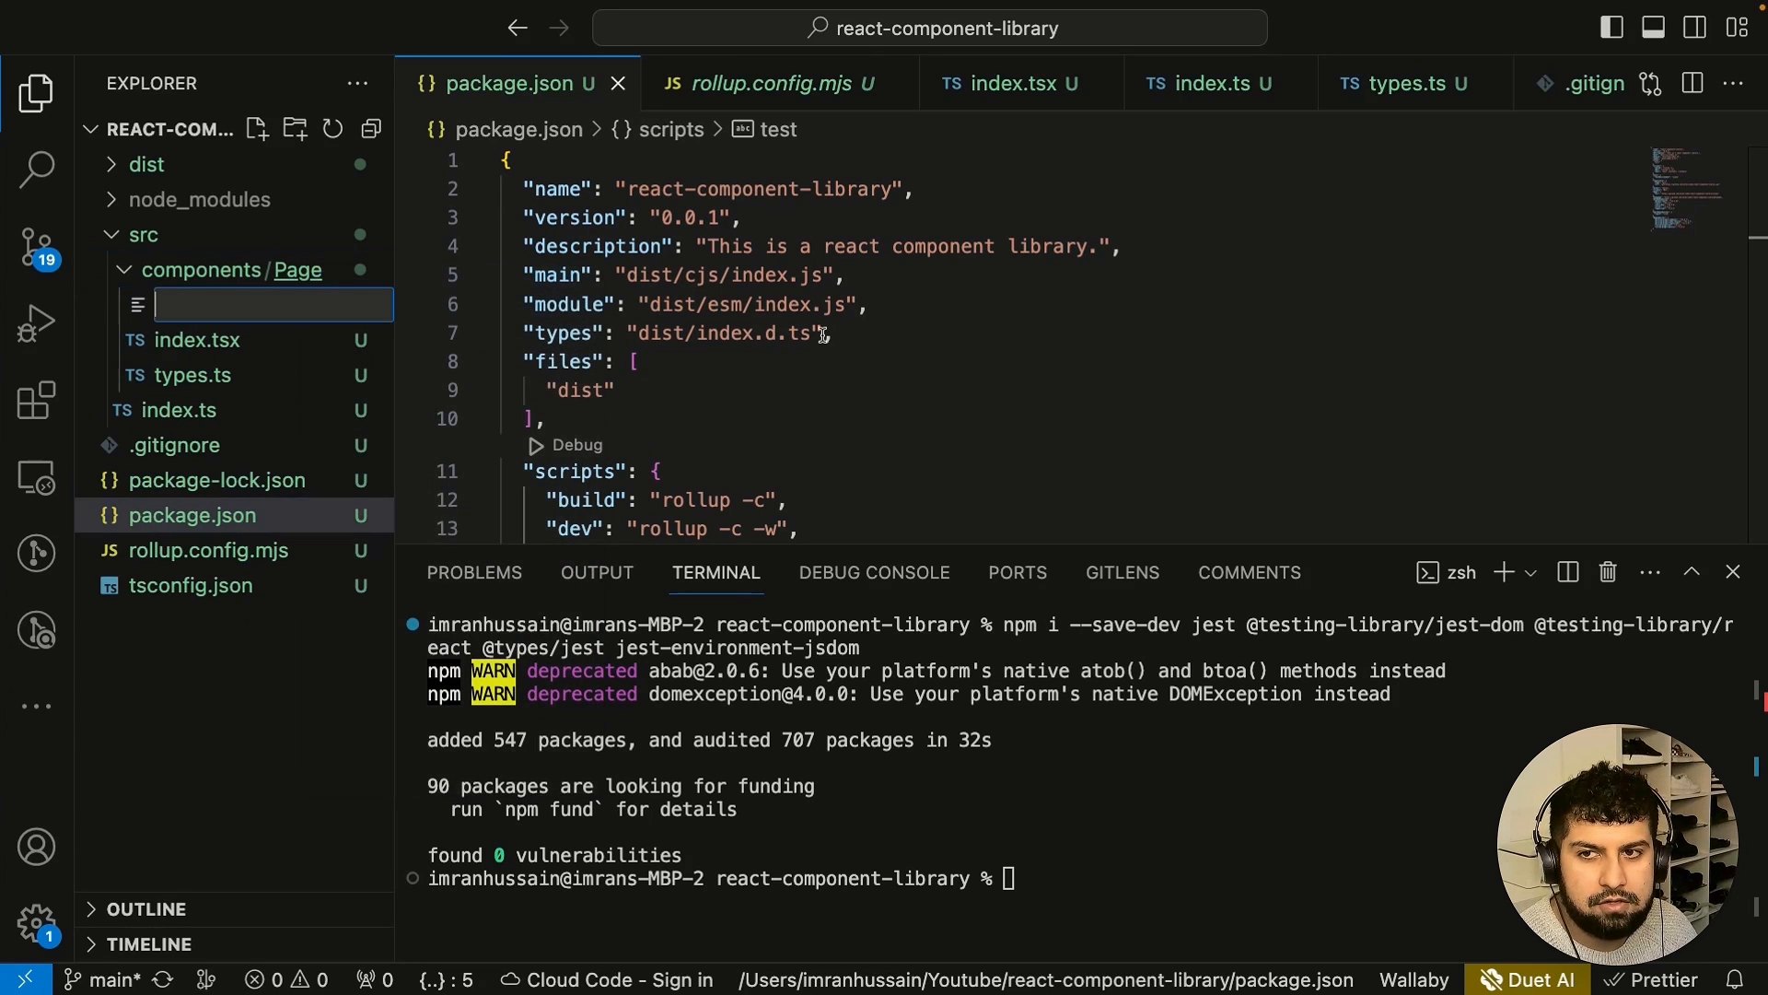
text(Page.test.tsx)
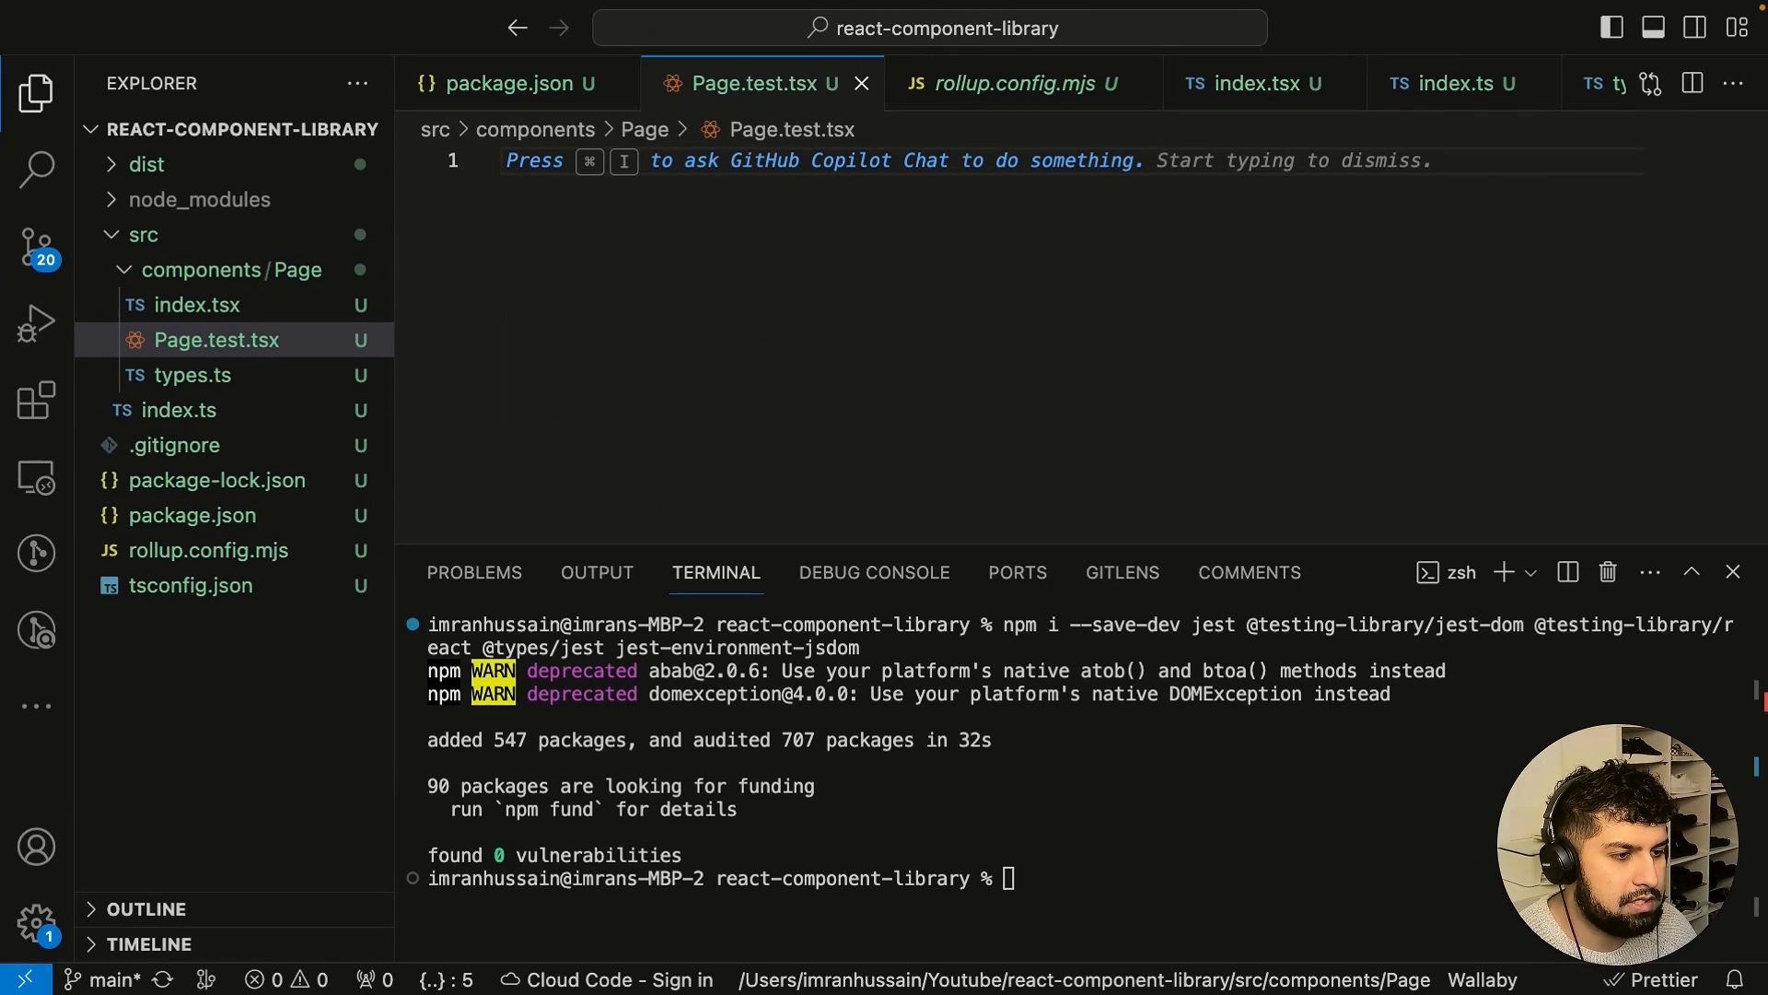
mouse_move(1369, 365)
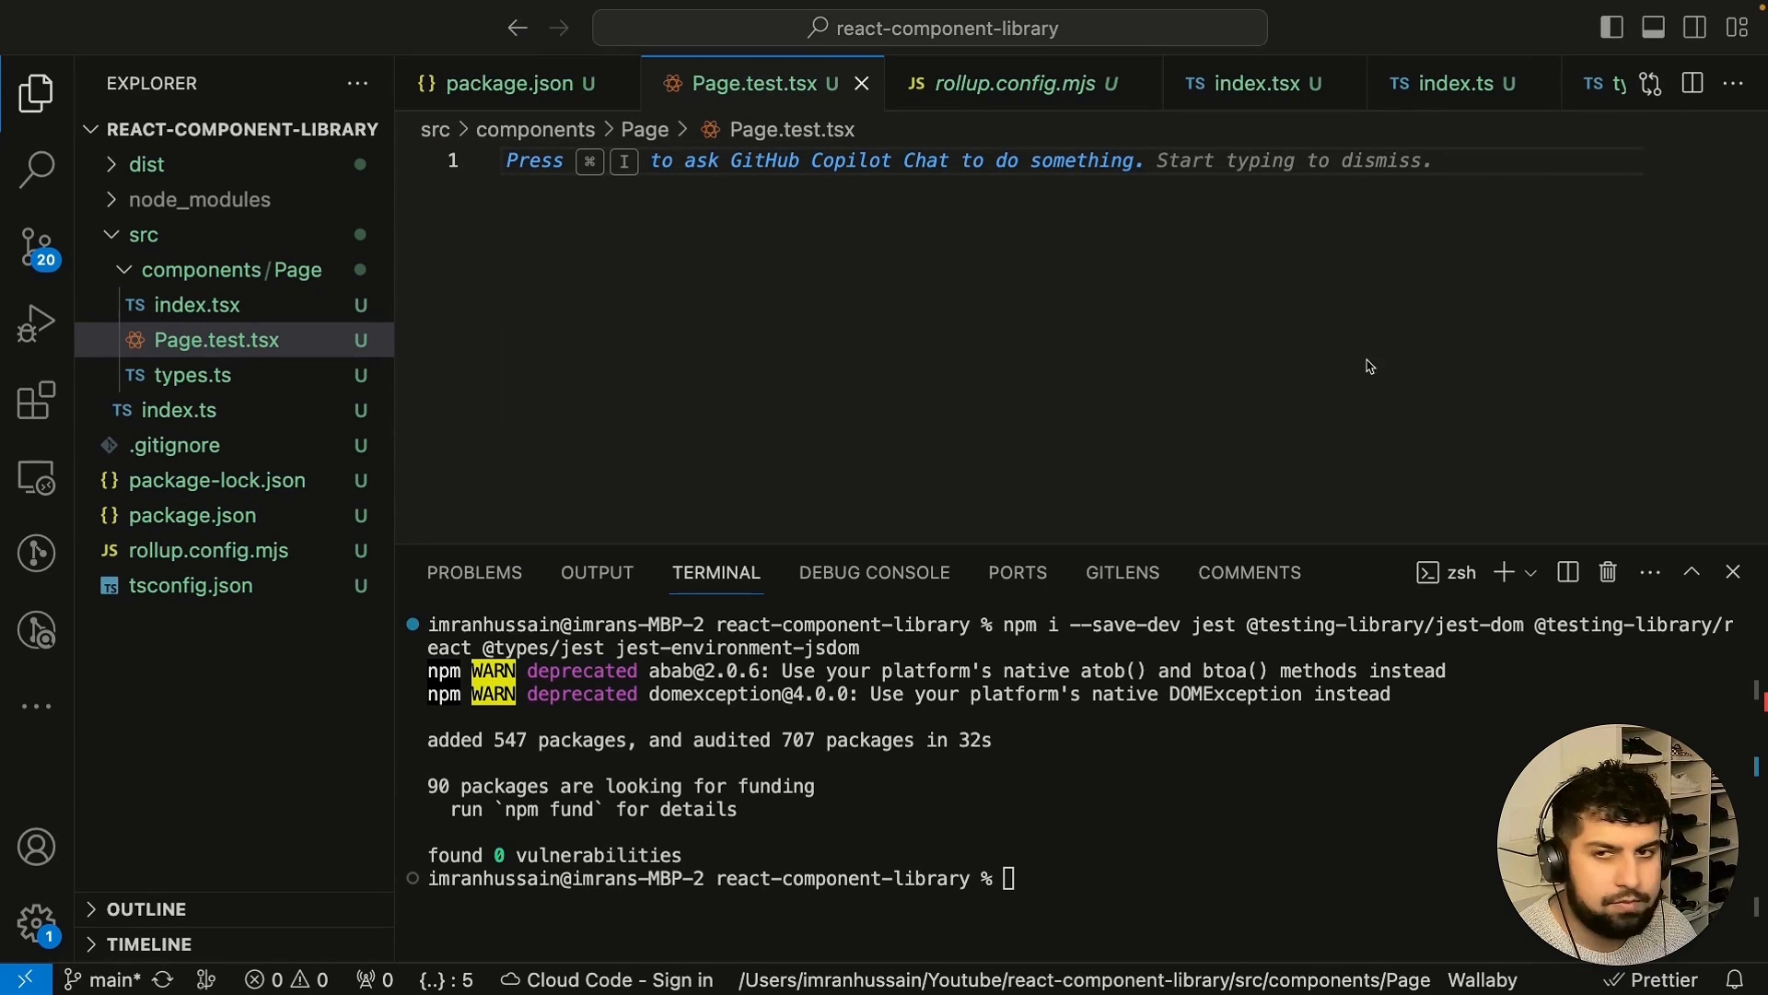
text(import)
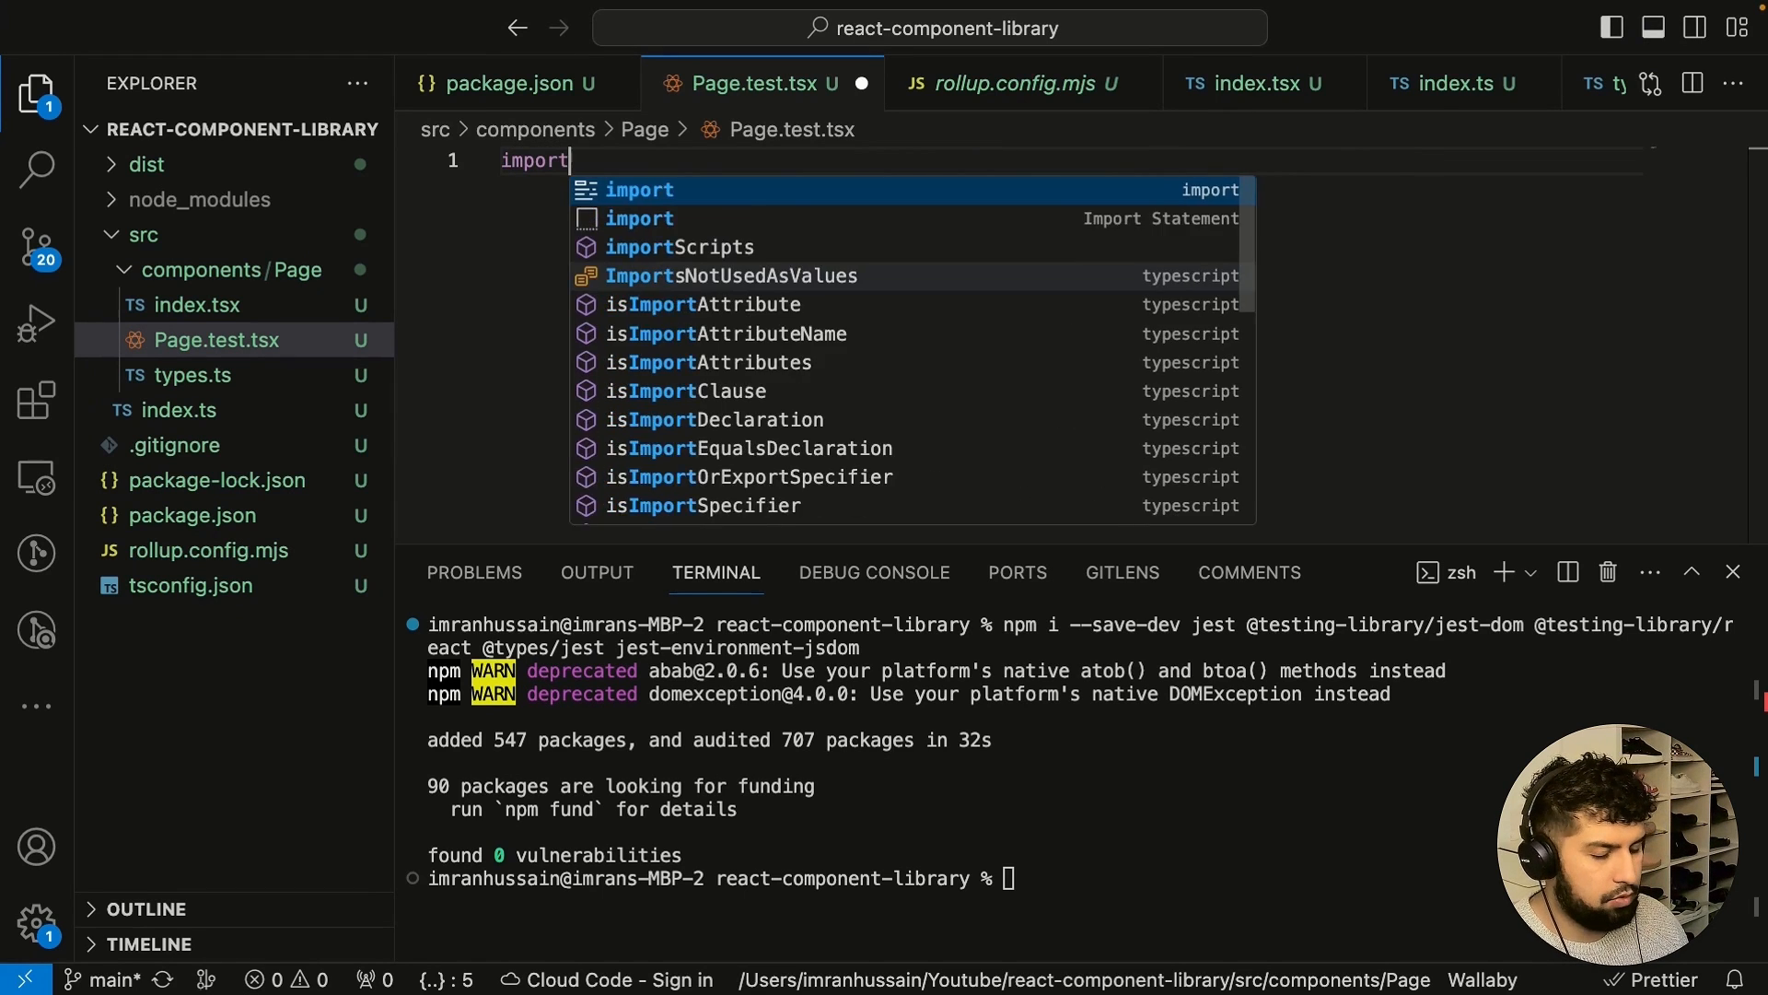
text("")
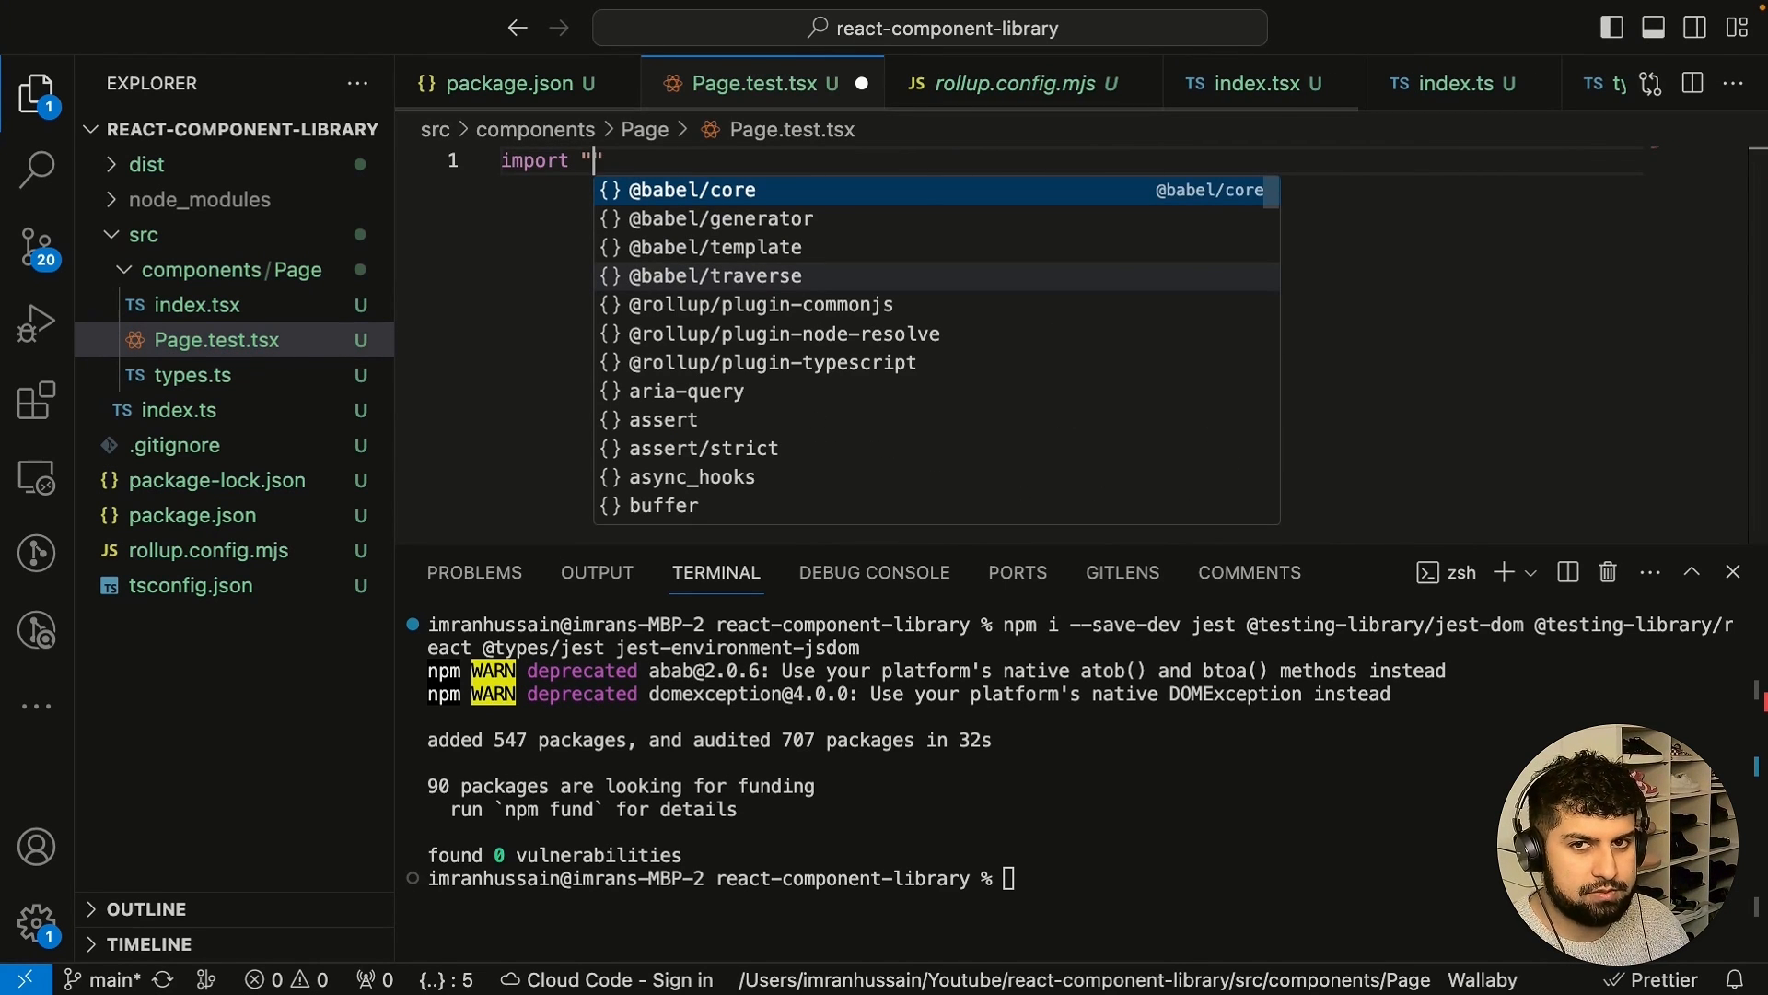
text(@)
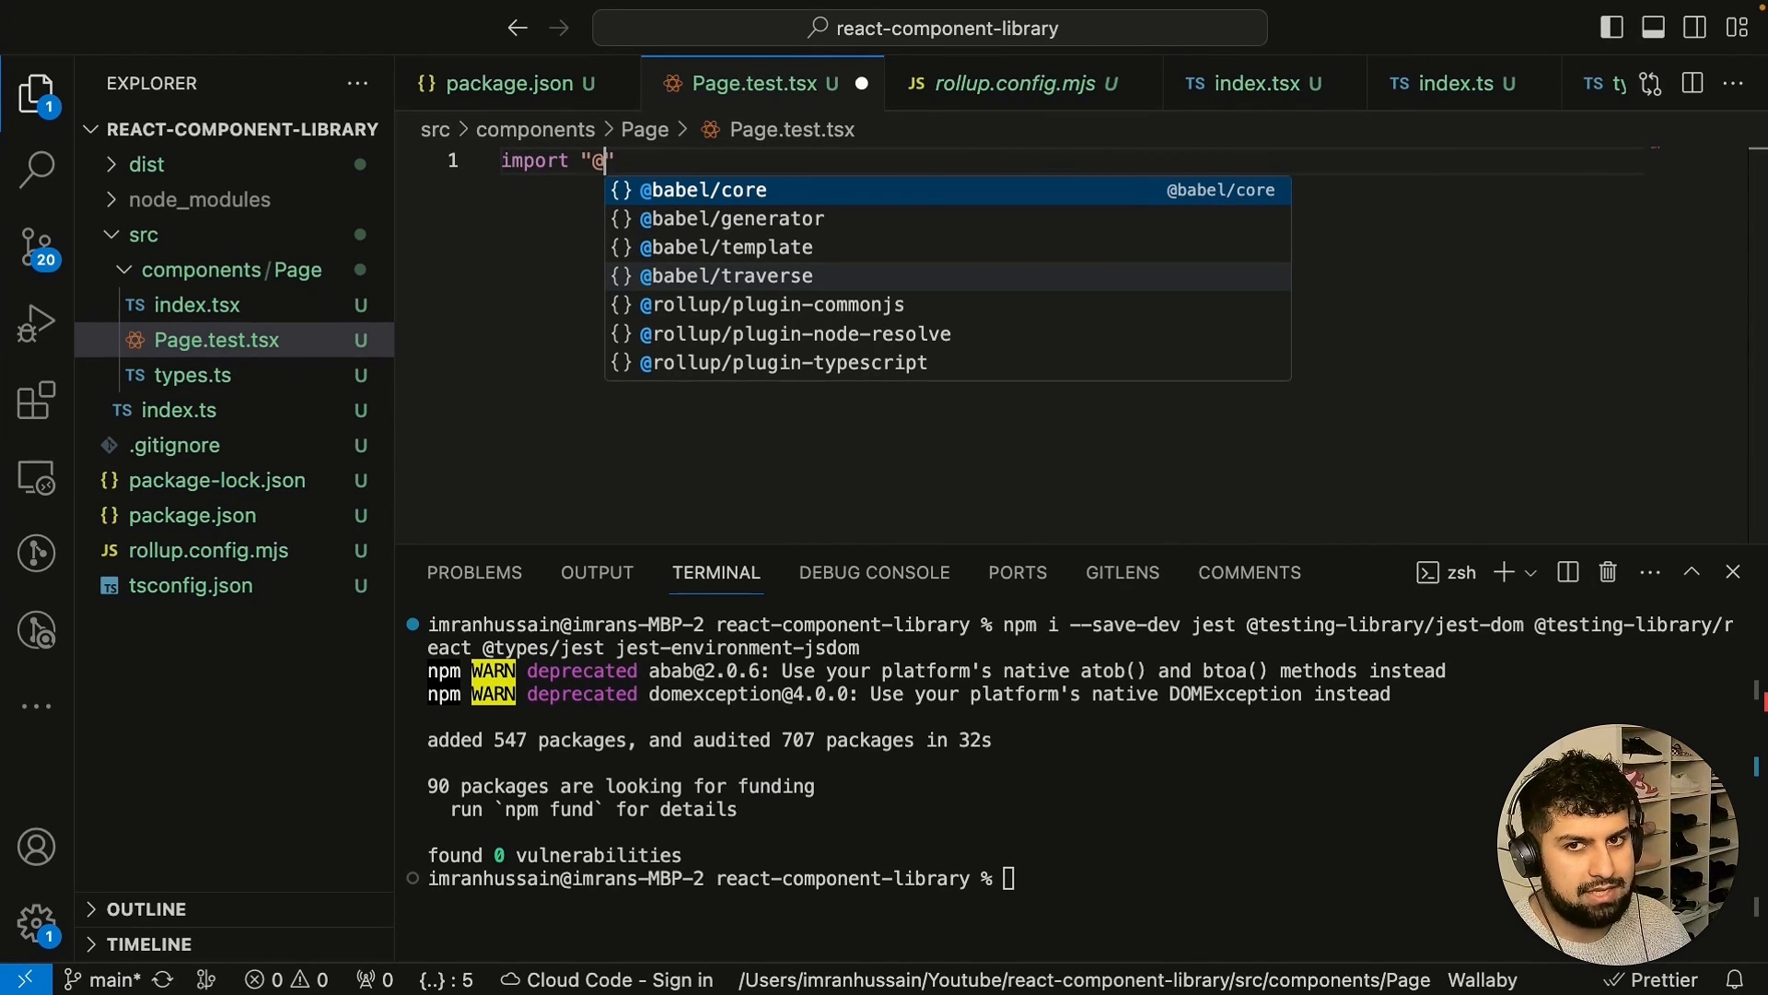
text(testing-library/jest-dom)
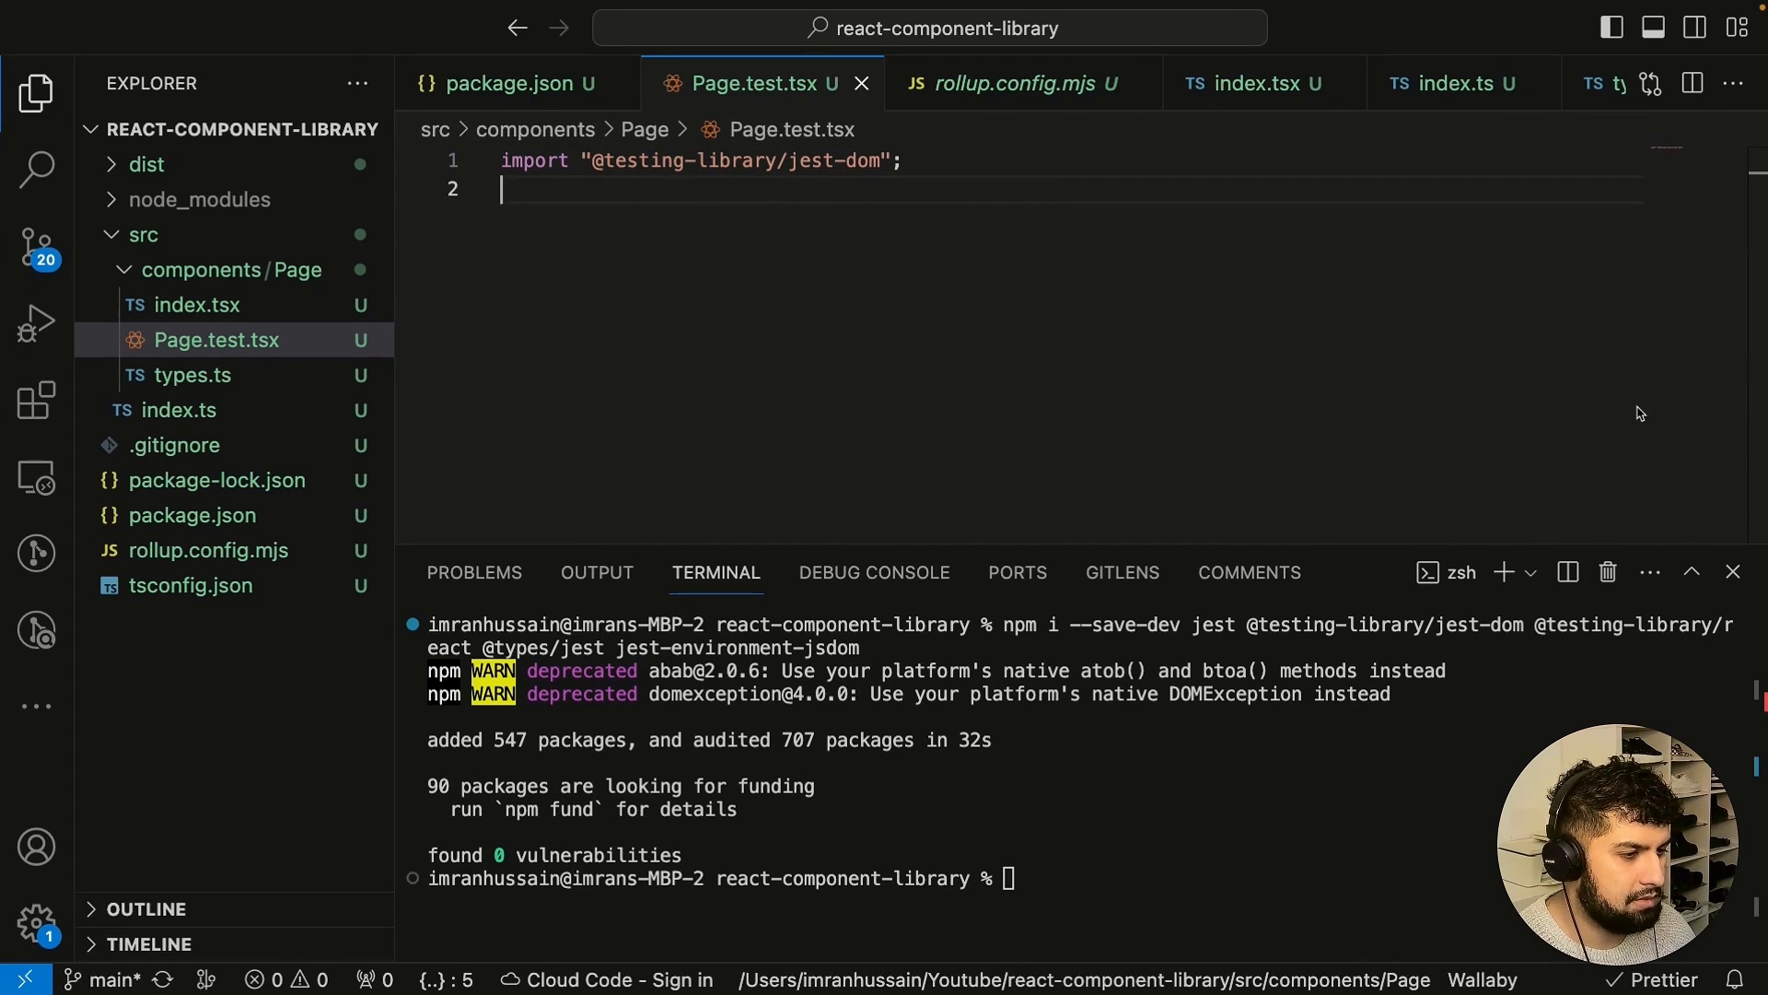
Write a describe/it block with Arrange, Act, Assert sections rendering Page and asserting title and children, then save.
text(describe("Page", () => {)
text(it("renders title and children", () => {)
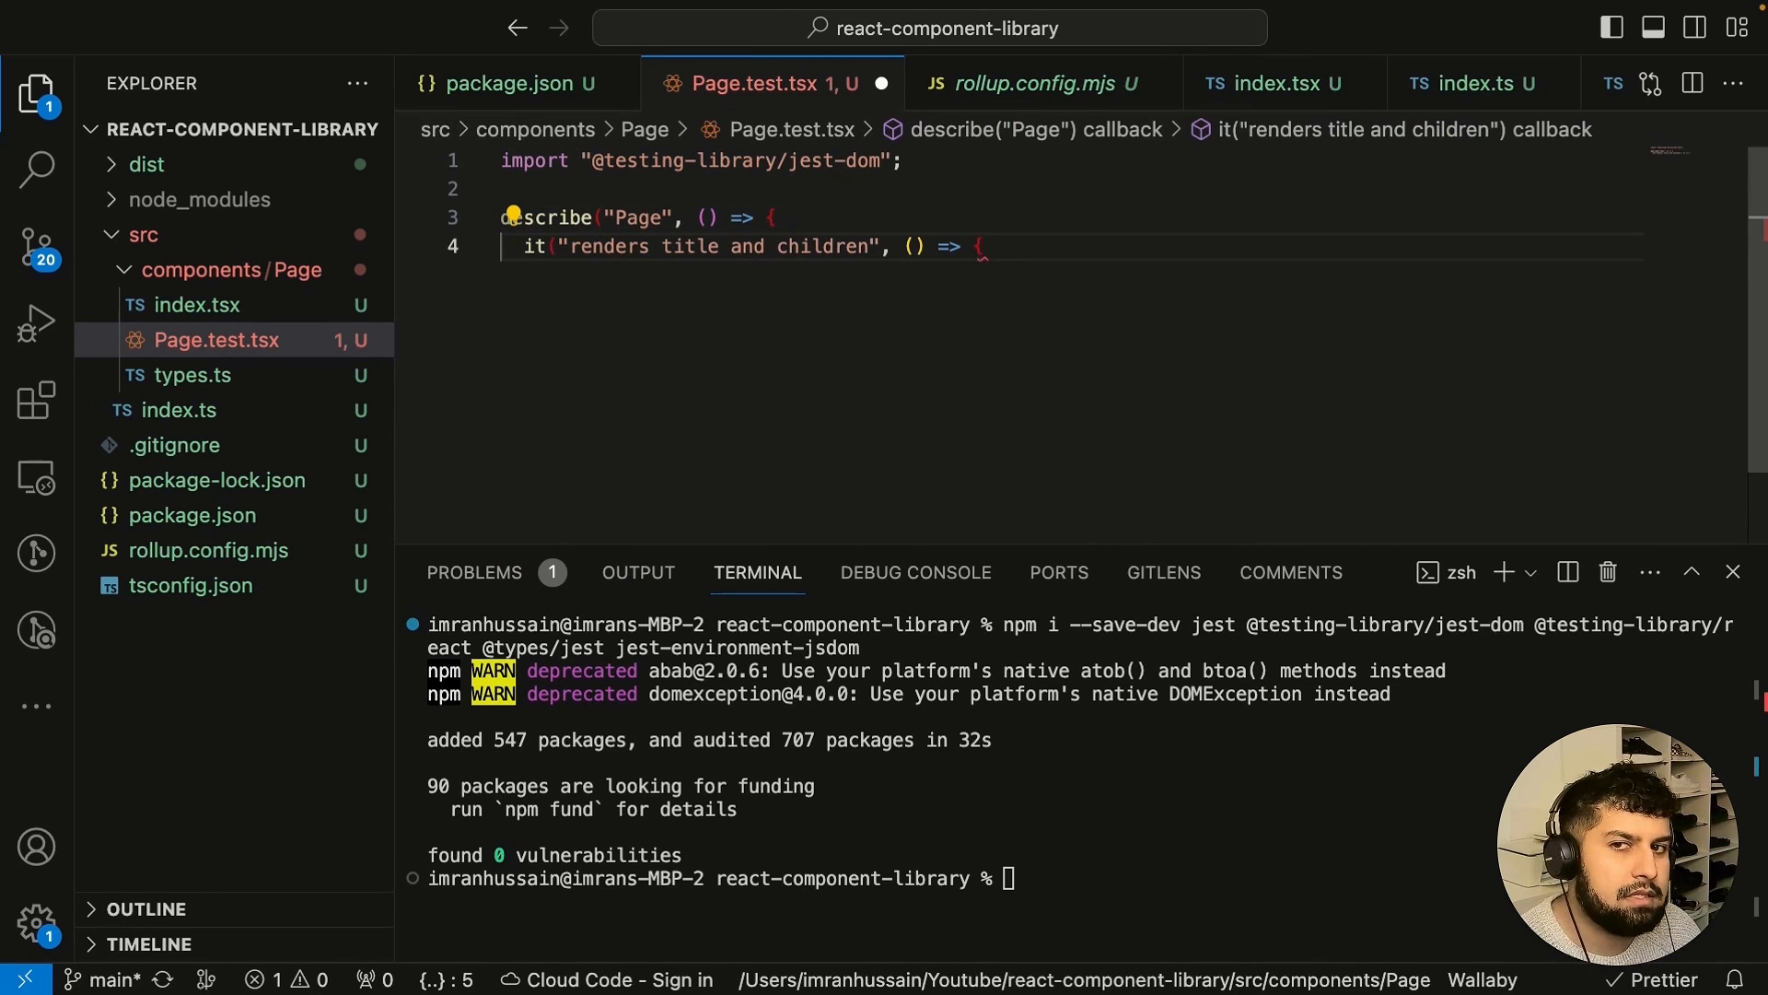
text(// Arrange)
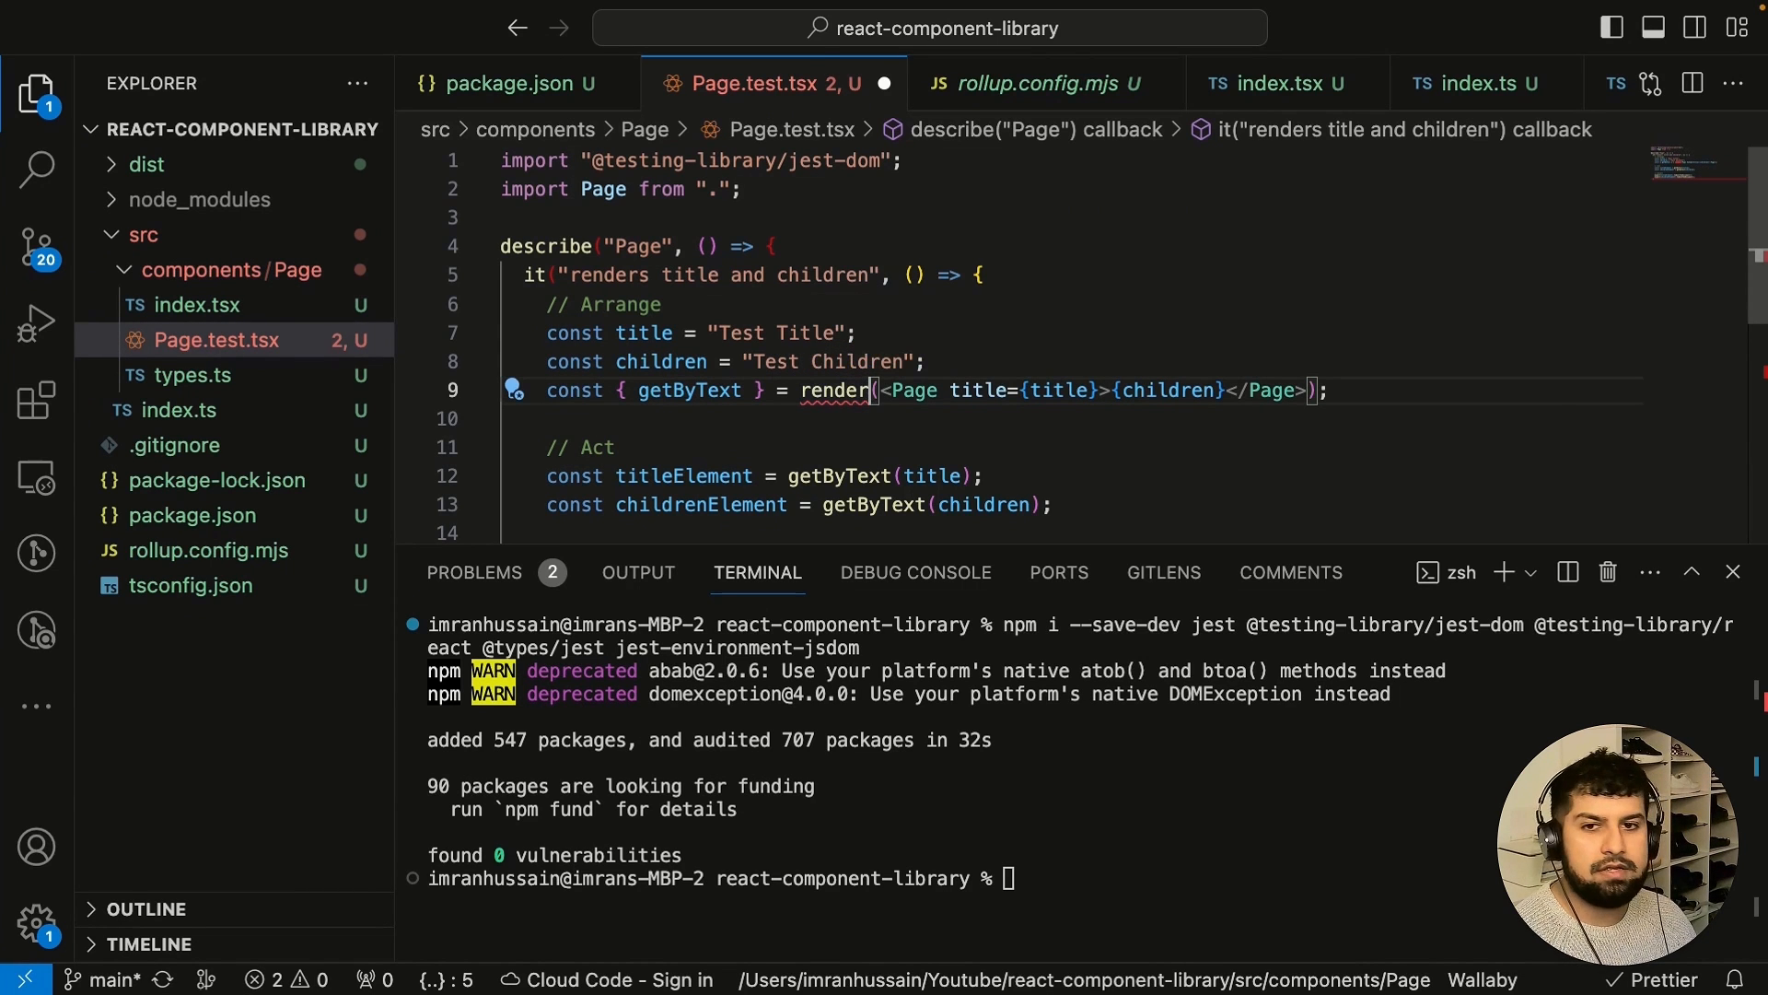
scroll(down, 3)
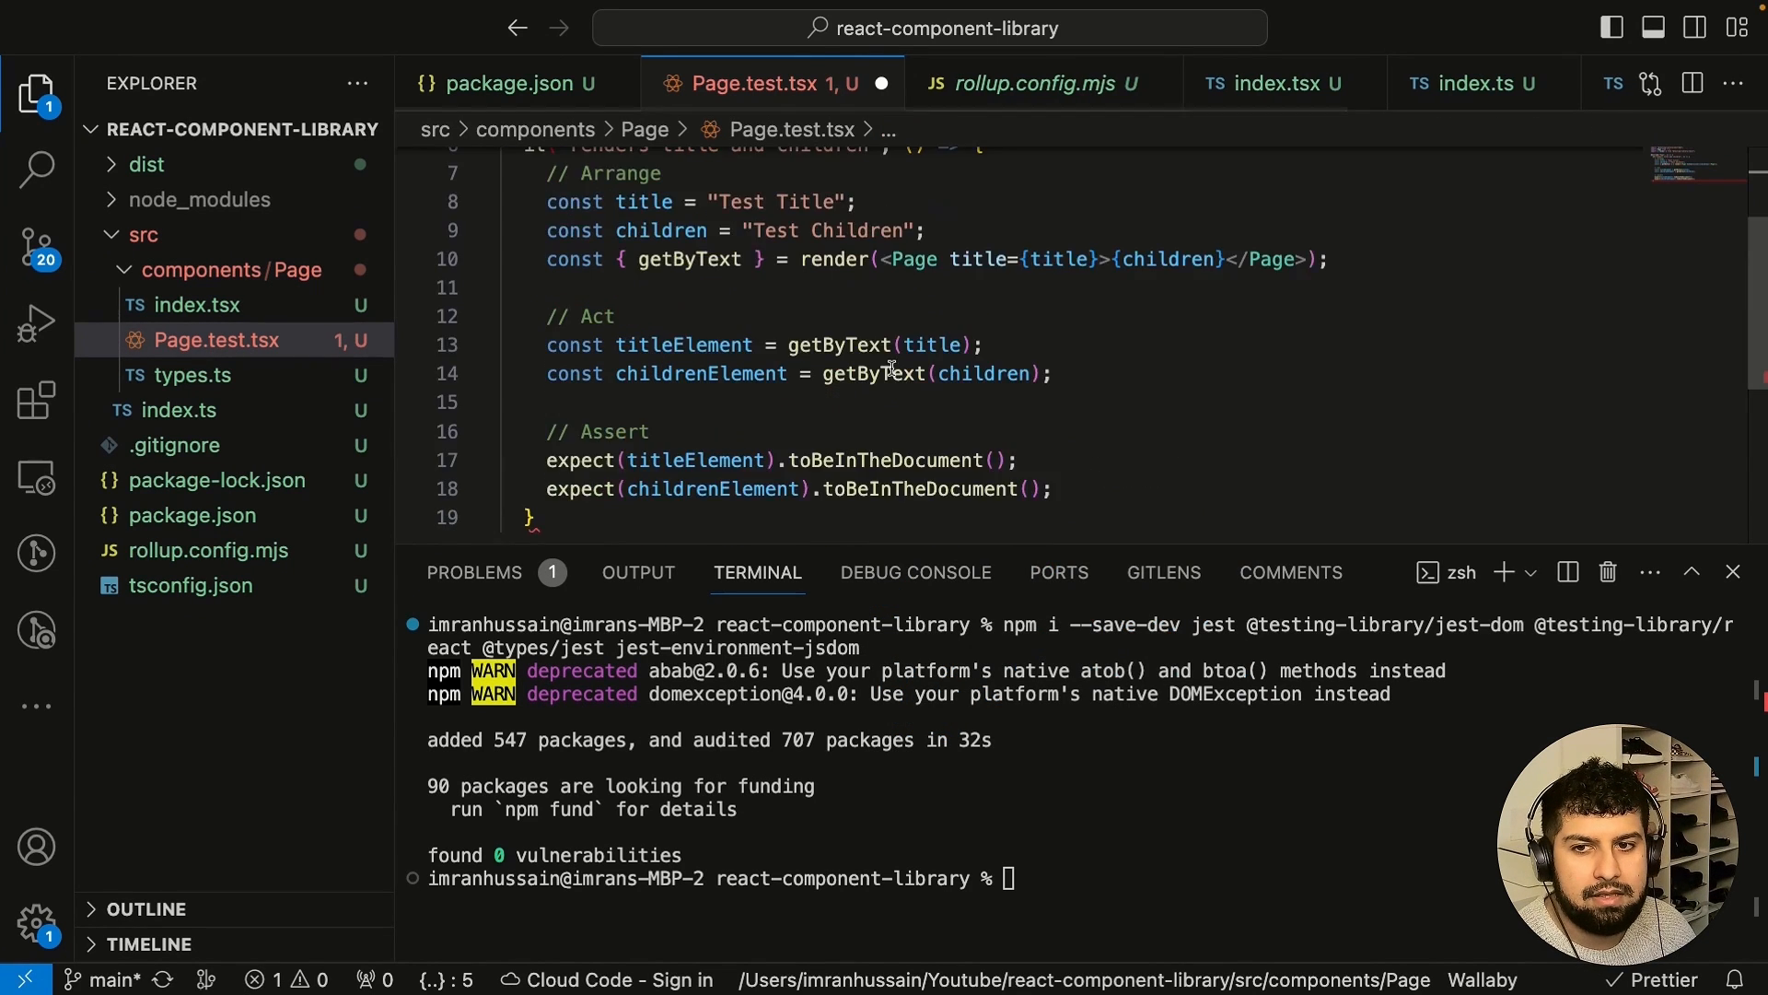
text(});)
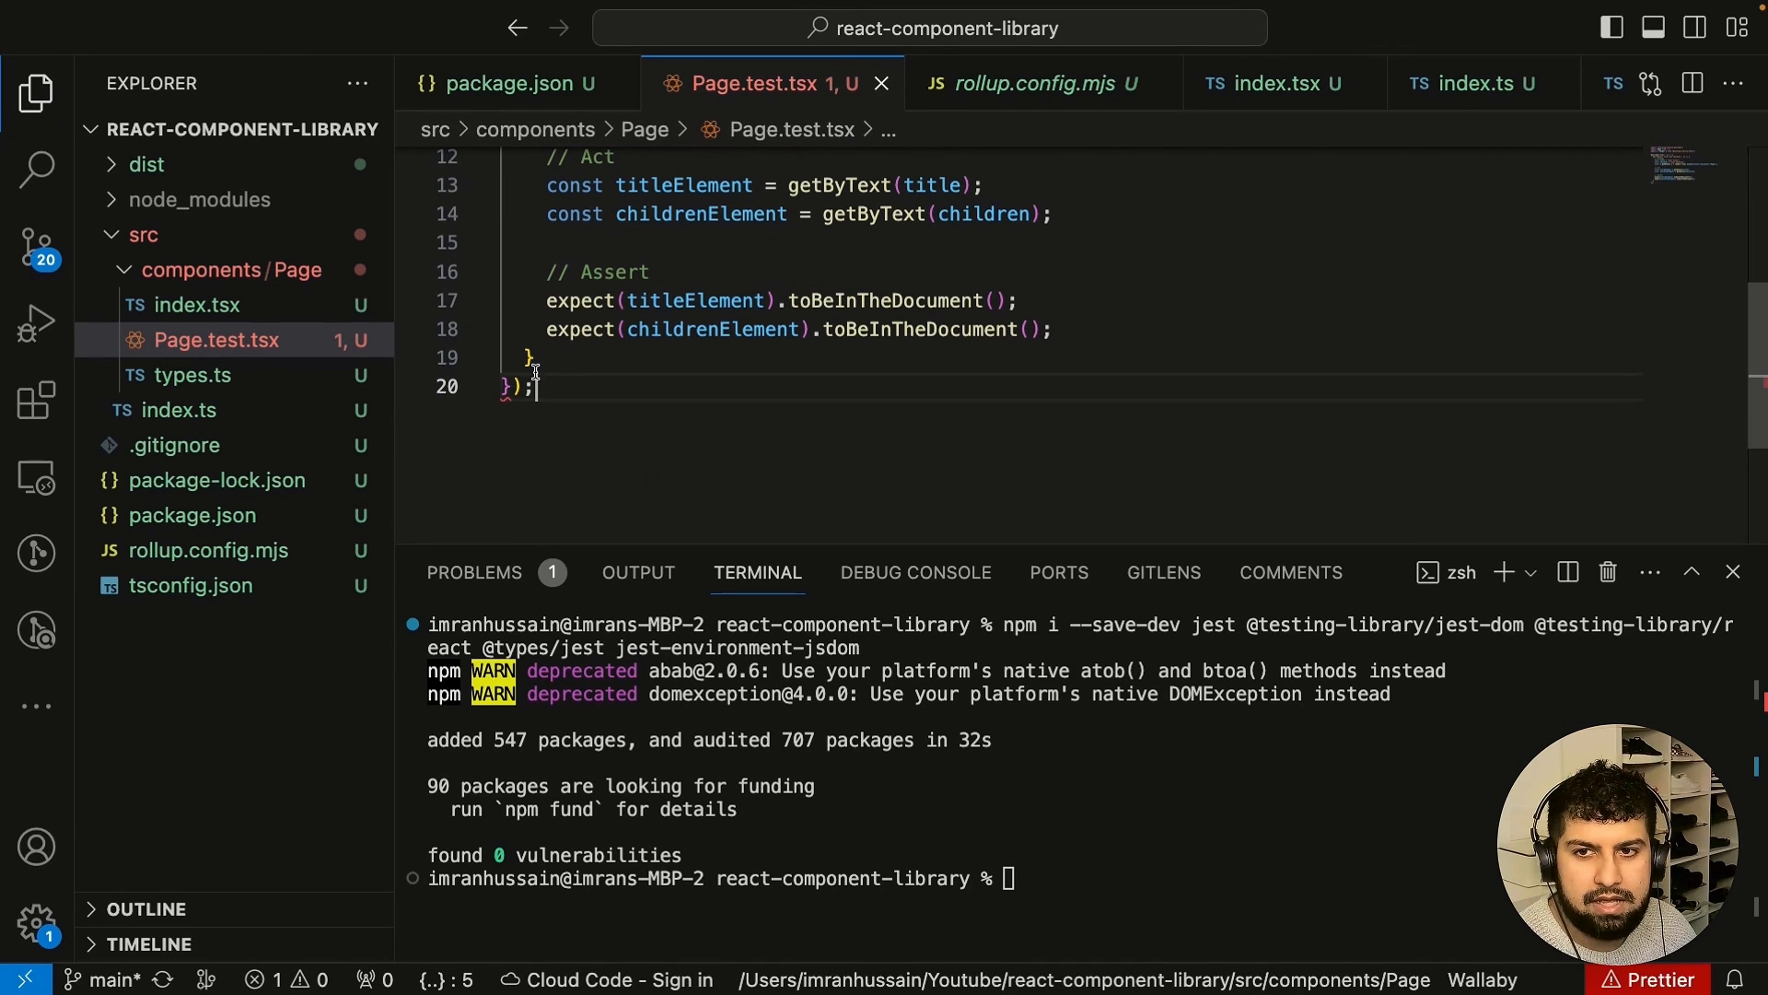
key(Enter)
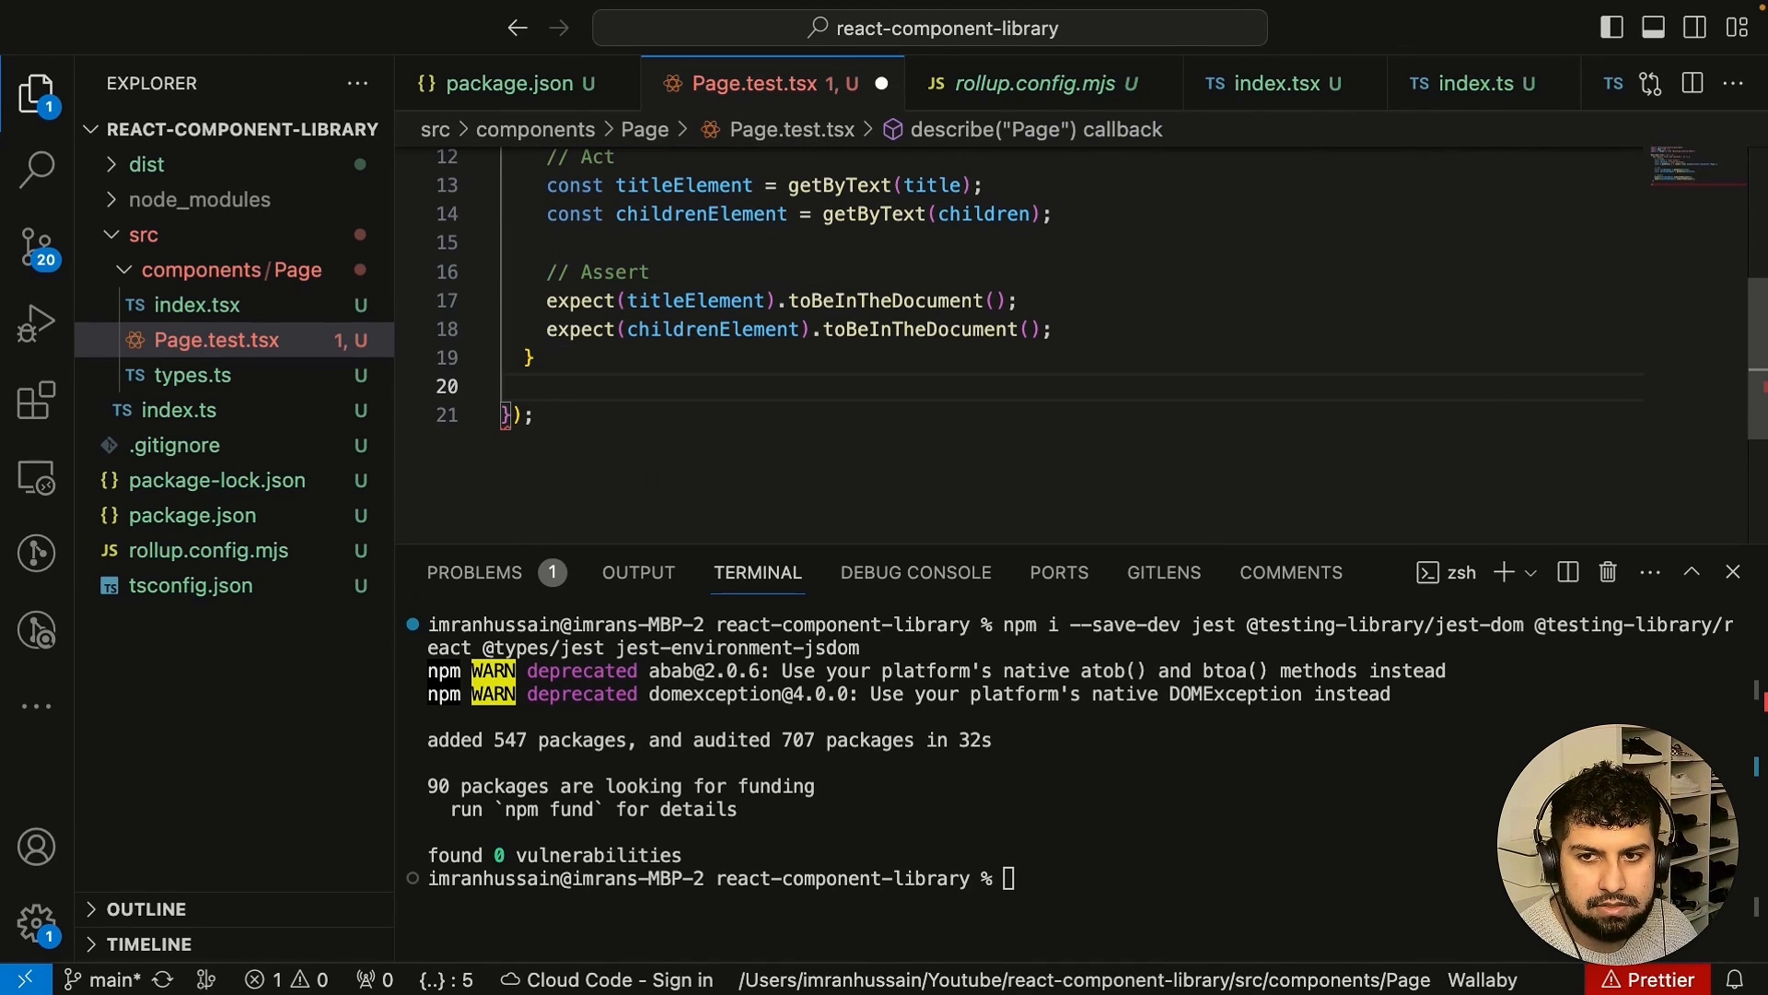
key(cmd+s)
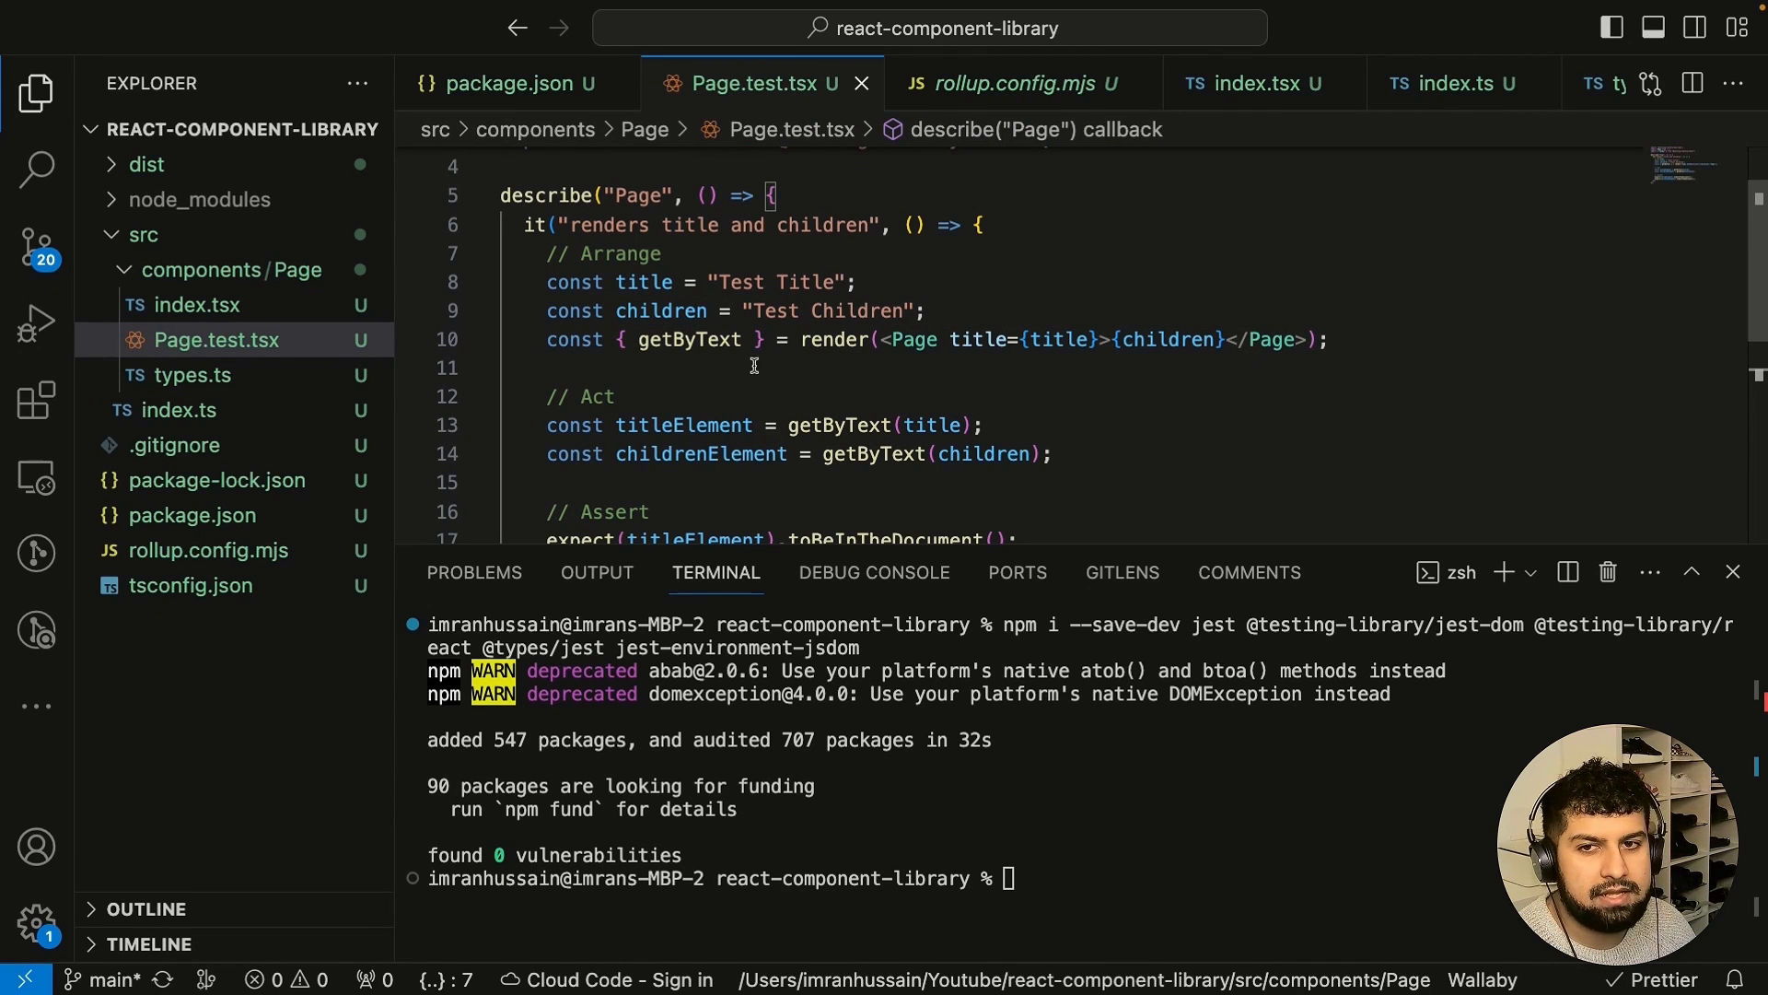
scroll(down, 3)
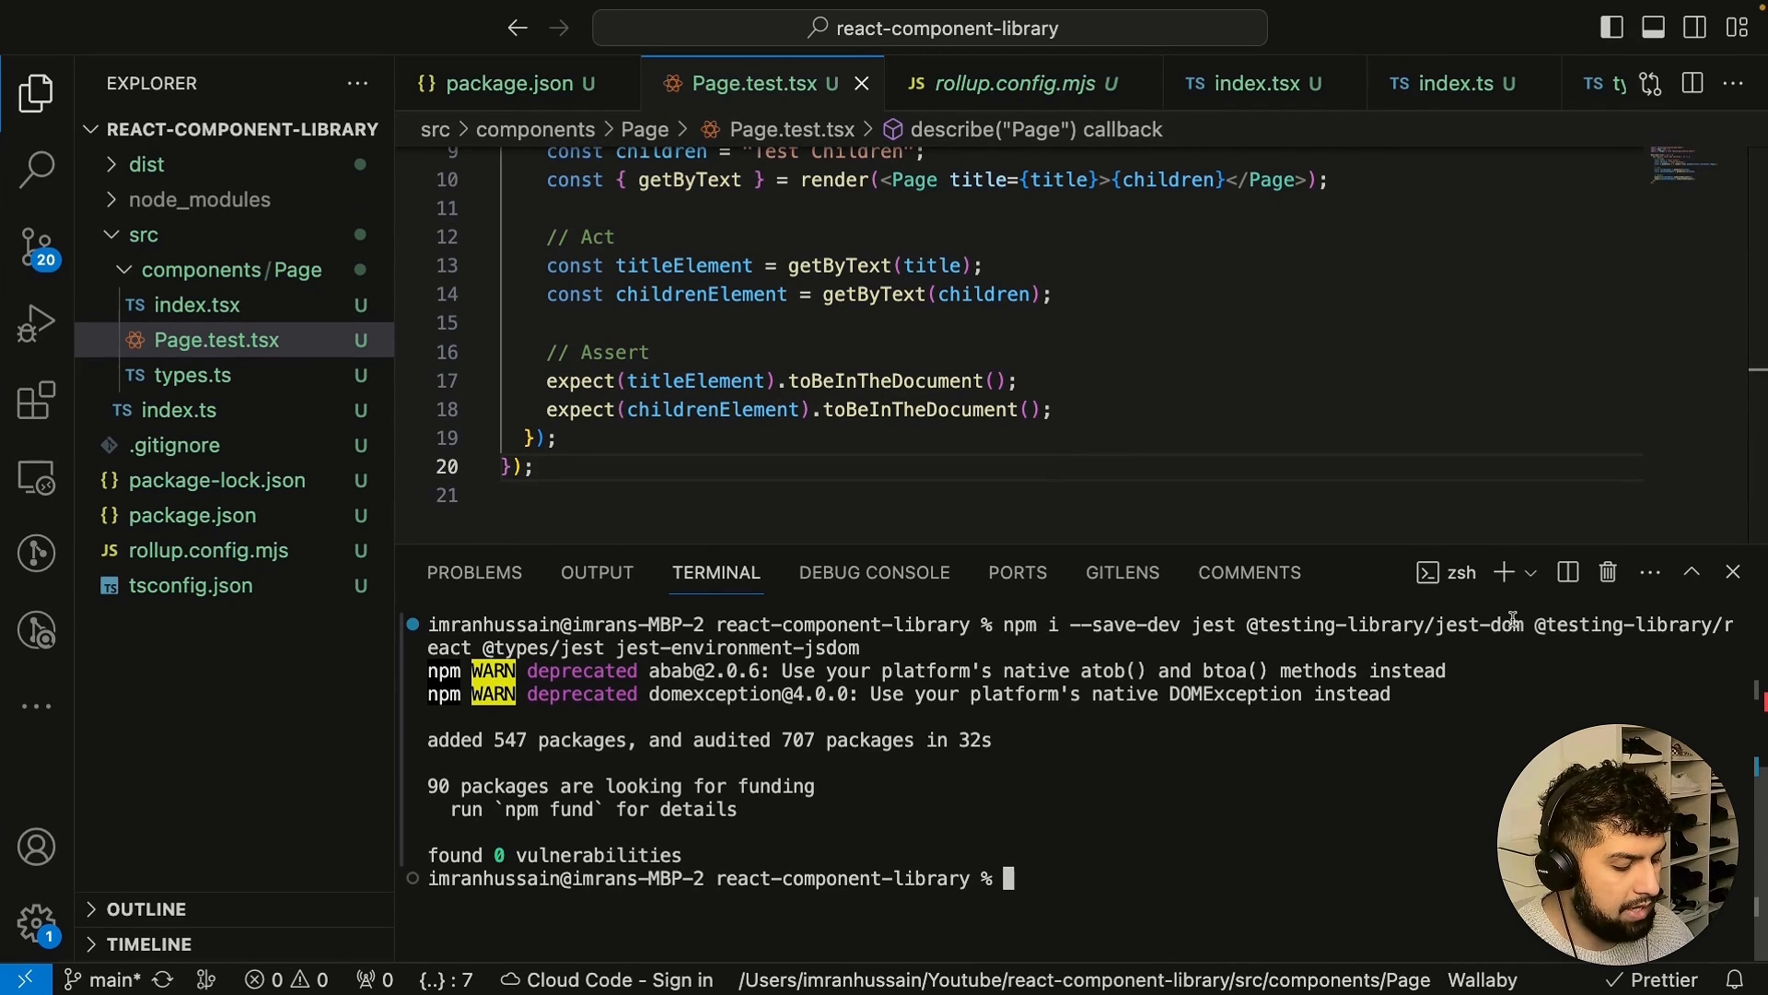
Run npm run test and highlight the output note that Jest supports Babel in the parse error.
text(npm run)
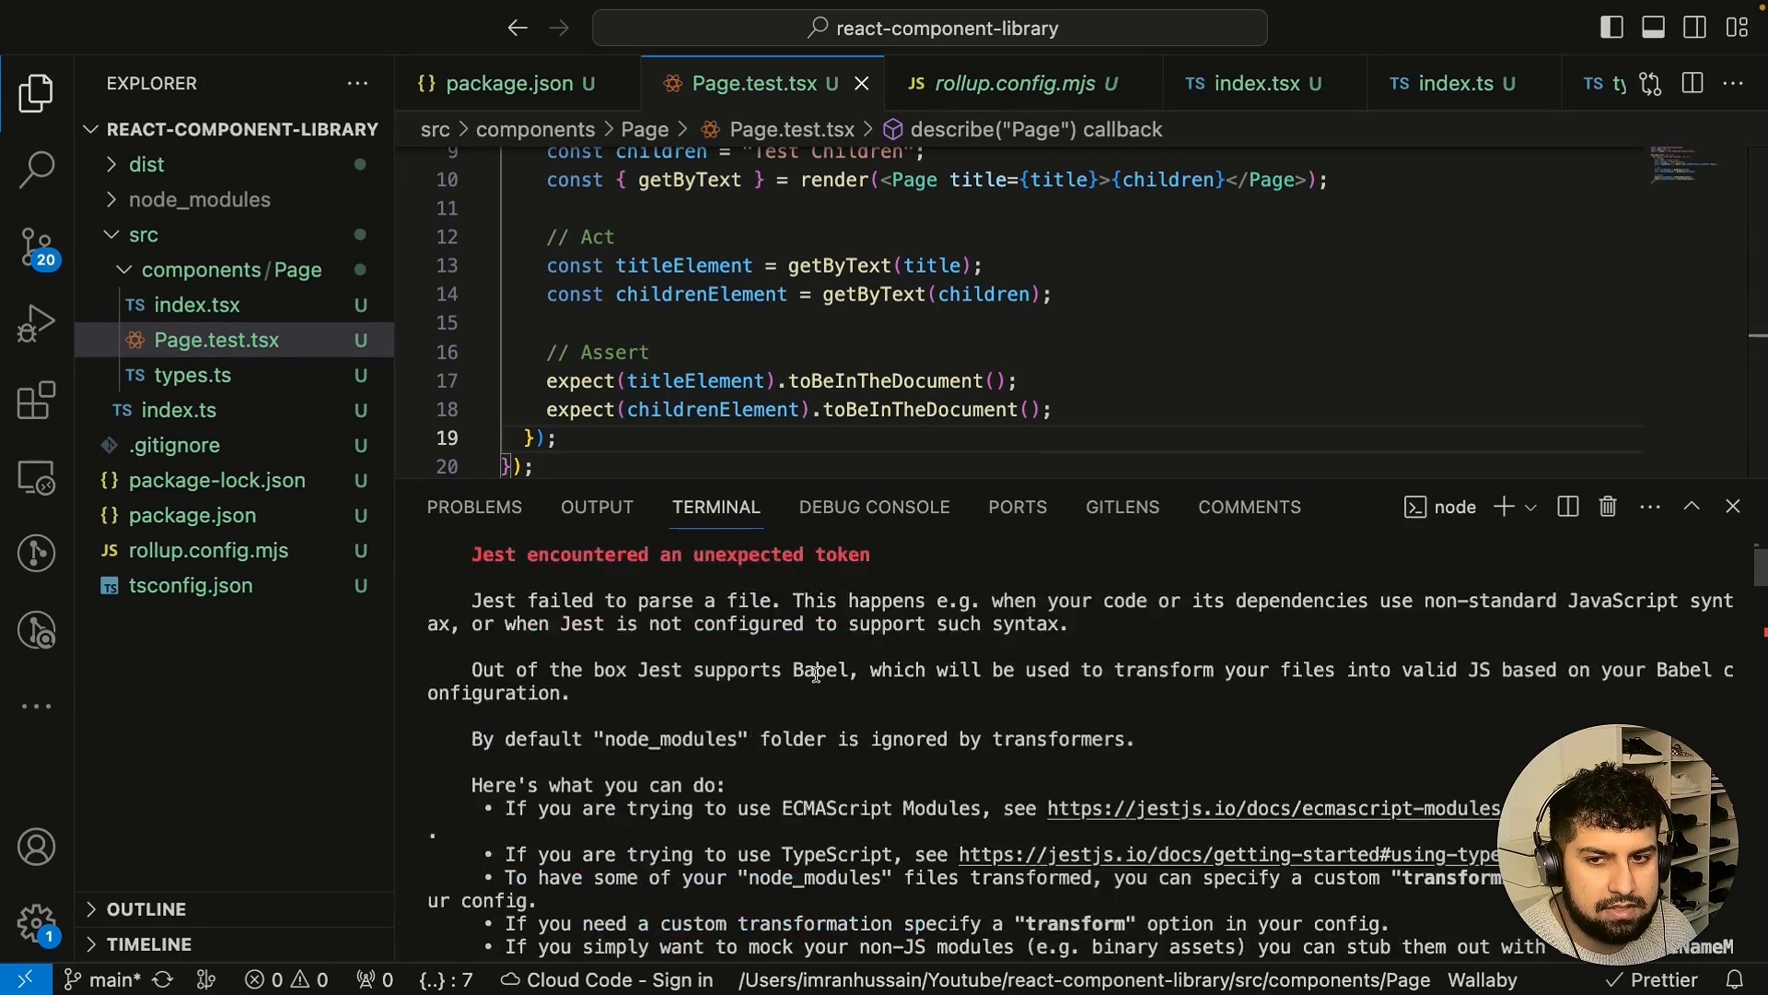
scroll(down, 3)
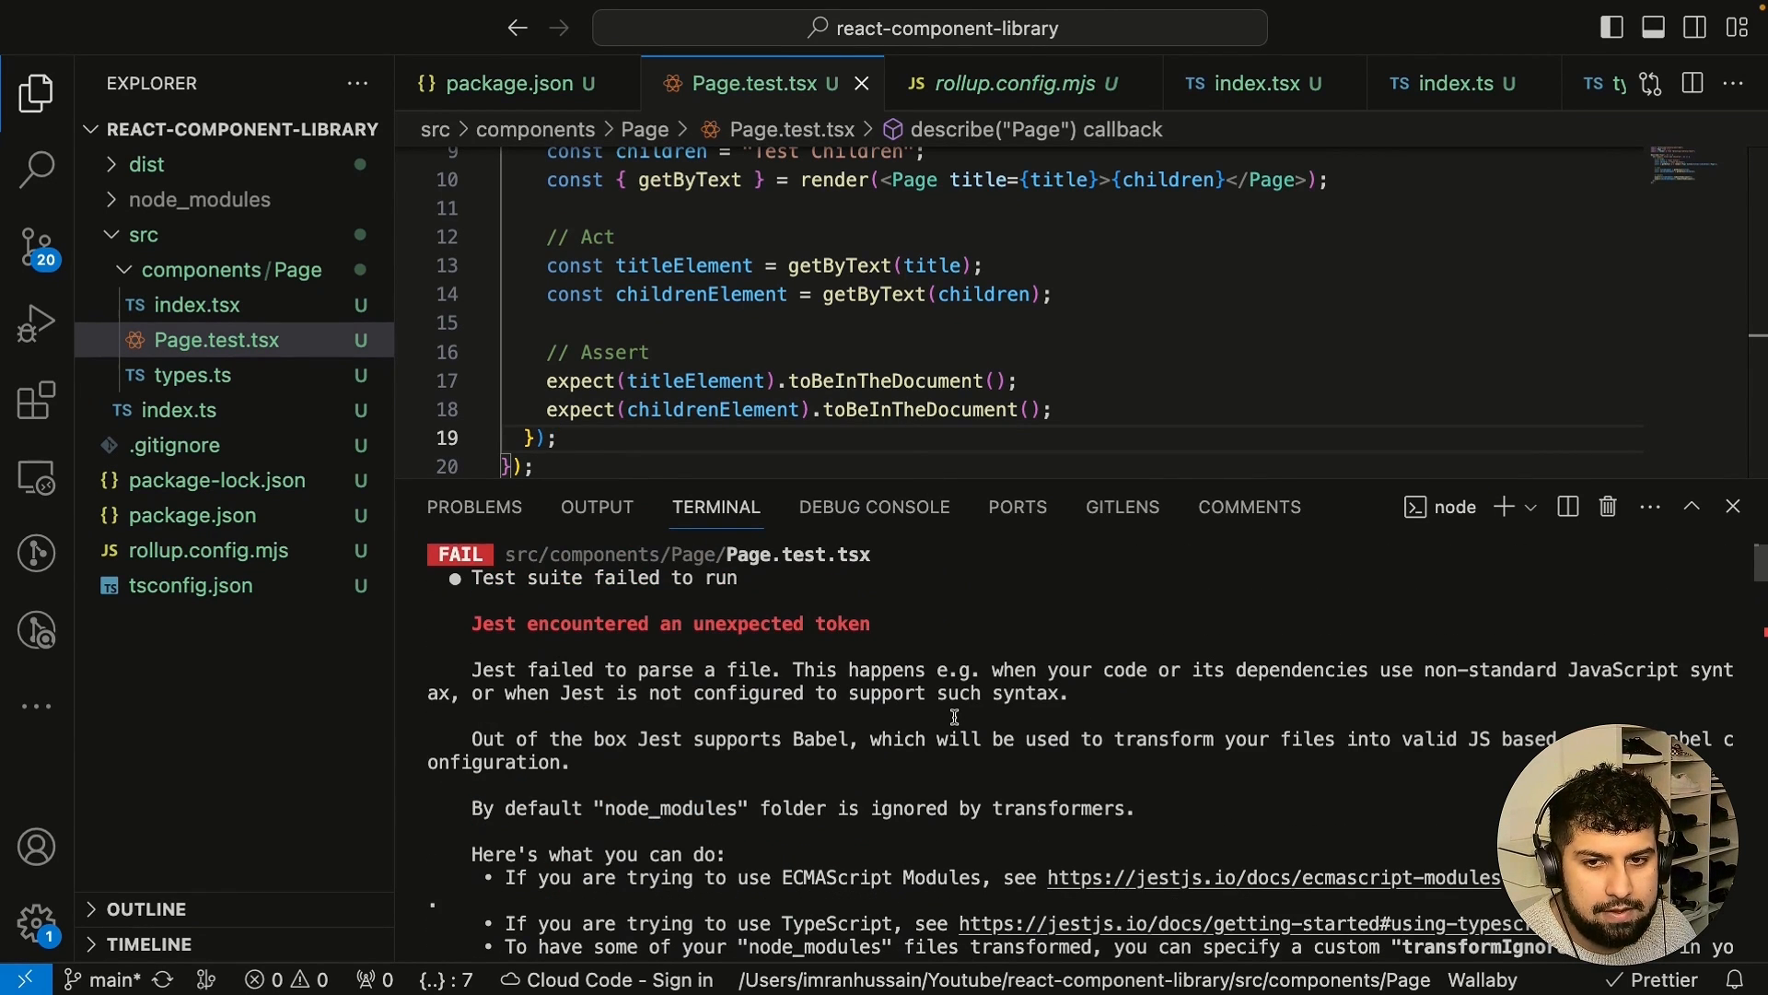
mouse_move(1228, 686)
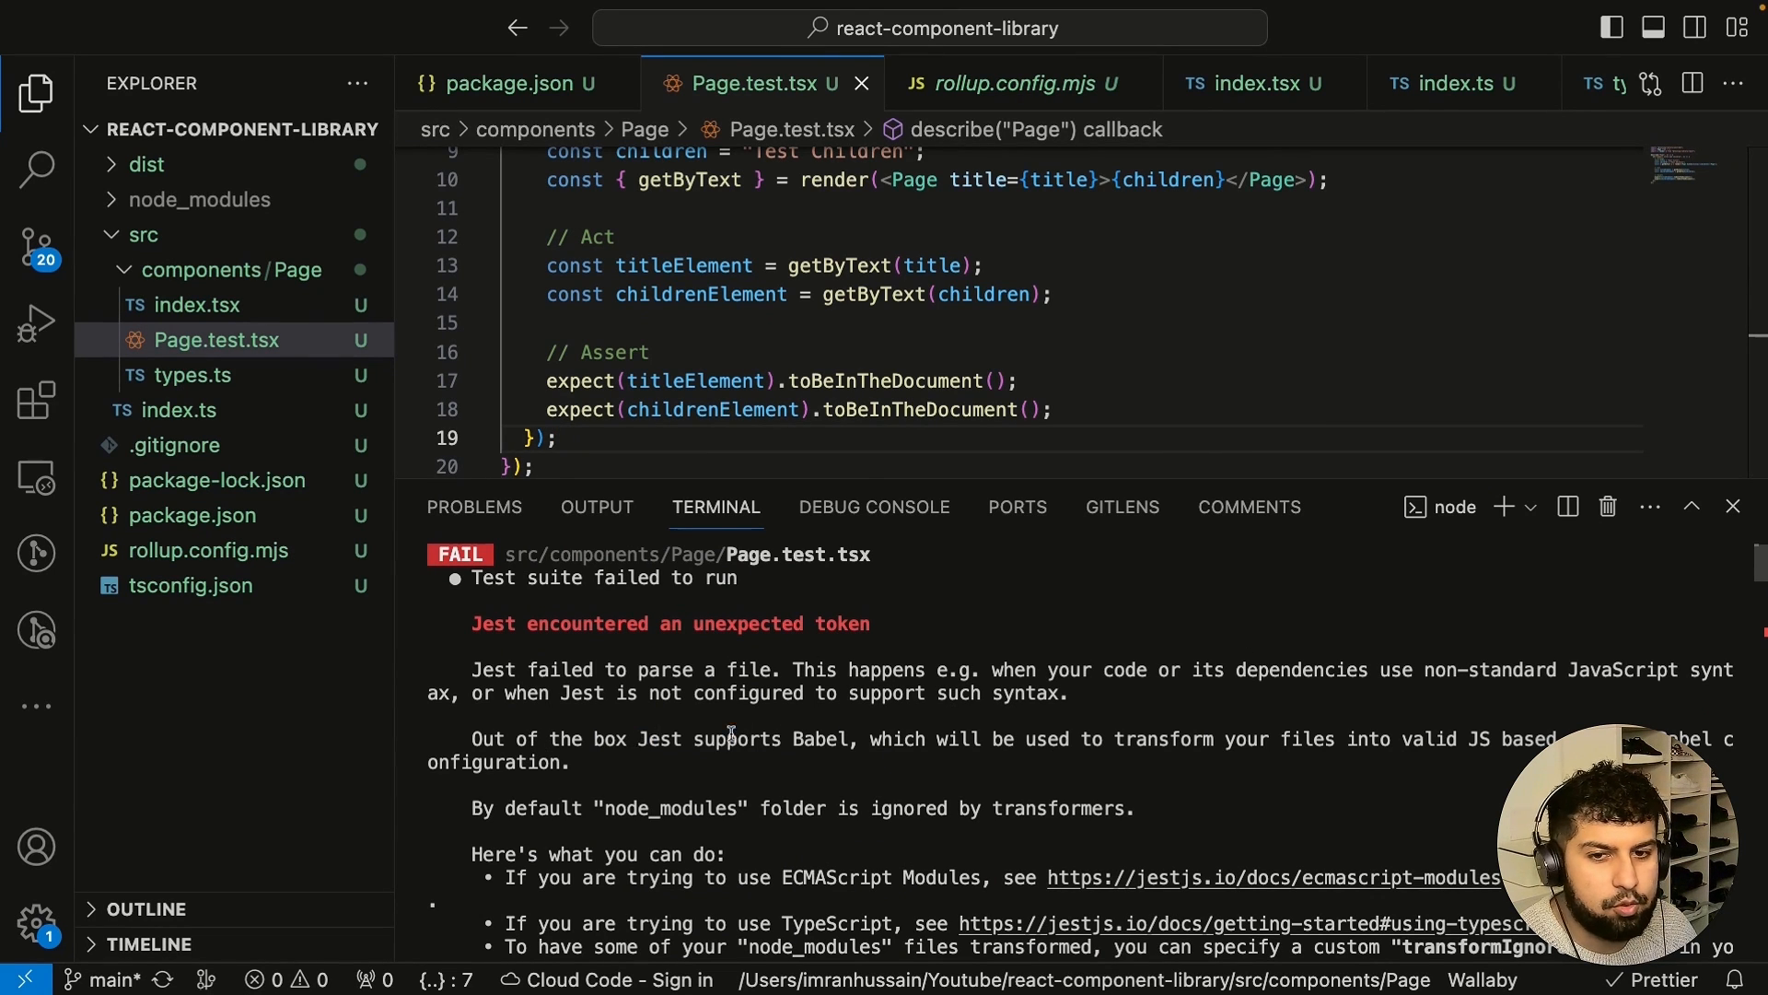
drag(639, 739, 991, 739)
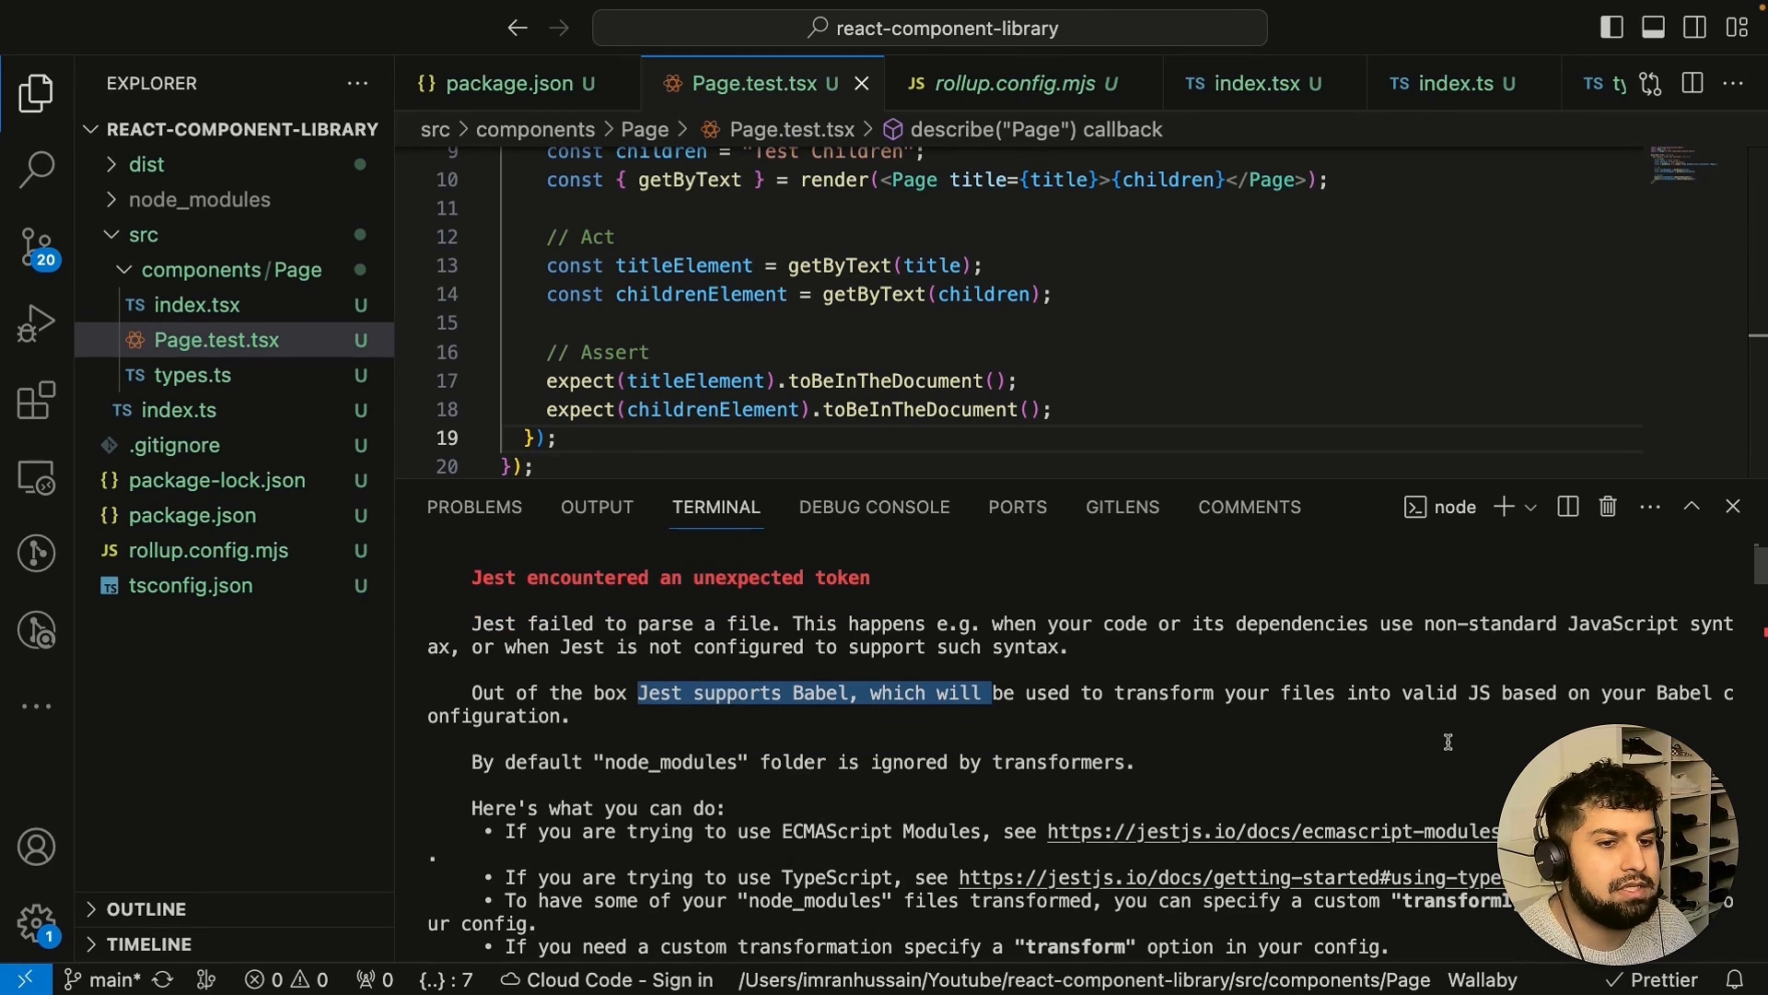
mouse_move(1553, 694)
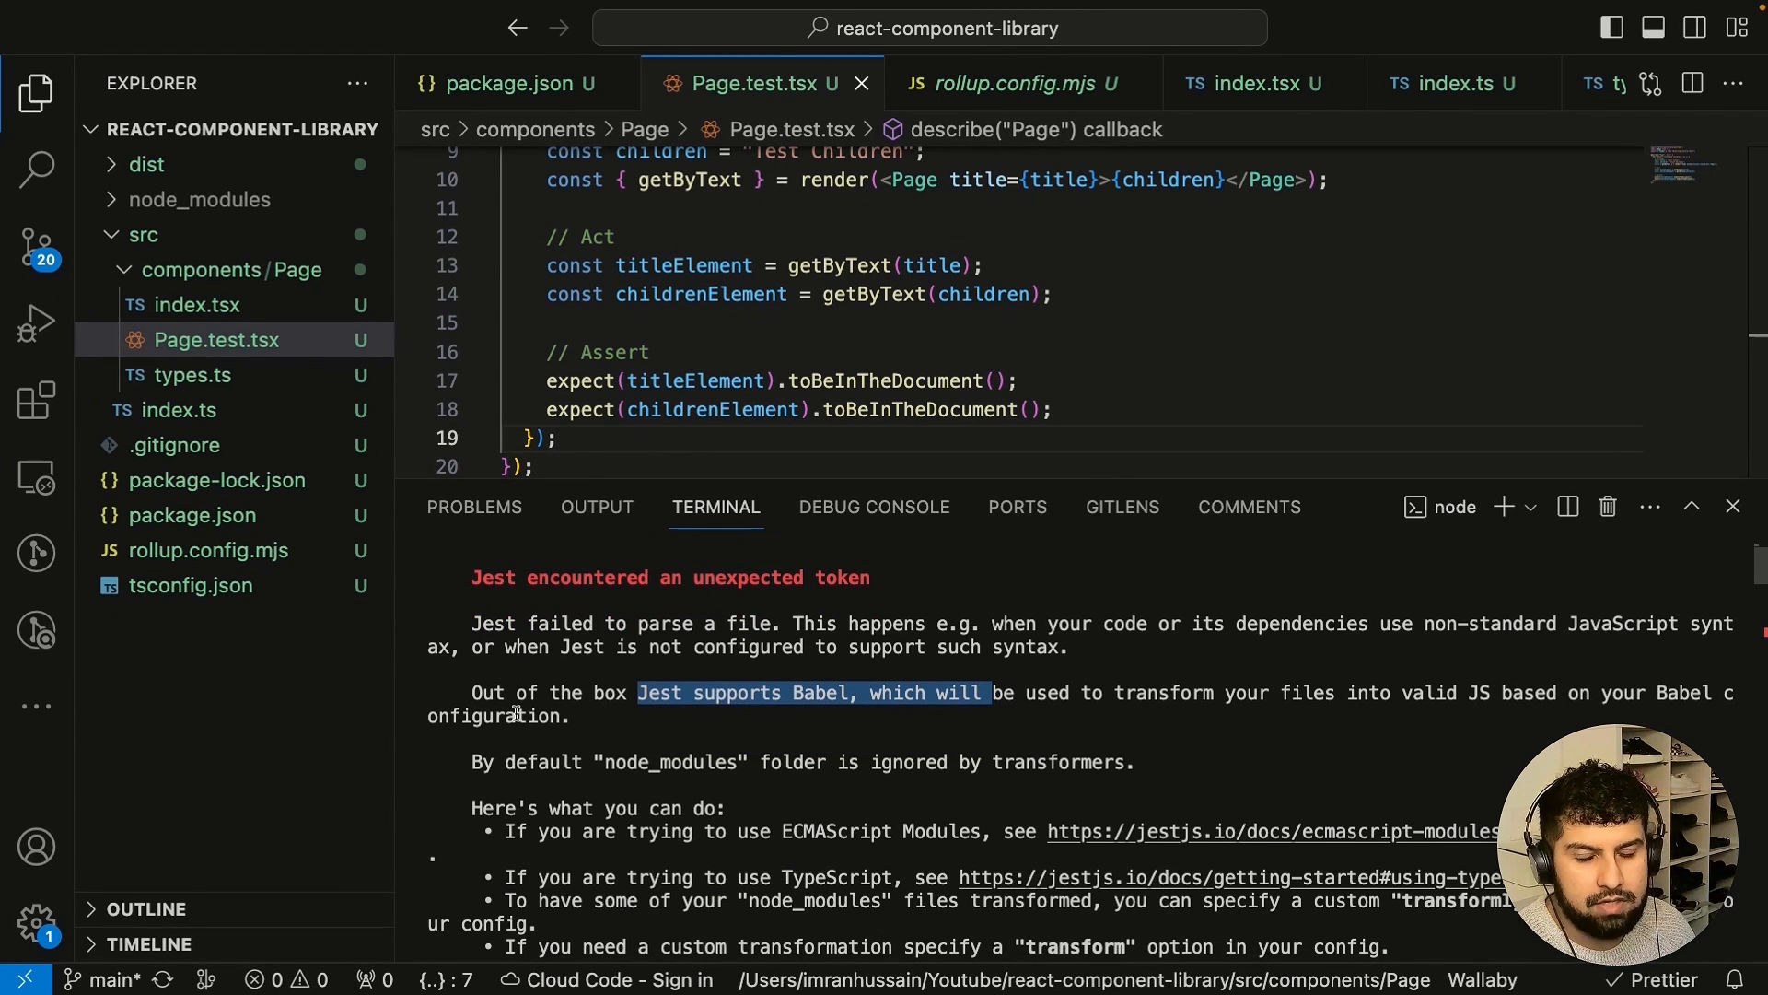
mouse_move(1081, 781)
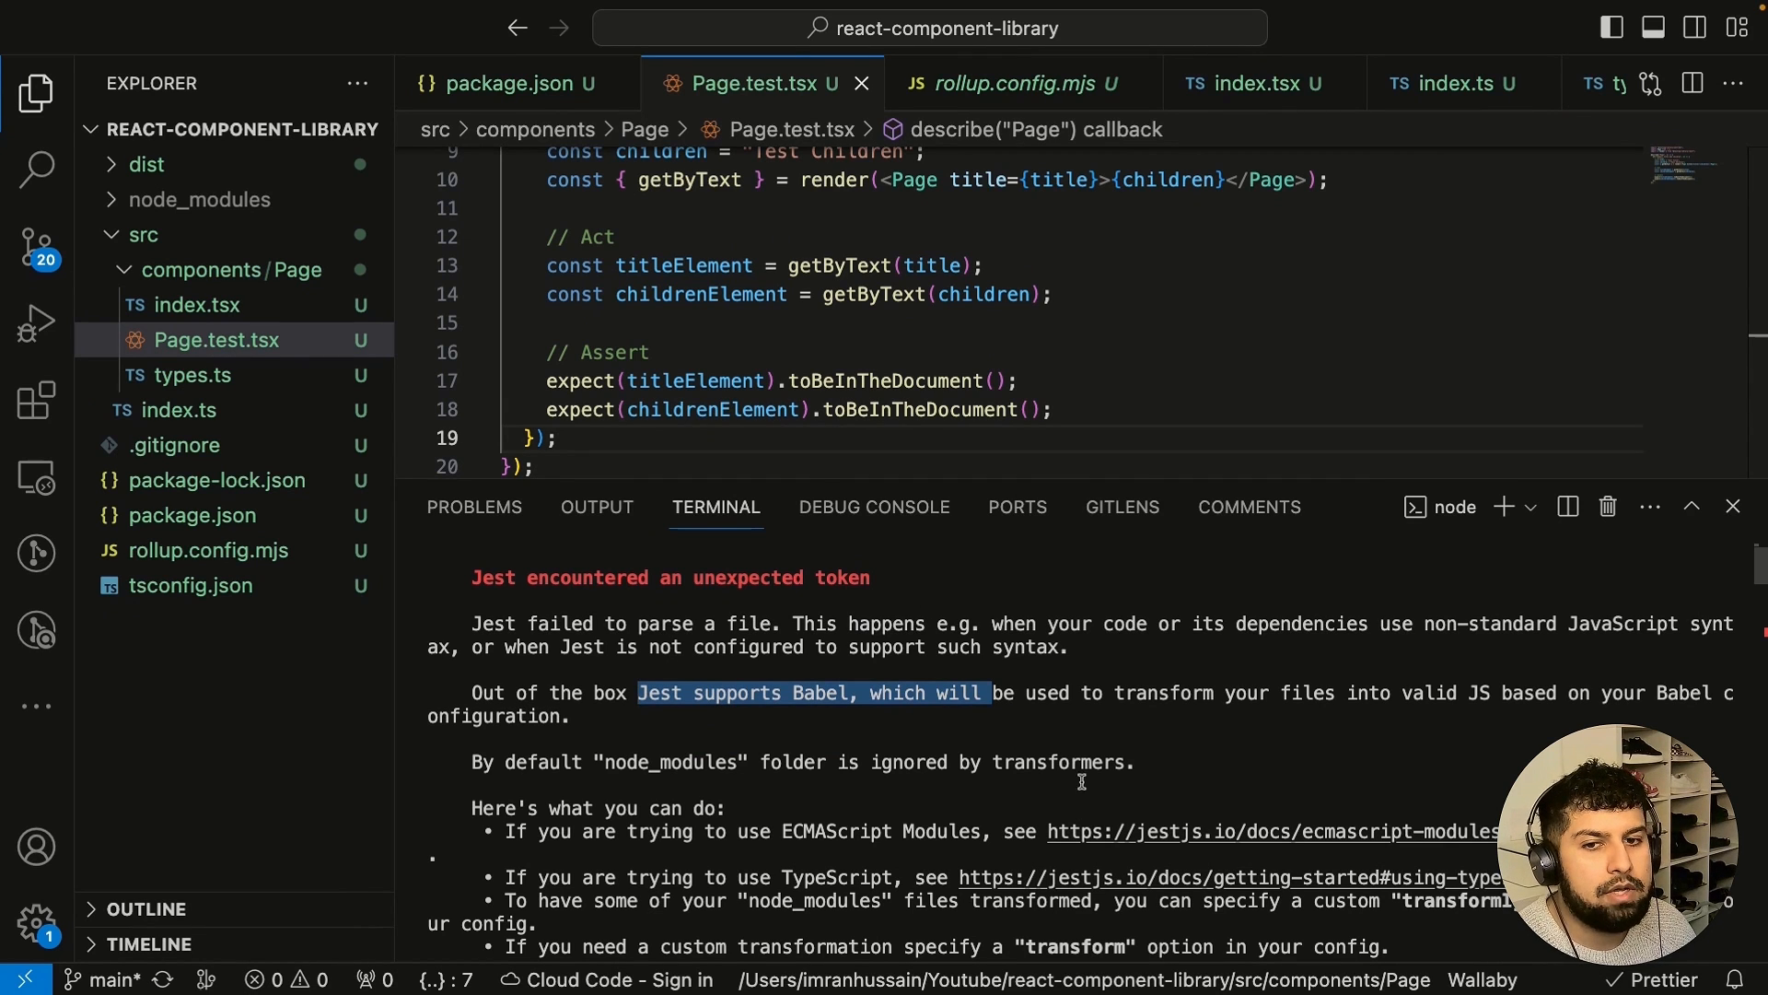